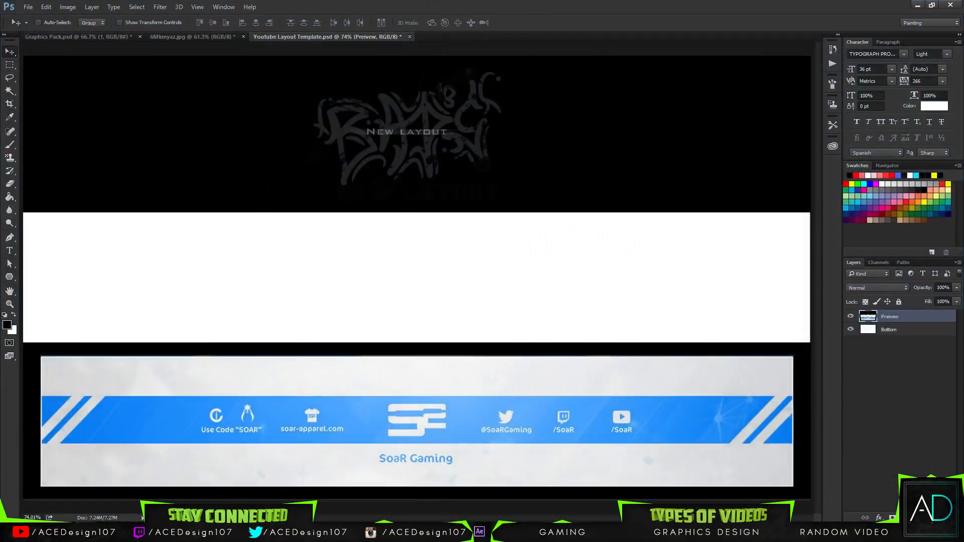
{"action": "mouse_move", "coordinate": [454, 5]}
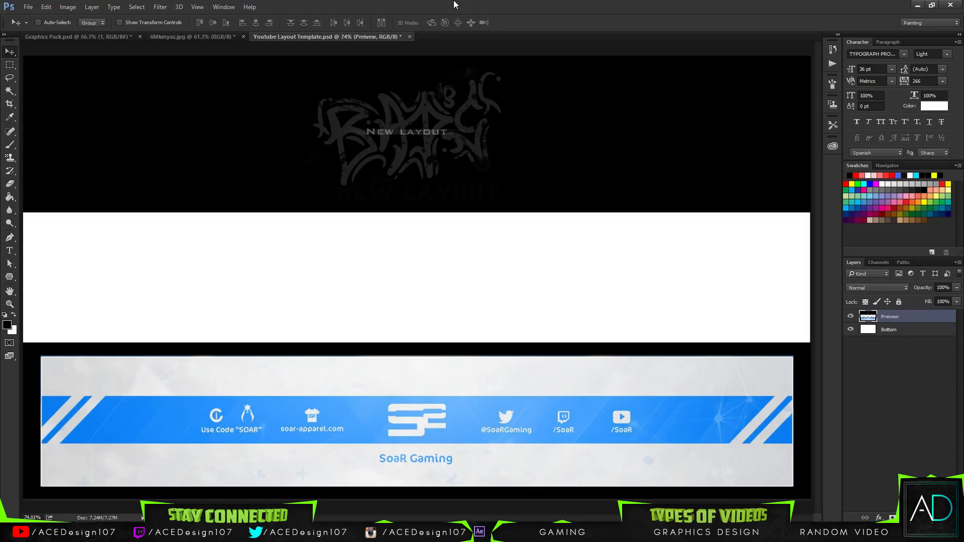
{"action": "mouse_move", "coordinate": [443, 326]}
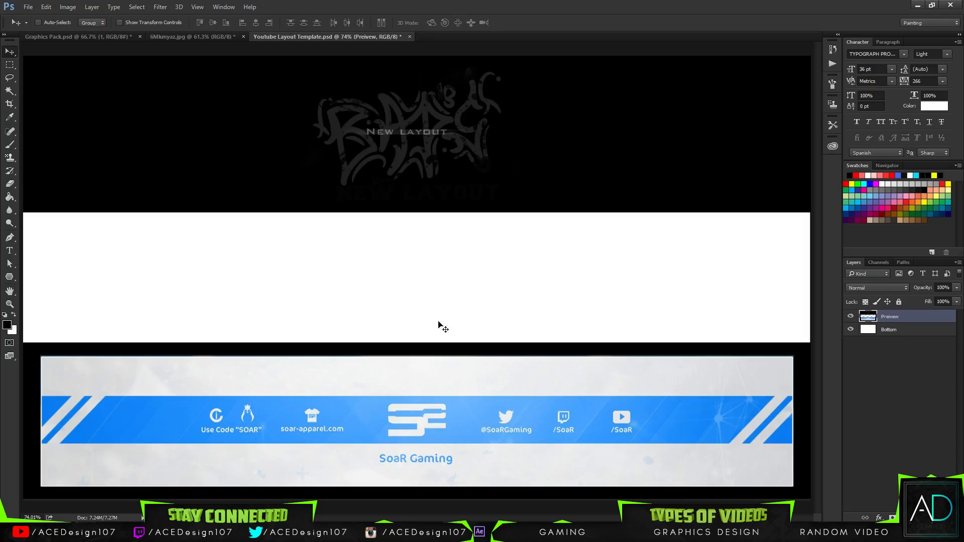
{"action": "mouse_move", "coordinate": [386, 4]}
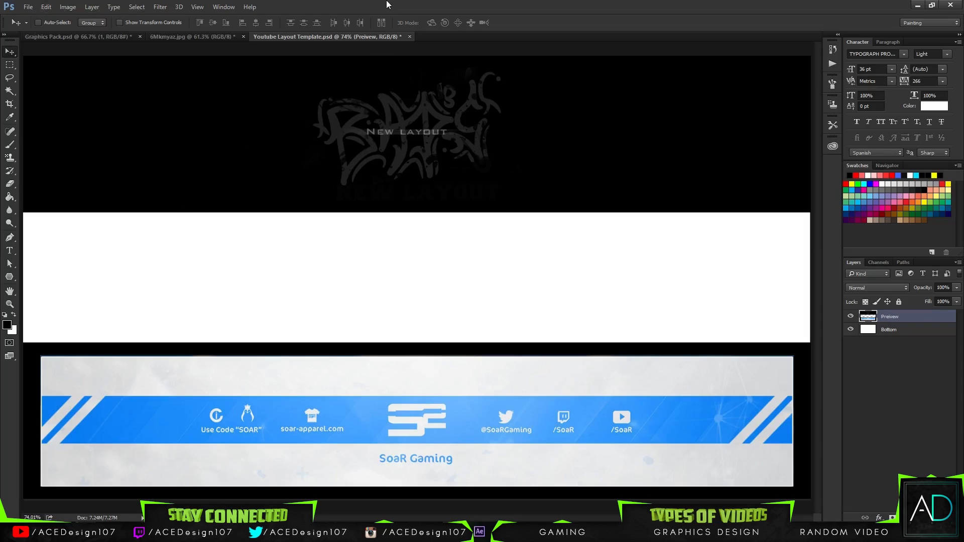
{"action": "mouse_move", "coordinate": [873, 387]}
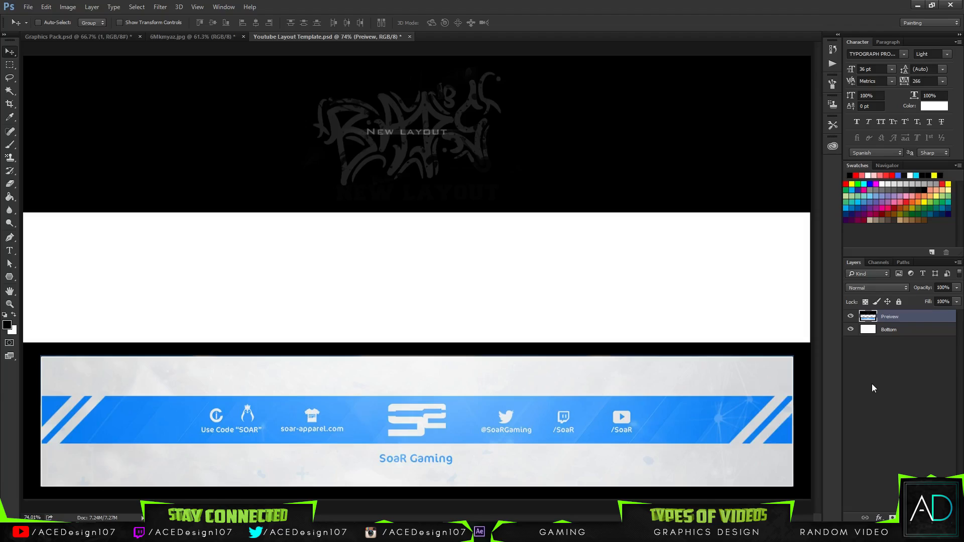
{"action": "mouse_move", "coordinate": [924, 287]}
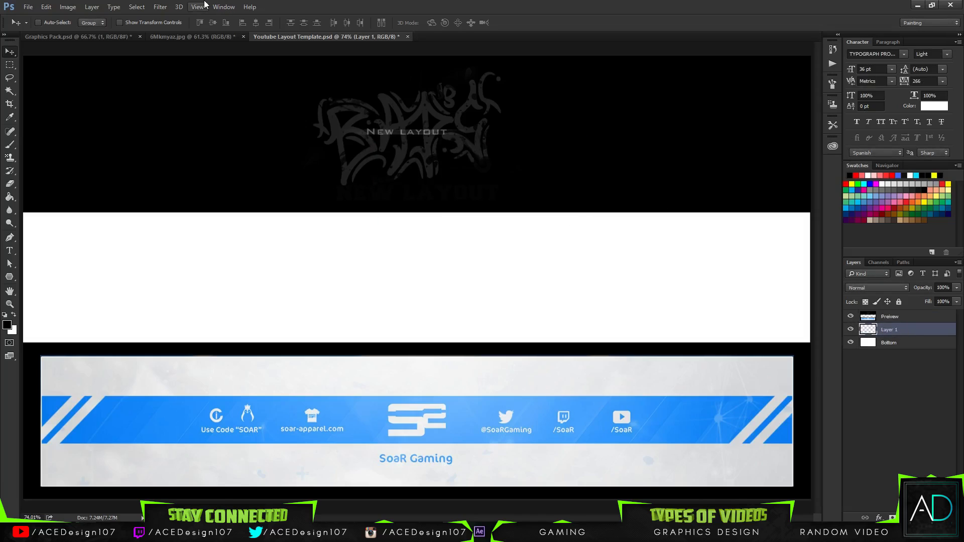
Render a grey Clouds texture onto the new layer and fade it to 43% opacity.
{"action": "left_click", "coordinate": [159, 7]}
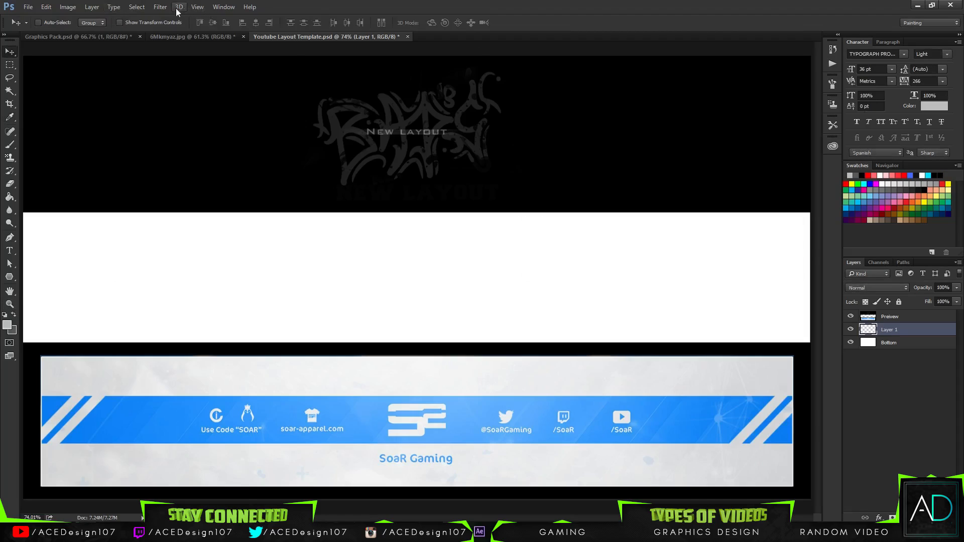
{"action": "left_click", "coordinate": [160, 7]}
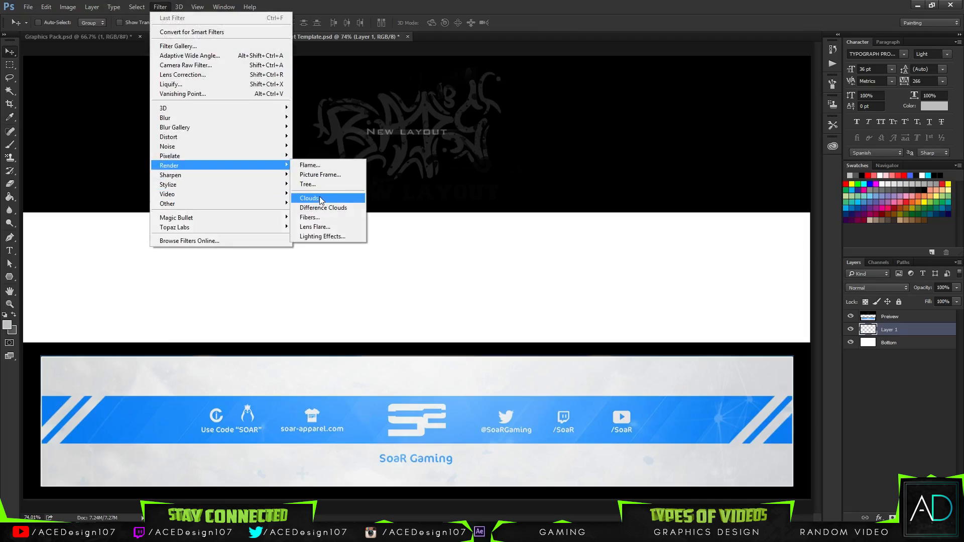
{"action": "left_click", "coordinate": [309, 198]}
{"action": "type", "text": "43"}
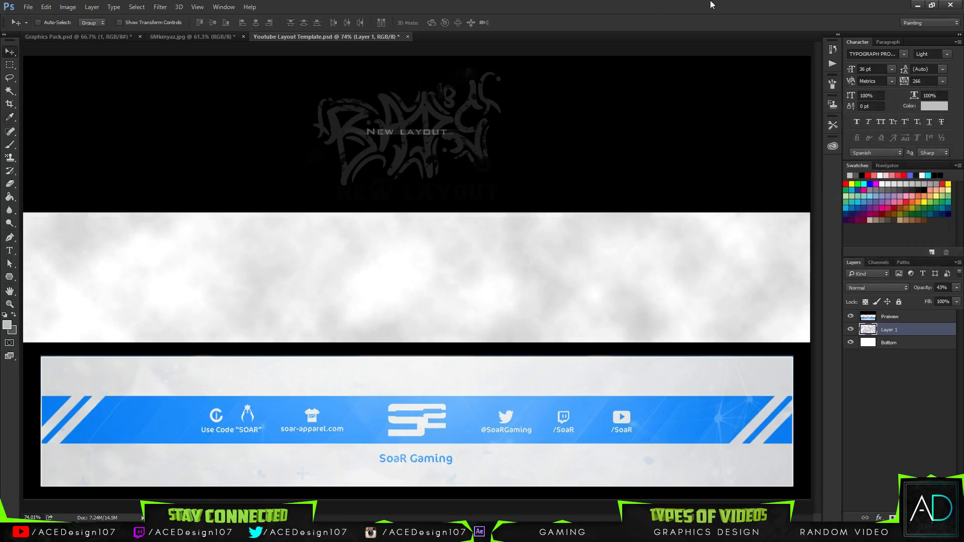
{"action": "mouse_move", "coordinate": [193, 136]}
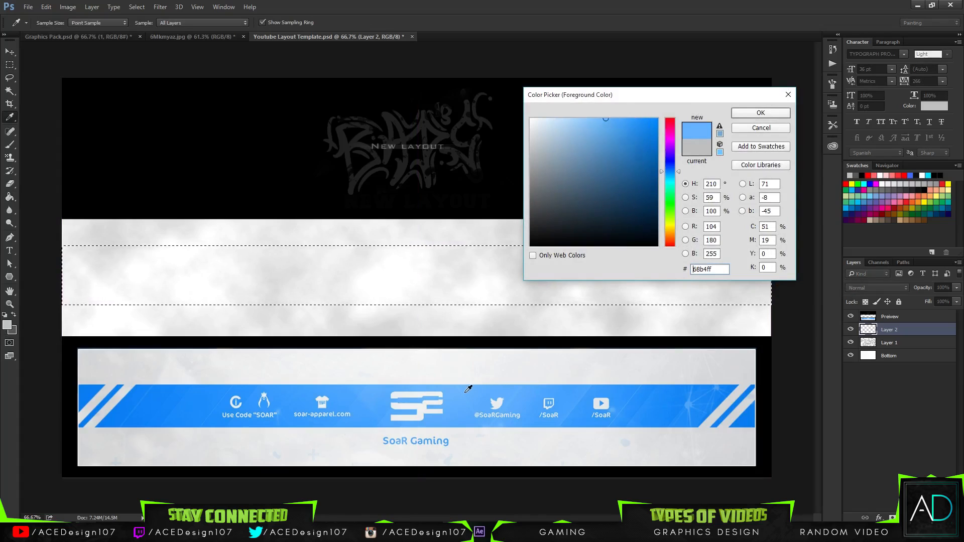
Set the foreground colour to light blue and fill the marquee band on Layer 2.
{"action": "left_click", "coordinate": [760, 113]}
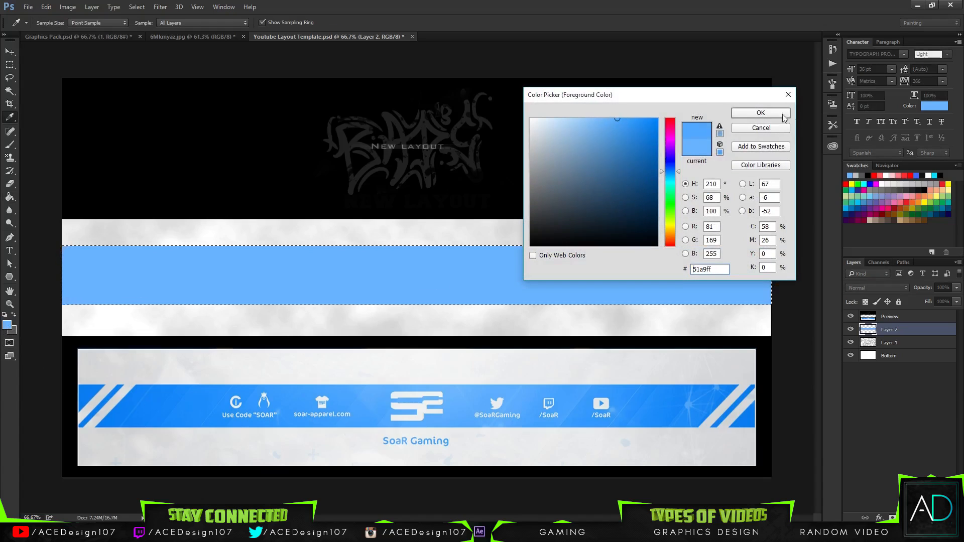
{"action": "left_click", "coordinate": [760, 113]}
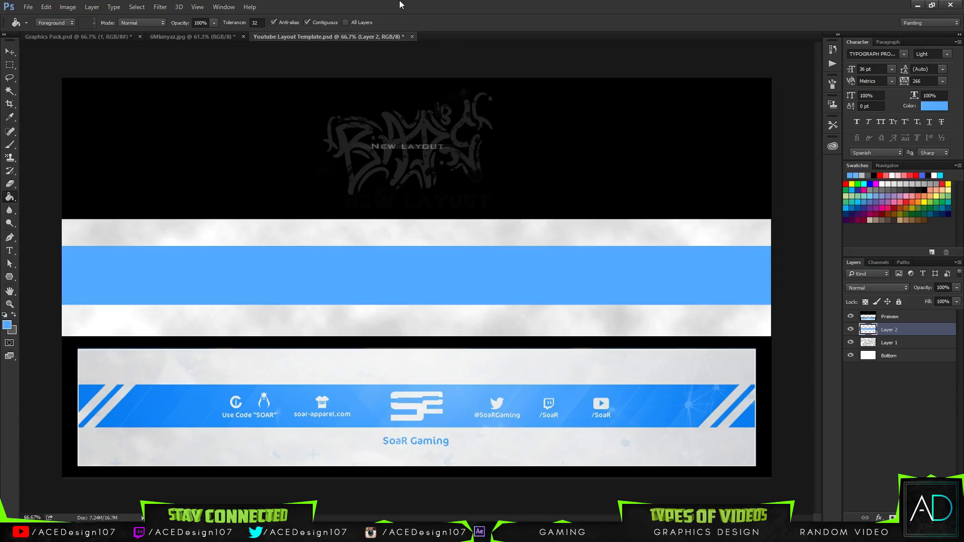
{"action": "key", "text": "ctrl+a"}
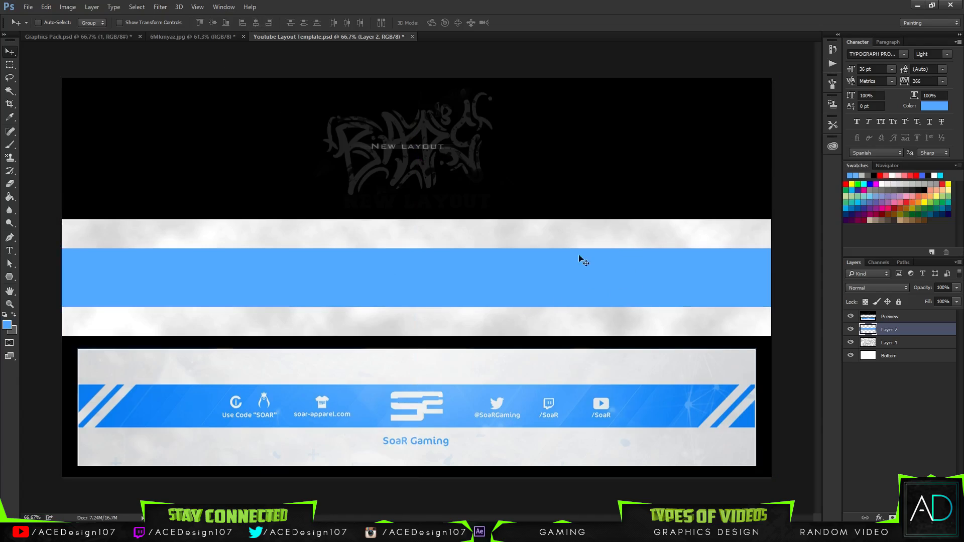
{"action": "mouse_move", "coordinate": [525, 205]}
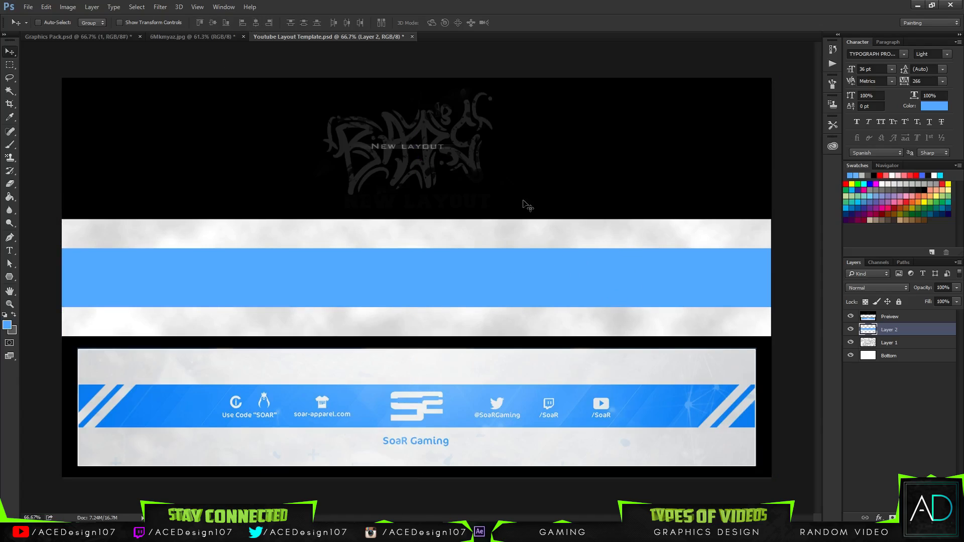
{"action": "mouse_move", "coordinate": [131, 239]}
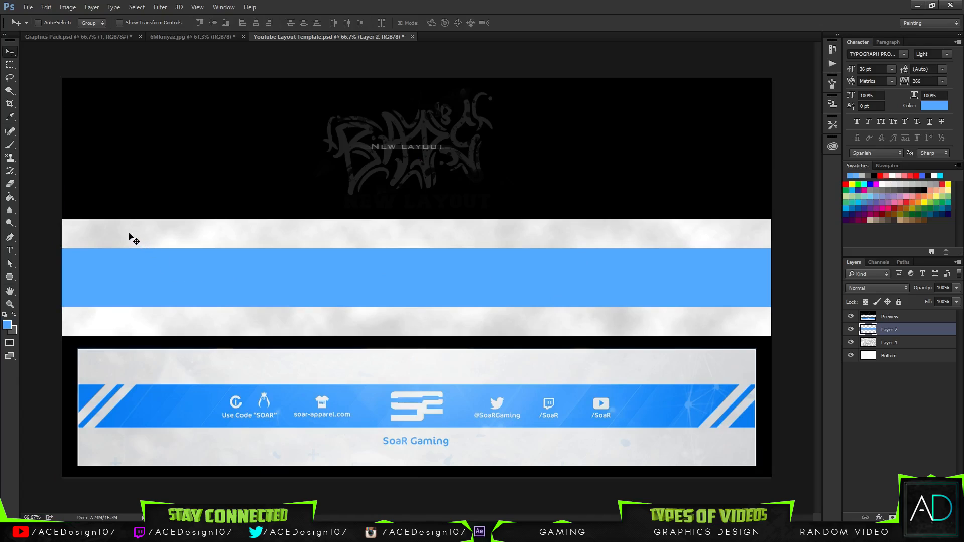
Pen two diagonal stripe paths at the band's left end and turn each into a selection.
{"action": "left_click", "coordinate": [11, 251]}
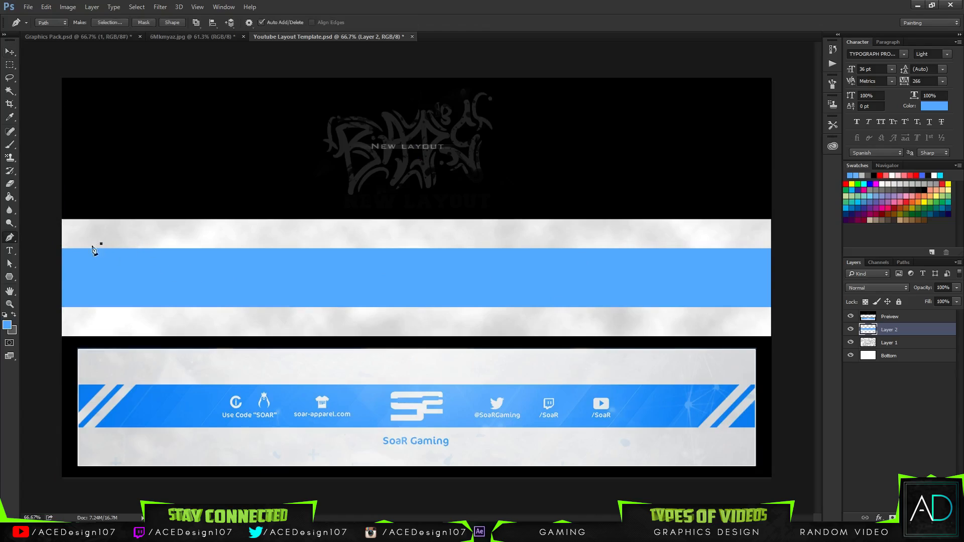
{"action": "mouse_move", "coordinate": [52, 315]}
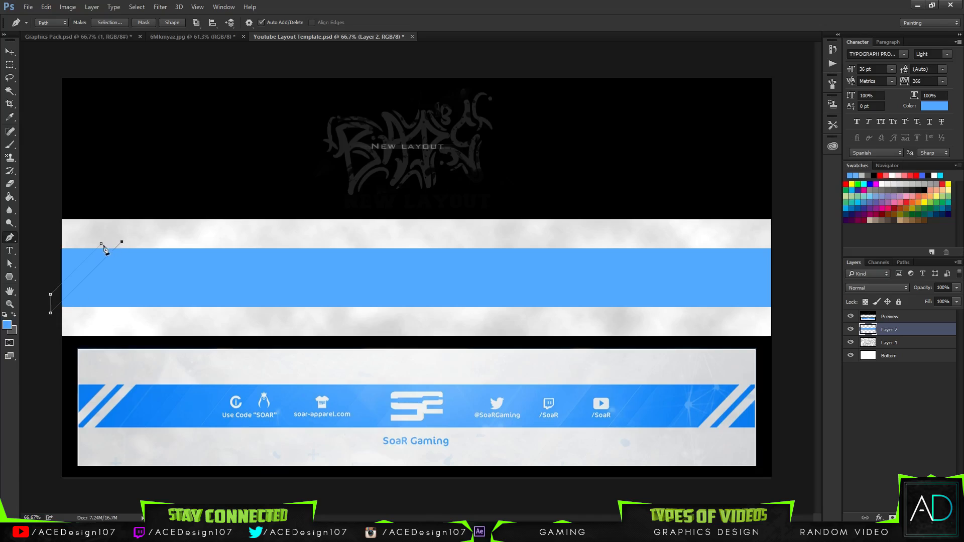
{"action": "right_click", "coordinate": [104, 248]}
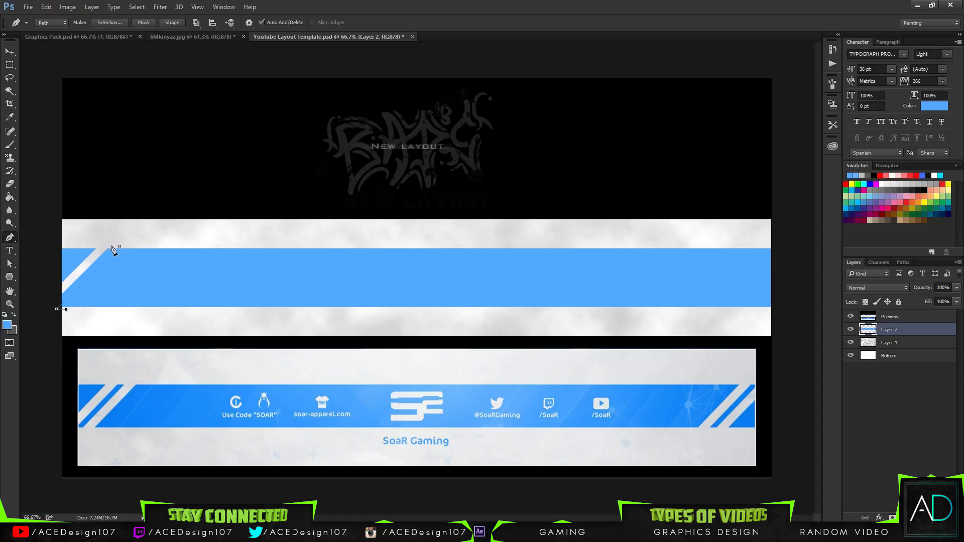
{"action": "right_click", "coordinate": [113, 250]}
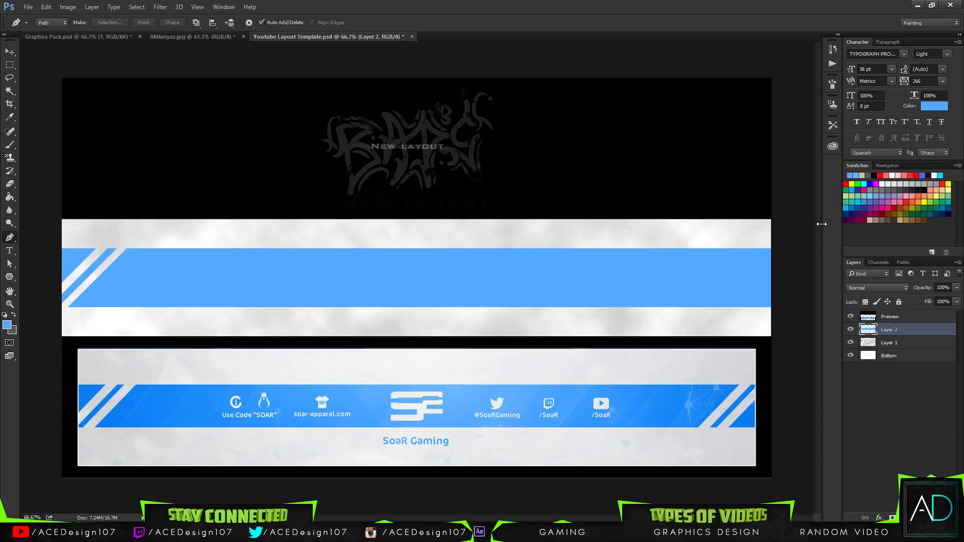
{"action": "mouse_move", "coordinate": [758, 241]}
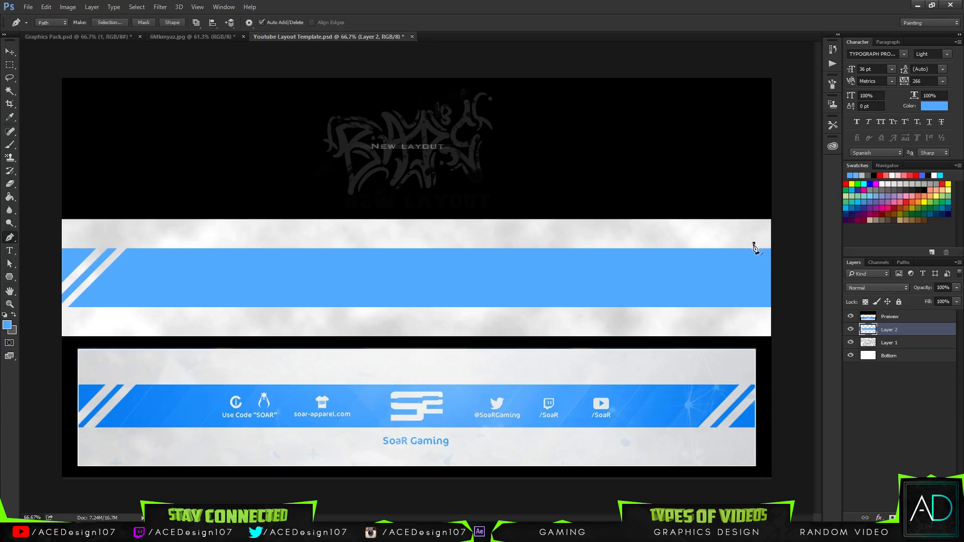
{"action": "mouse_move", "coordinate": [691, 323]}
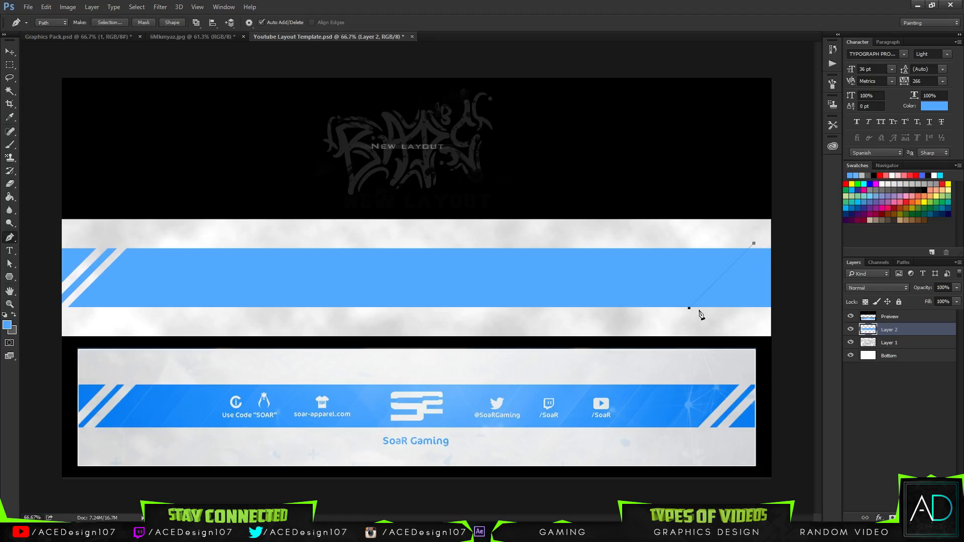
{"action": "mouse_move", "coordinate": [768, 252]}
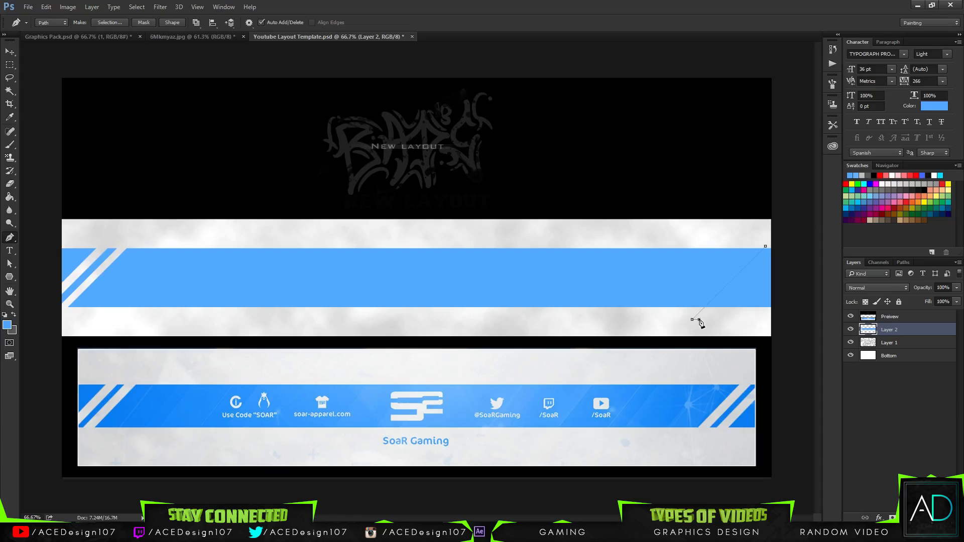
{"action": "mouse_move", "coordinate": [768, 252]}
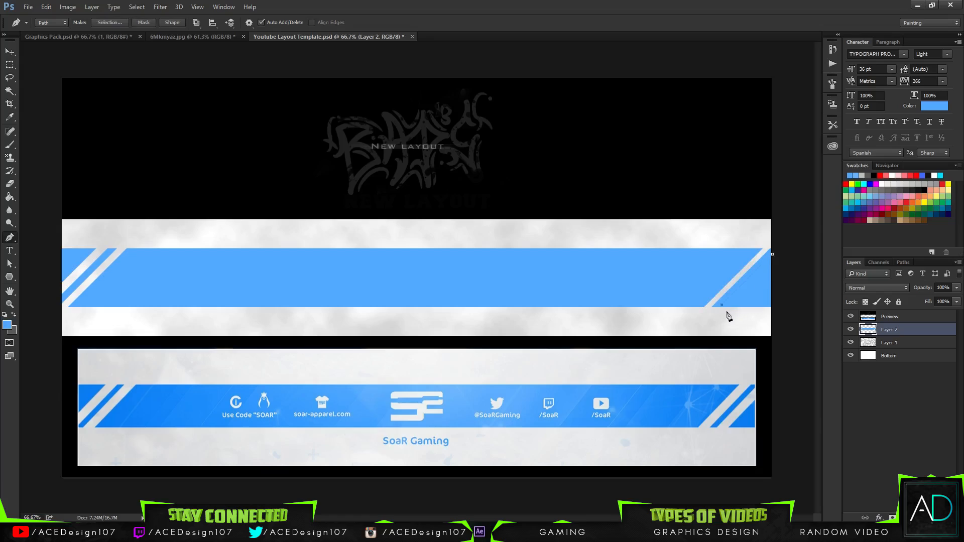
{"action": "mouse_move", "coordinate": [713, 321]}
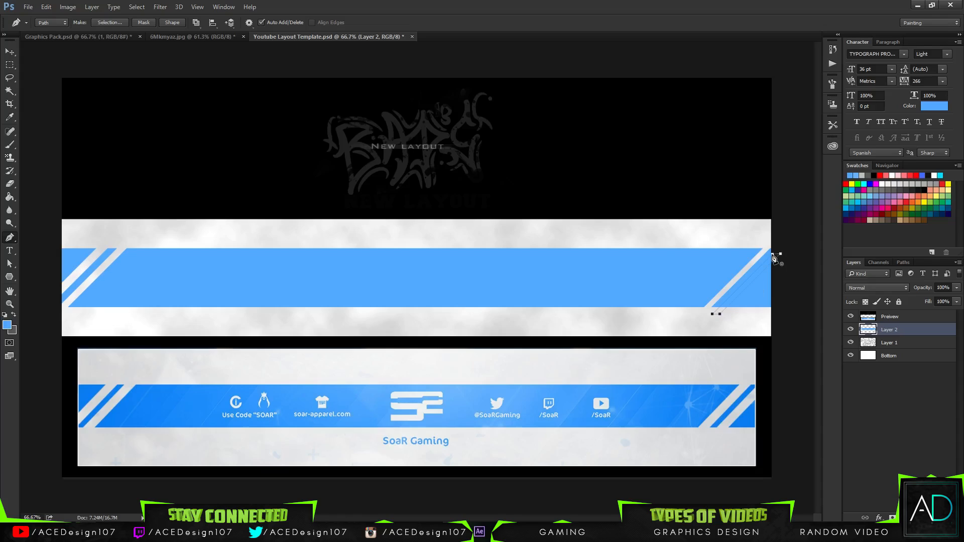
Convert the right-end stripe path to a selection and clear it to white.
{"action": "left_click", "coordinate": [108, 22]}
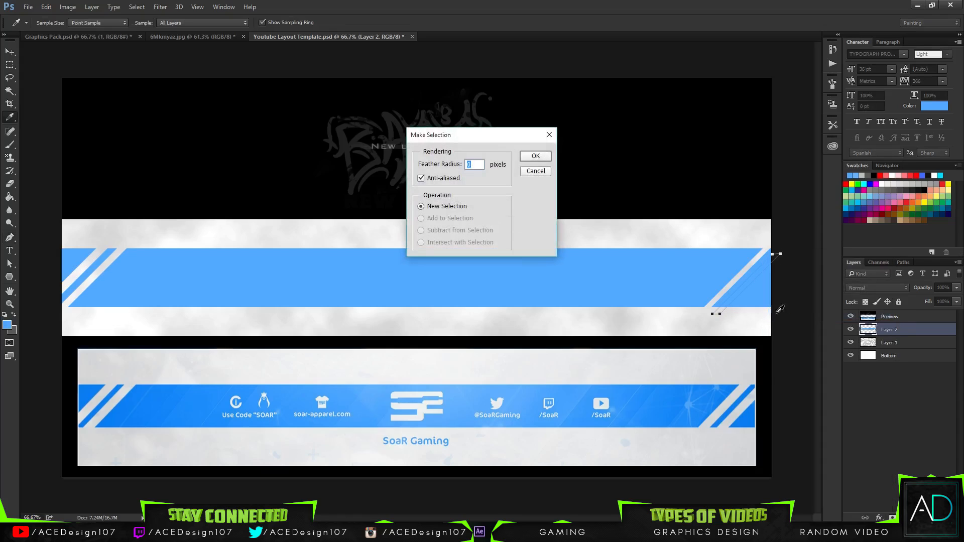
{"action": "left_click", "coordinate": [534, 156]}
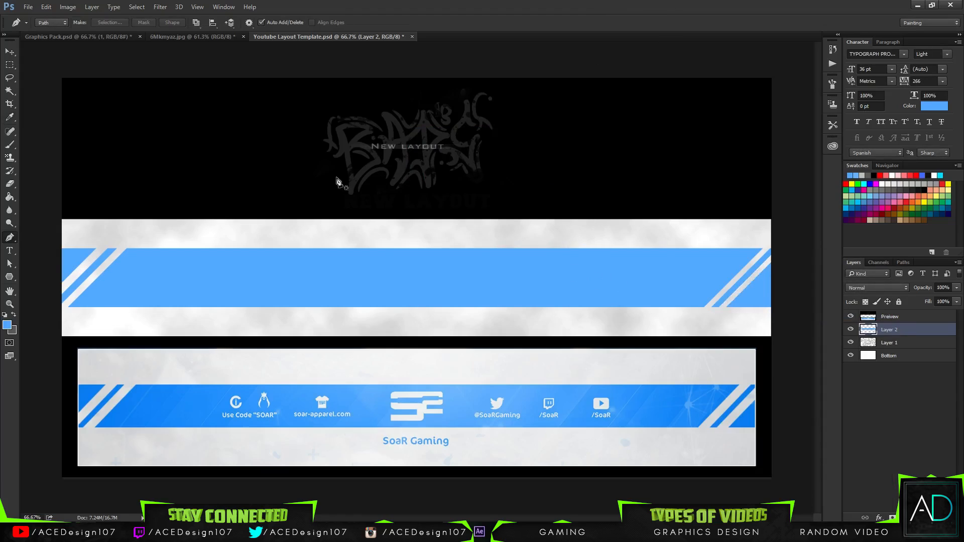
{"action": "left_click", "coordinate": [10, 52]}
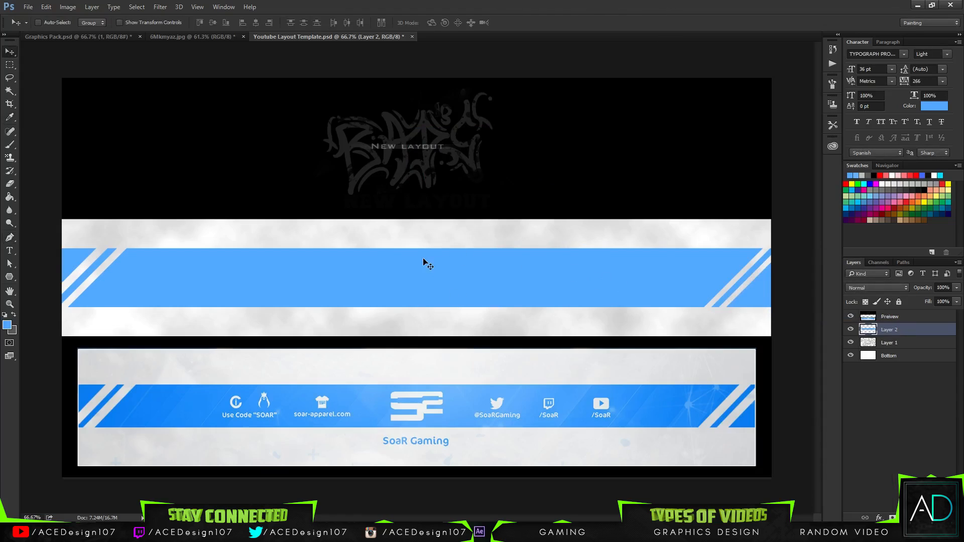
{"action": "left_click", "coordinate": [28, 7]}
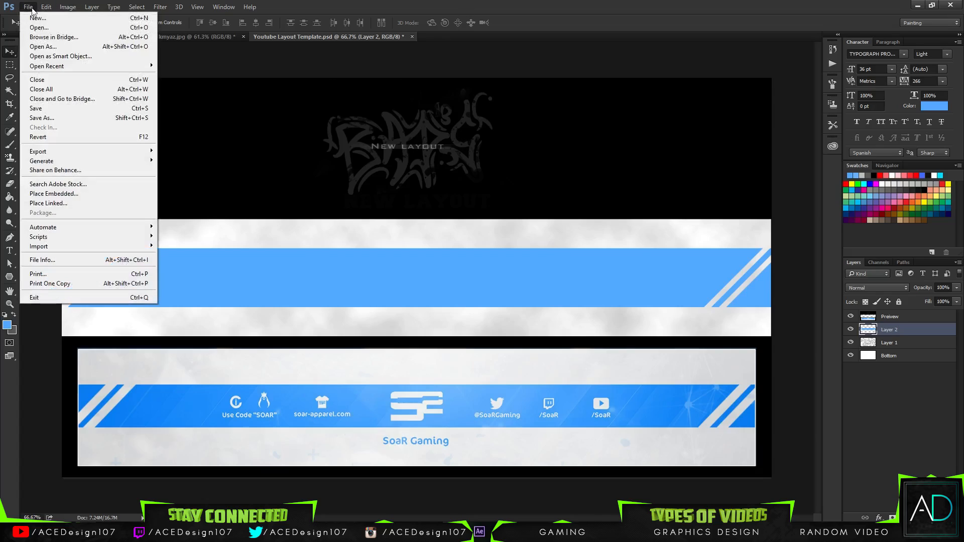
Bring plexus stock 1 from the Graphics Pack into the banner and clip it to the blue band.
{"action": "left_click", "coordinate": [39, 27]}
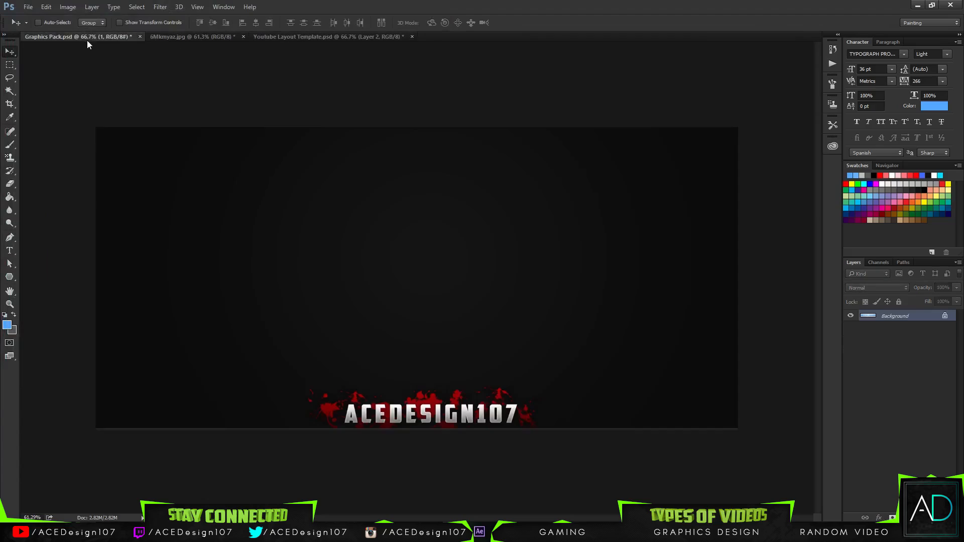
{"action": "left_click", "coordinate": [243, 36]}
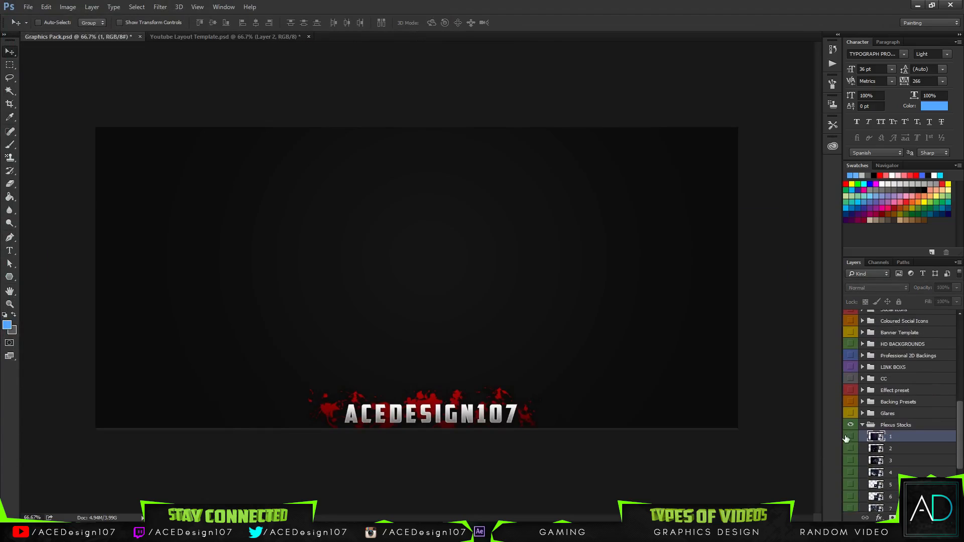
{"action": "left_click", "coordinate": [850, 437]}
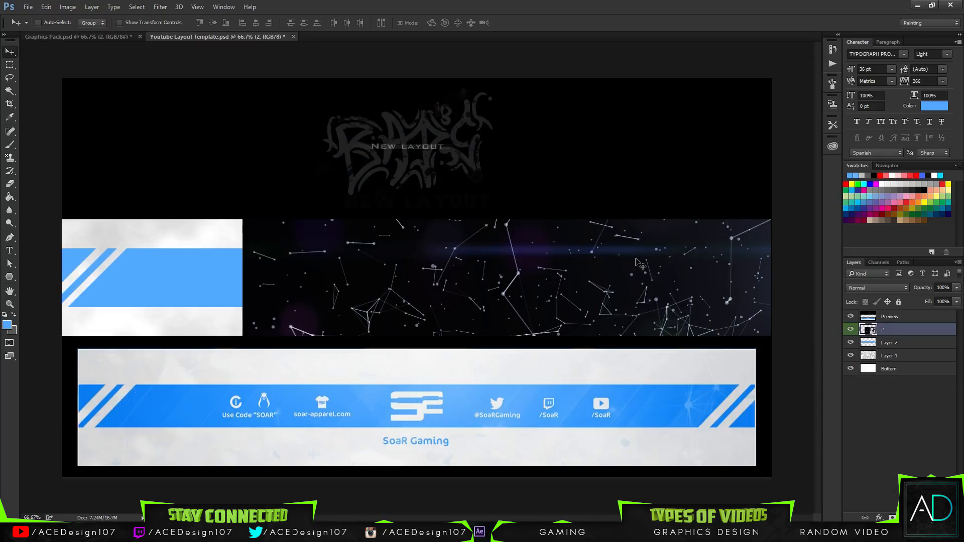
{"action": "right_click", "coordinate": [889, 329]}
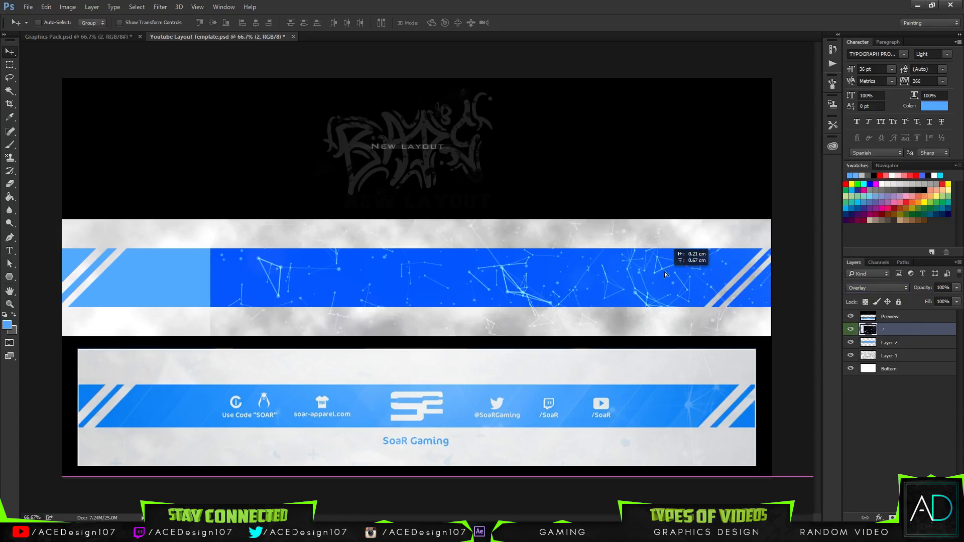
{"action": "right_click", "coordinate": [897, 330]}
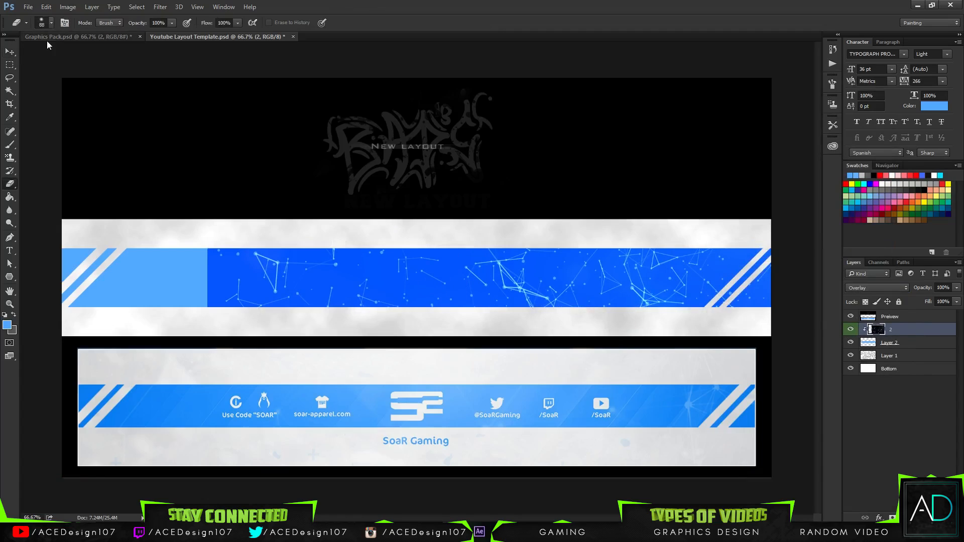
Mask away most of the plexus texture with a soft black brush and hide the duplicate layers.
{"action": "left_click", "coordinate": [40, 23]}
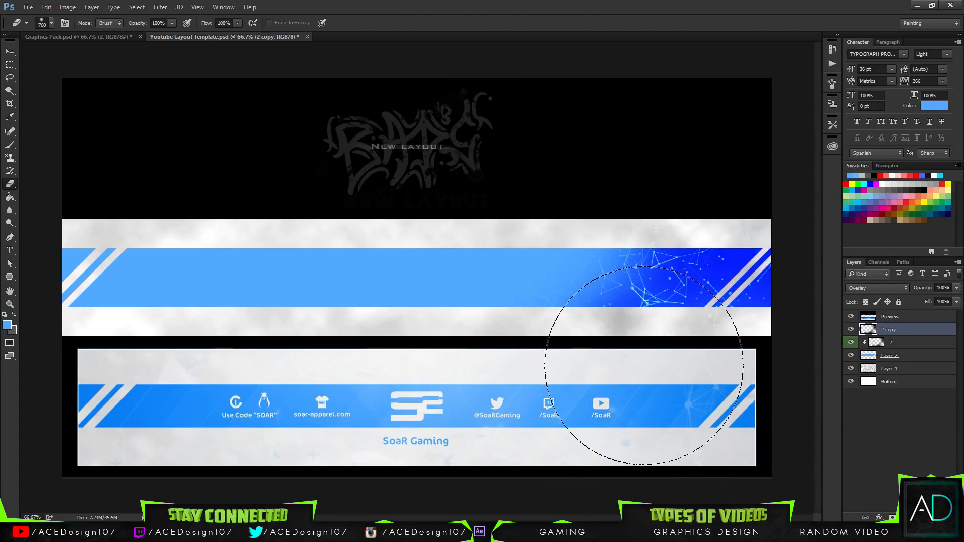
{"action": "left_click", "coordinate": [9, 51]}
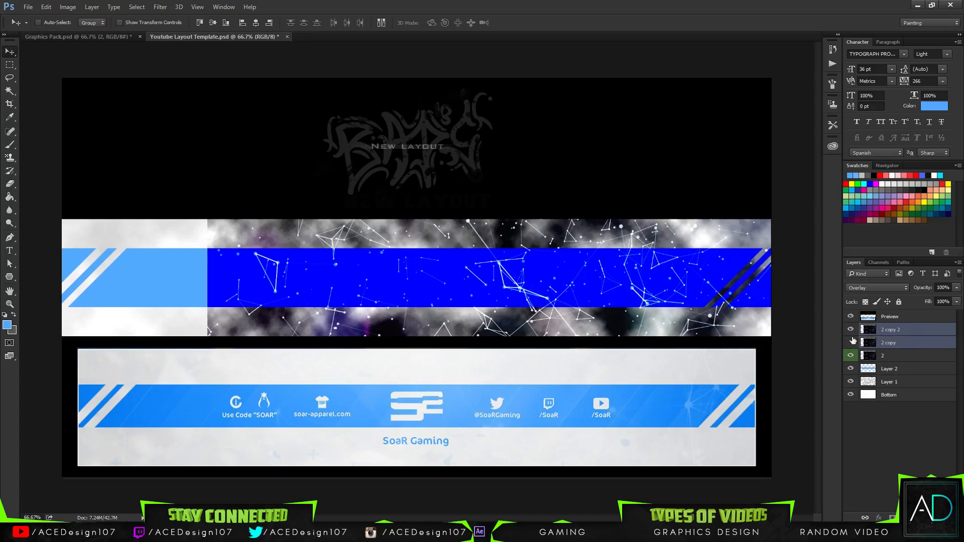
{"action": "right_click", "coordinate": [889, 343]}
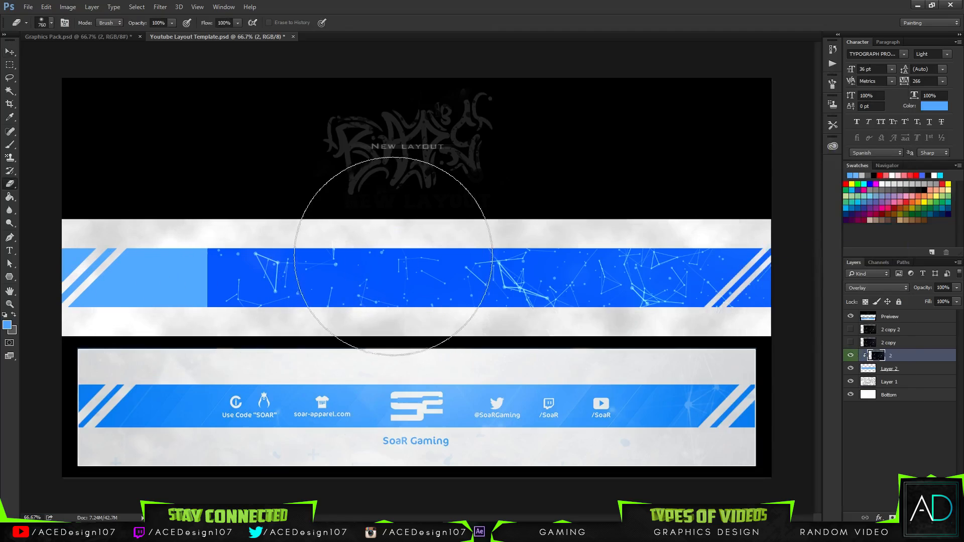
{"action": "mouse_move", "coordinate": [136, 298]}
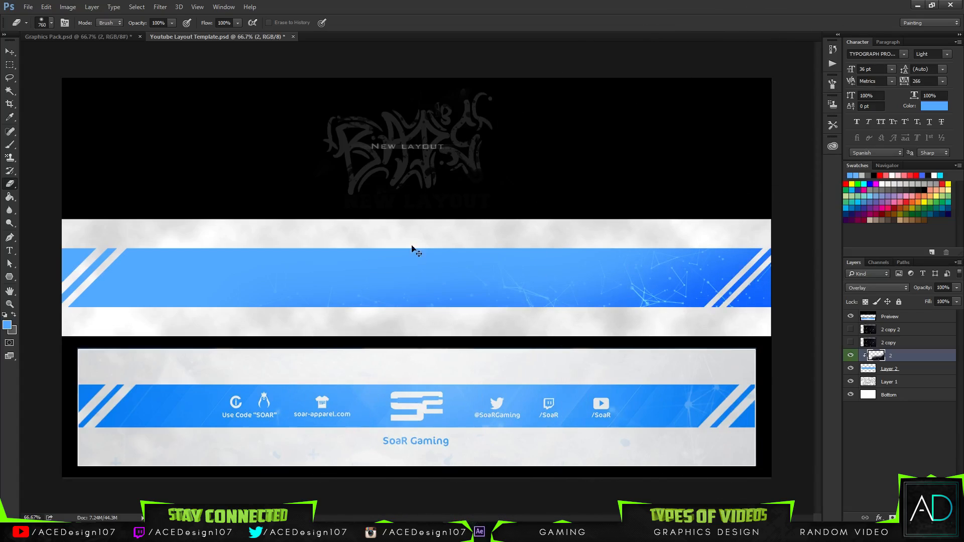
{"action": "mouse_move", "coordinate": [725, 196]}
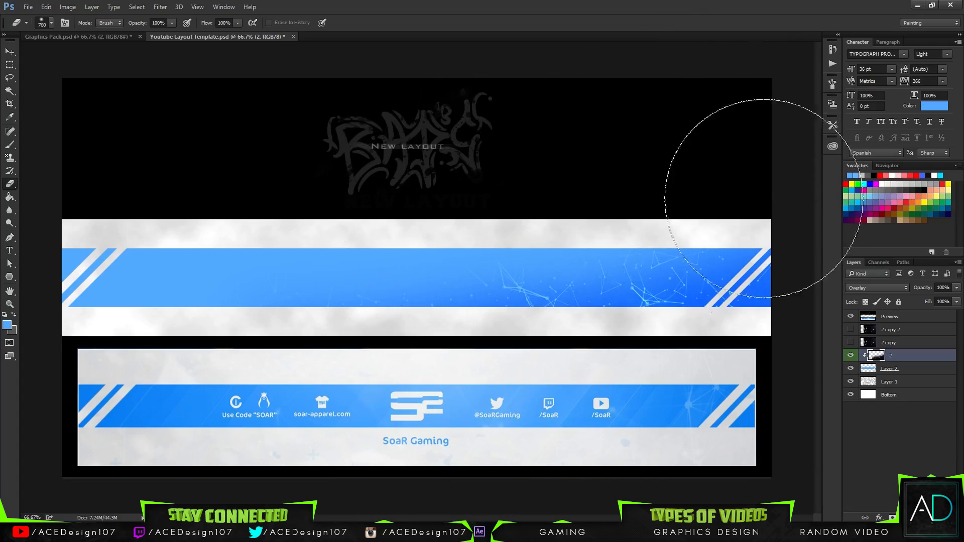
{"action": "mouse_move", "coordinate": [901, 299]}
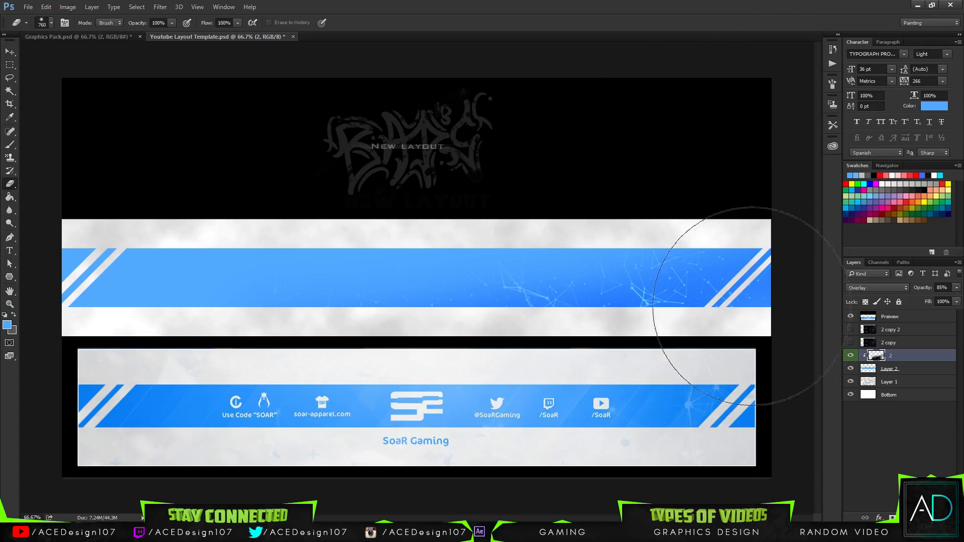
Reveal the '2 copy' plexus layer, free-transform it over the band and drop its opacity to about 65%.
{"action": "left_click", "coordinate": [889, 342]}
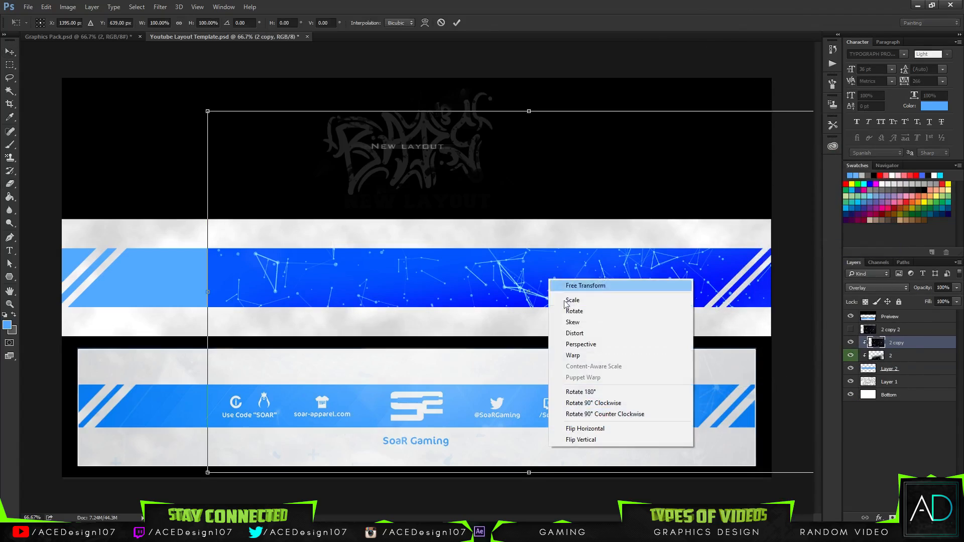
{"action": "left_click", "coordinate": [585, 429]}
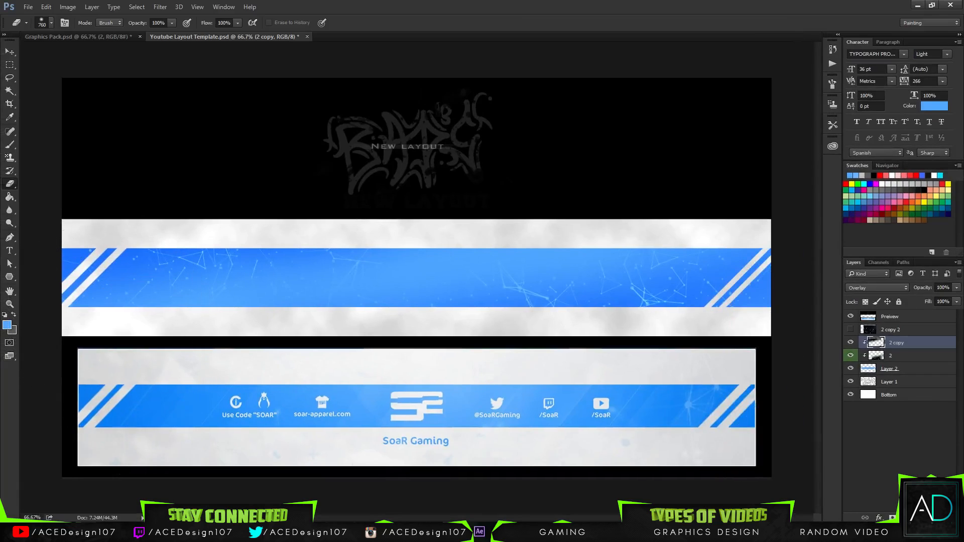
{"action": "mouse_move", "coordinate": [461, 301]}
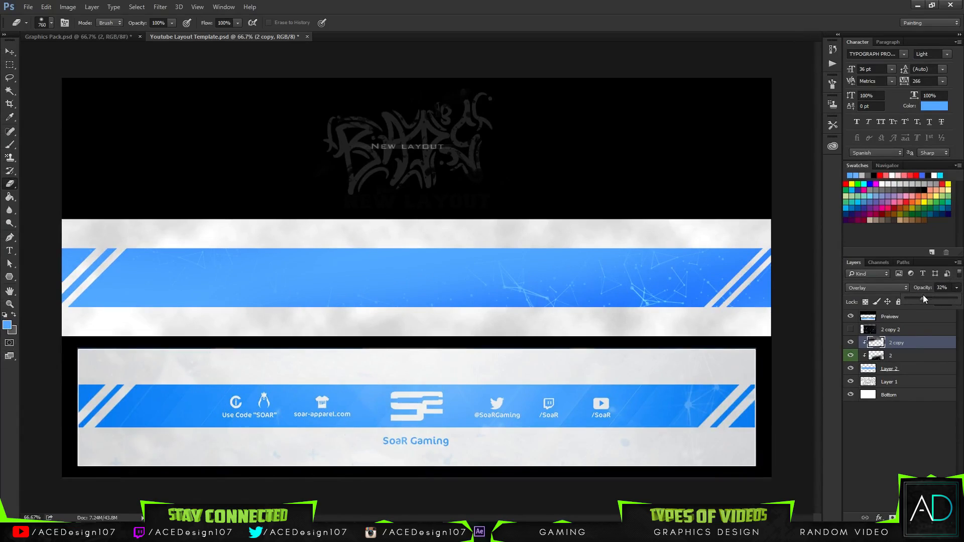
{"action": "left_click", "coordinate": [10, 51]}
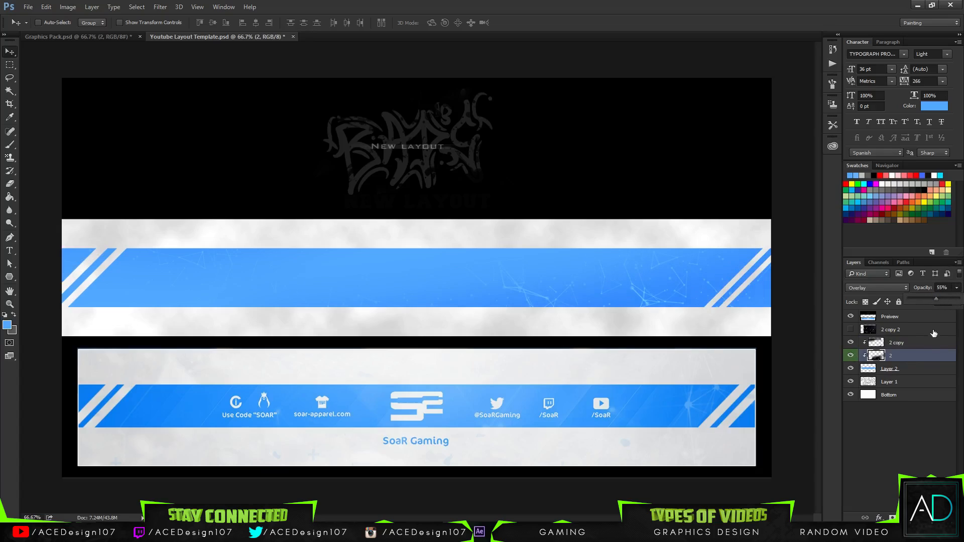
Soften the plexus layer masks further and return to the Graphics Pack document.
{"action": "left_click", "coordinate": [895, 342]}
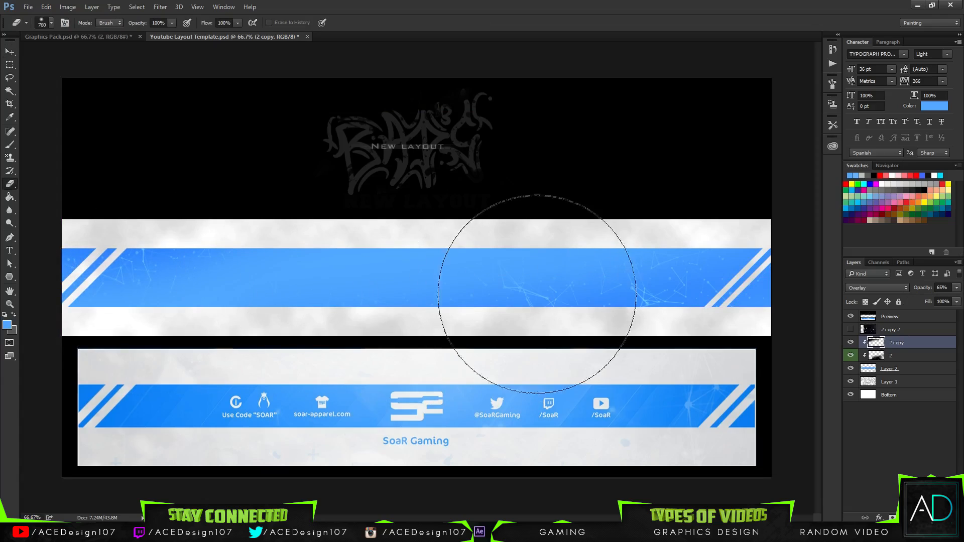
{"action": "mouse_move", "coordinate": [108, 148]}
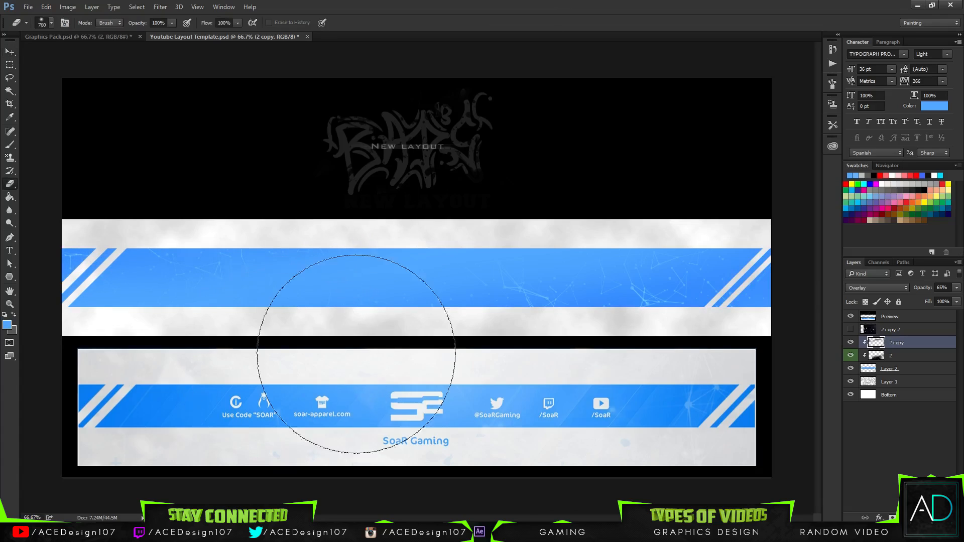
{"action": "left_click", "coordinate": [10, 52]}
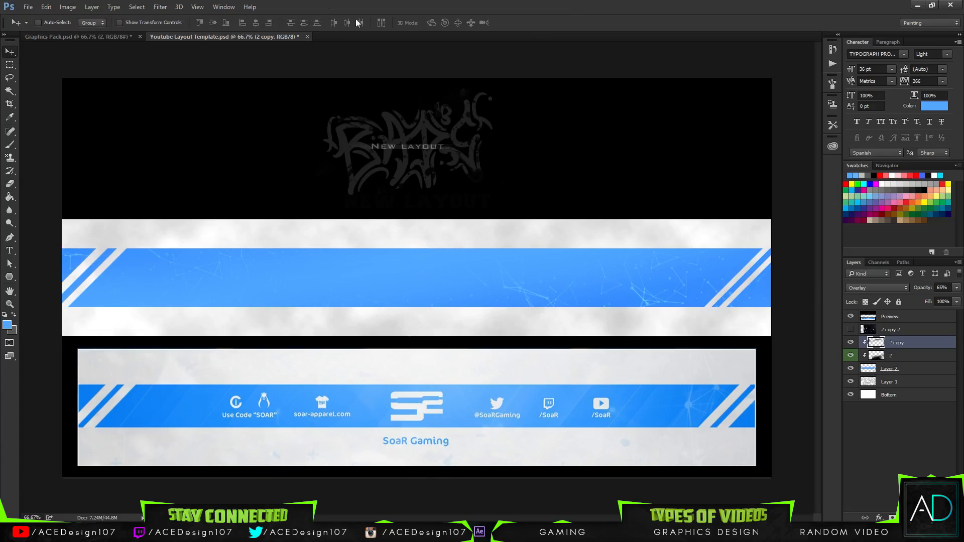
{"action": "left_click", "coordinate": [67, 36]}
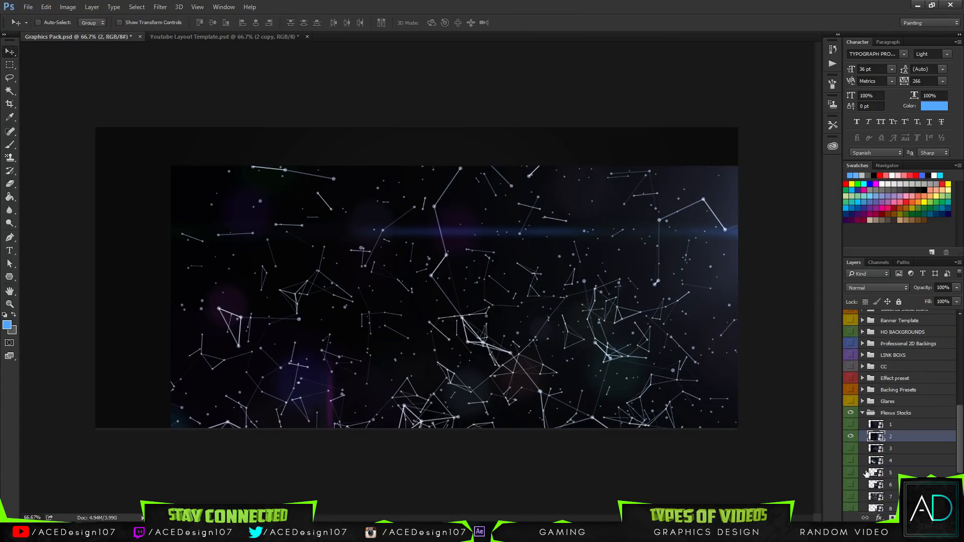
Place plexus stock 2 over the blue band and blend it with Soft Light.
{"action": "left_click", "coordinate": [851, 413]}
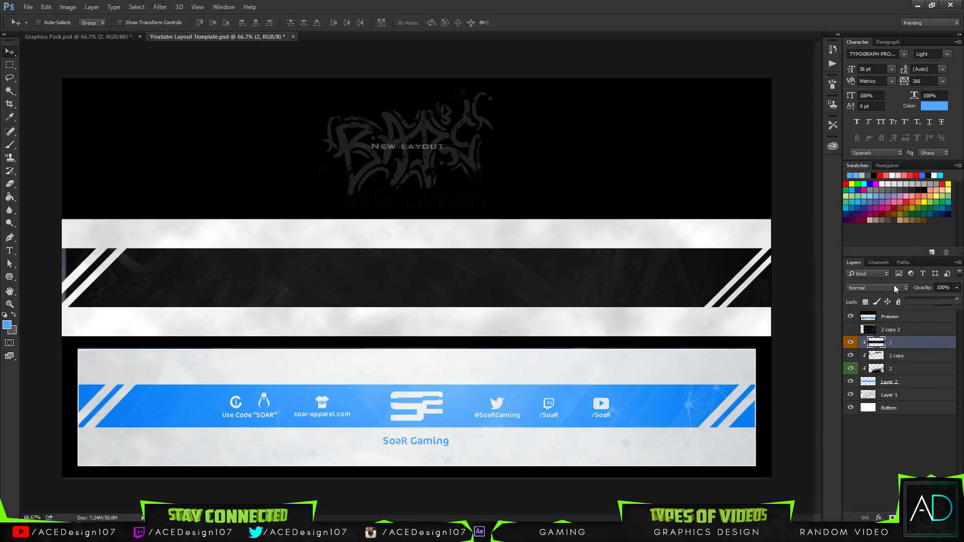
{"action": "left_click", "coordinate": [876, 288]}
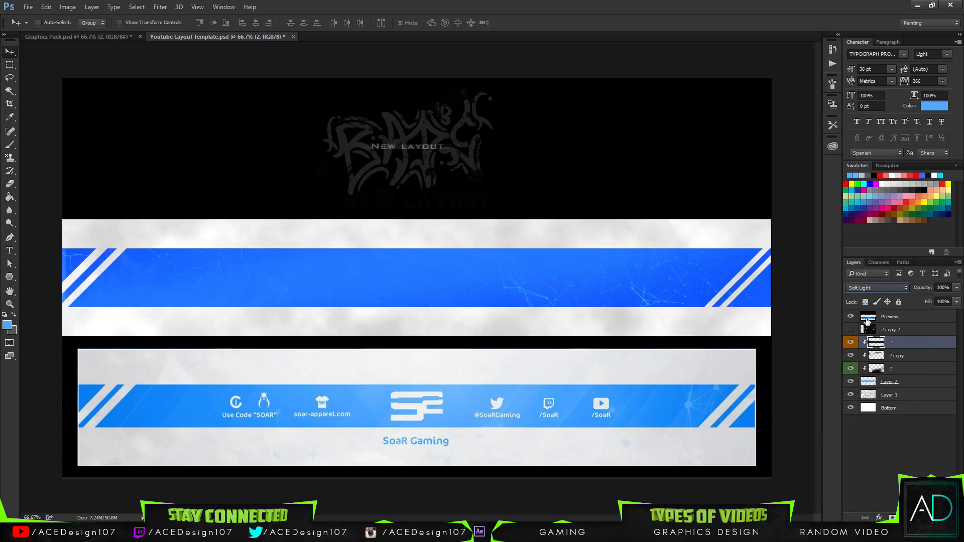
{"action": "left_click", "coordinate": [875, 288]}
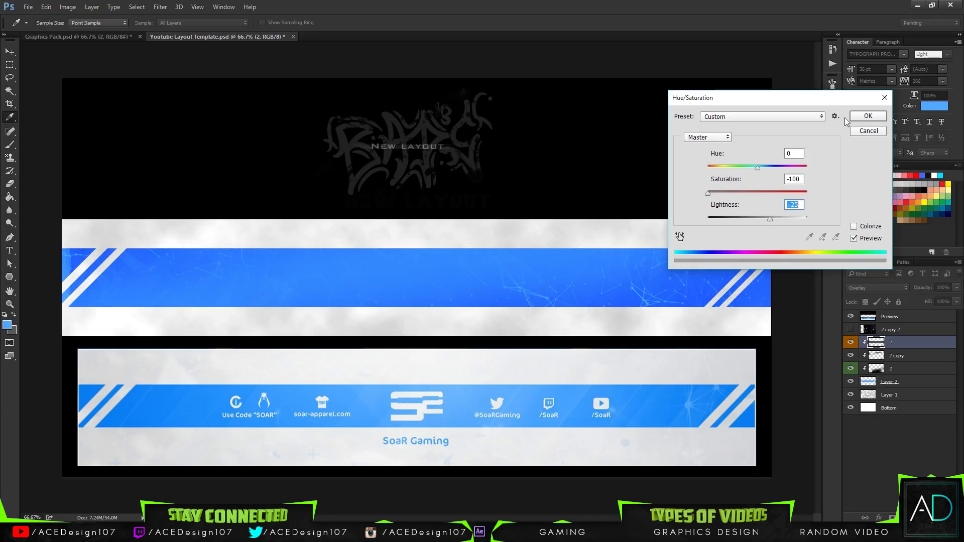
Apply Hue/Saturation -100 saturation and +21 lightness to the top plexus layer.
{"action": "left_click", "coordinate": [868, 116]}
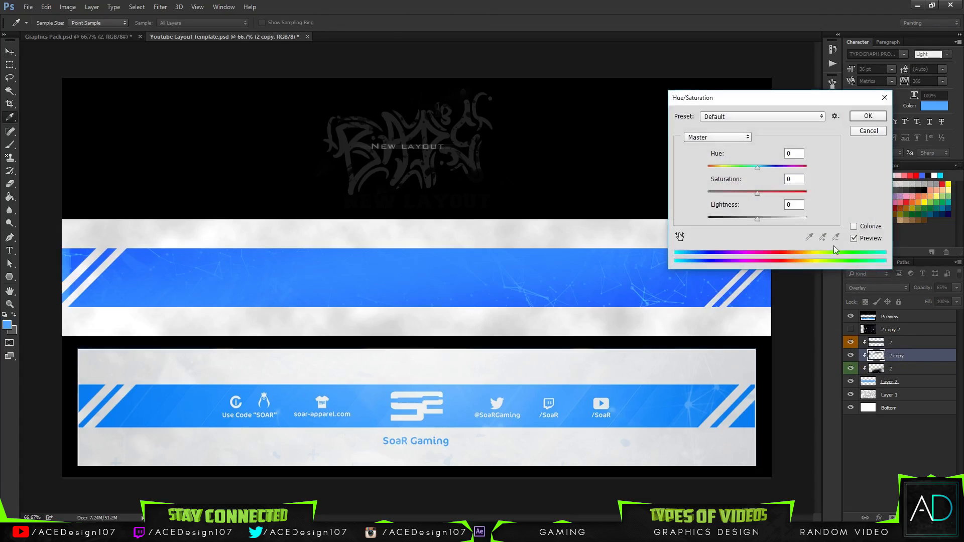
{"action": "left_click", "coordinate": [867, 116]}
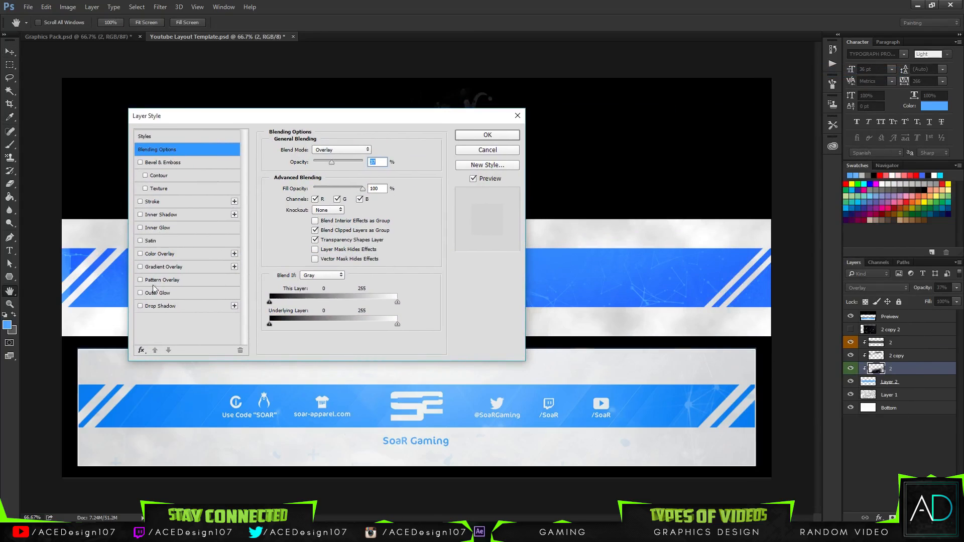
Give the original plexus layer an Outer Glow effect.
{"action": "left_click", "coordinate": [139, 293]}
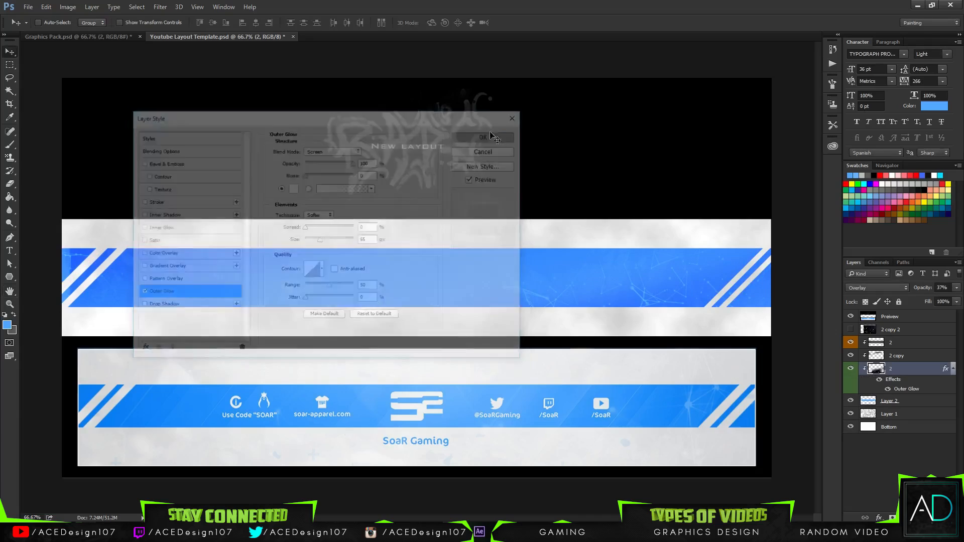
{"action": "left_click", "coordinate": [484, 137]}
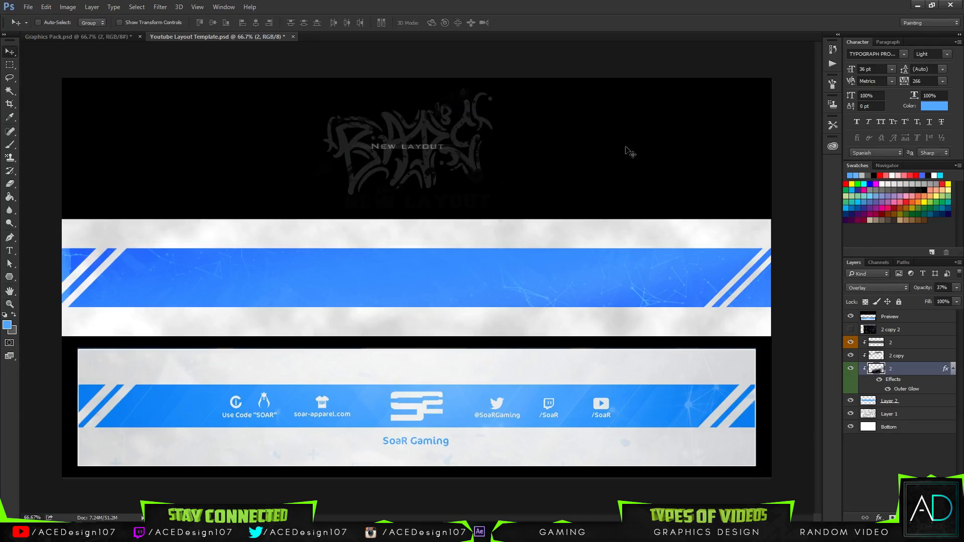
{"action": "mouse_move", "coordinate": [901, 355]}
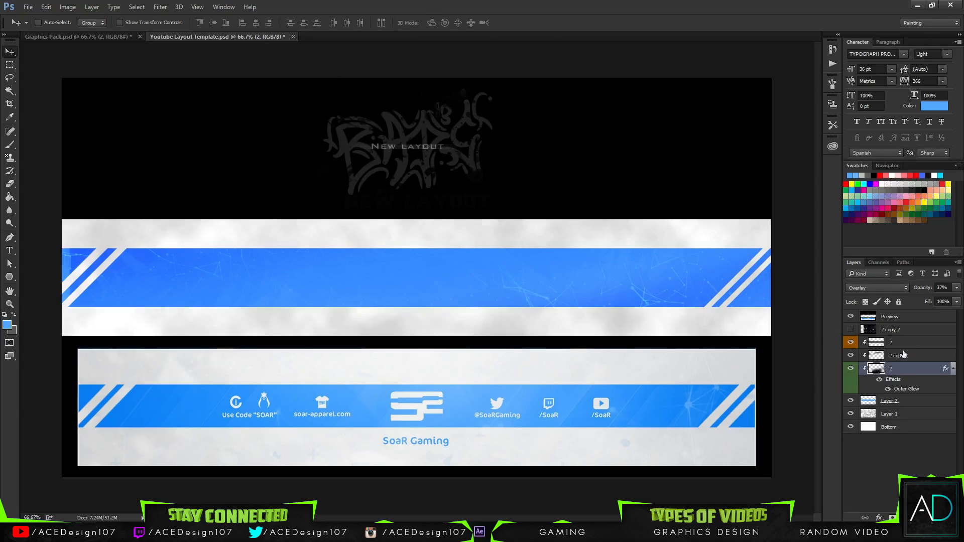
Reduce the plexus layer's opacity to 15% and move to the second texture copy.
{"action": "left_click", "coordinate": [898, 356]}
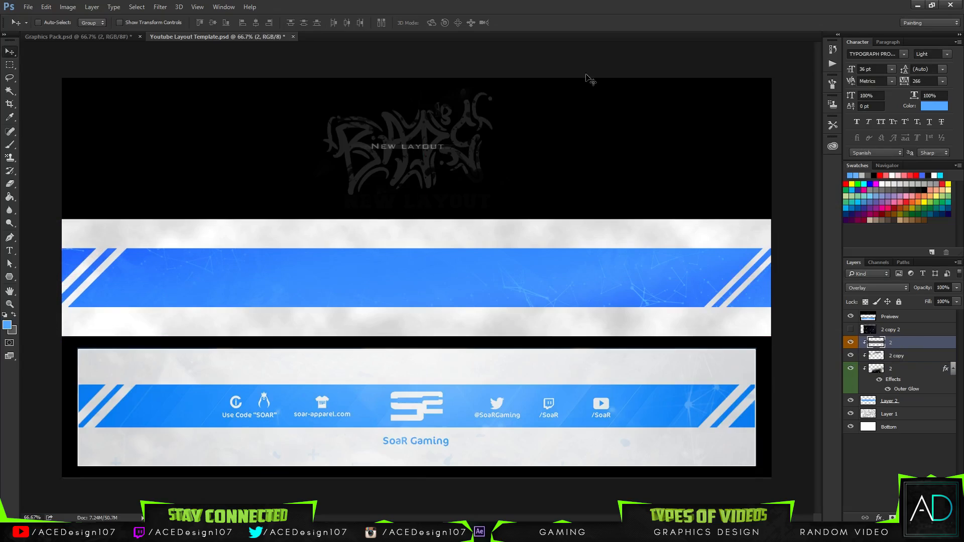
{"action": "left_click", "coordinate": [851, 355]}
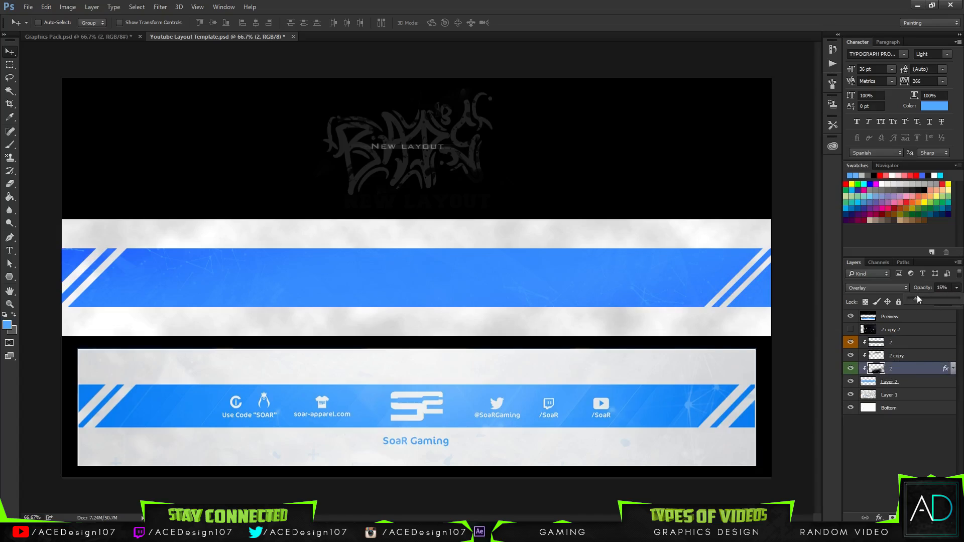
{"action": "left_click", "coordinate": [895, 355]}
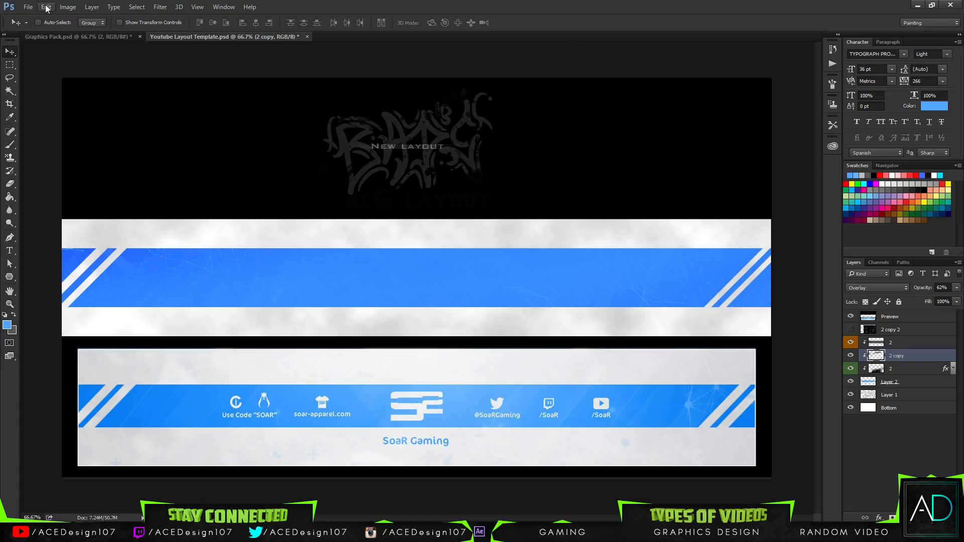
Open the Icons GFX Pack file and reveal its Clan Logos group.
{"action": "left_click", "coordinate": [28, 7]}
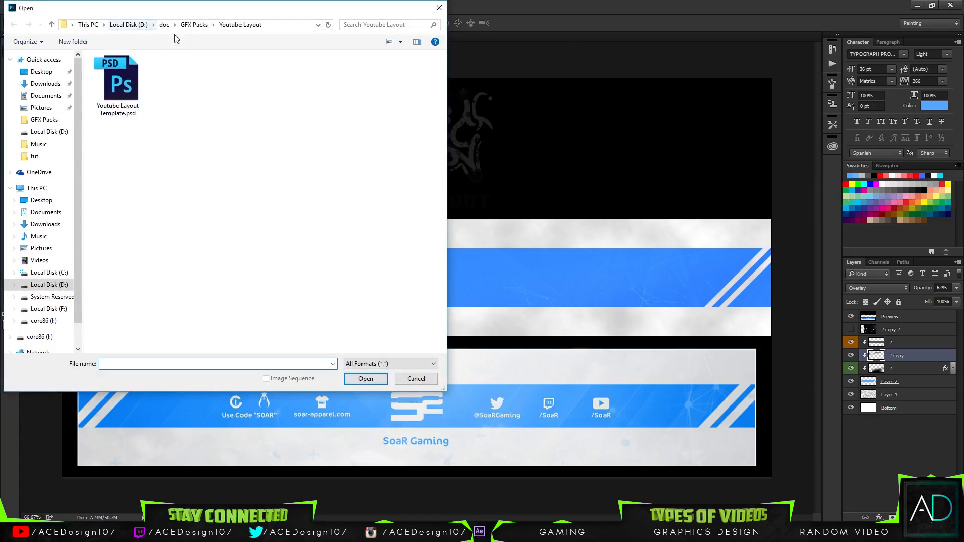
{"action": "left_click", "coordinate": [163, 24]}
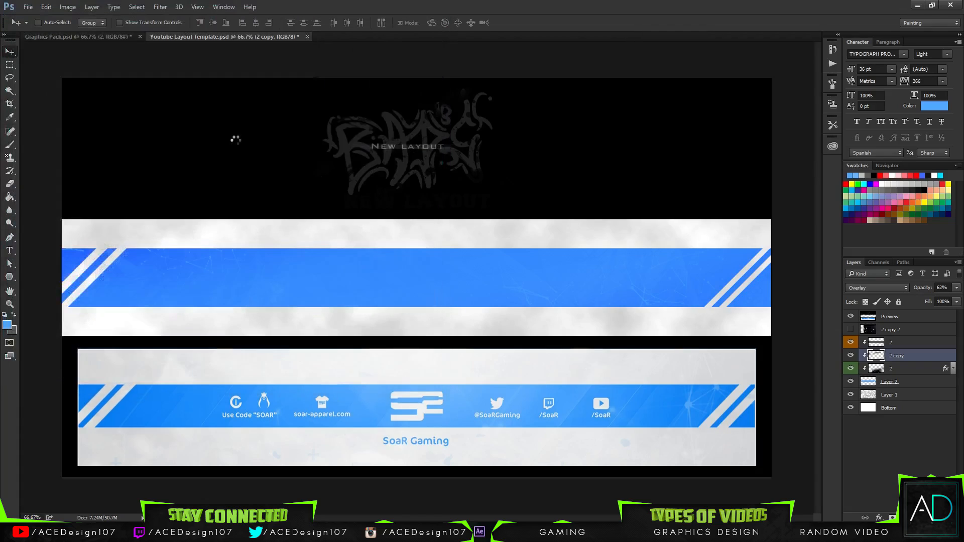
{"action": "left_click", "coordinate": [393, 36]}
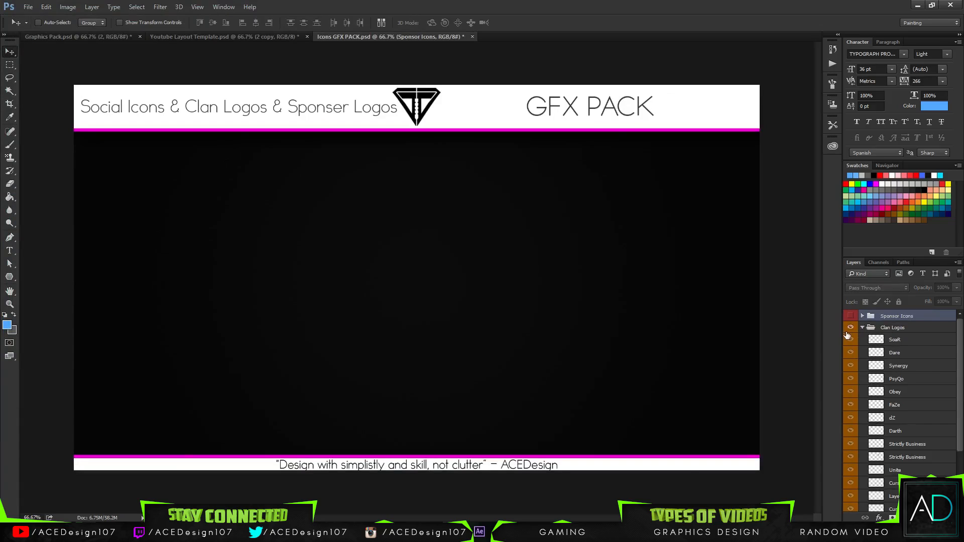
{"action": "left_click", "coordinate": [895, 339]}
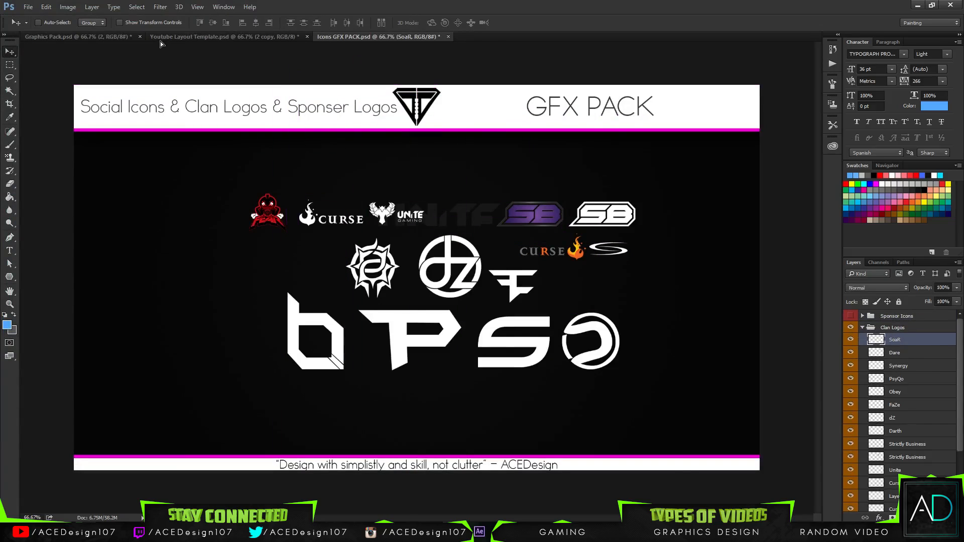
Place the white SoaR logo centred on the banner's blue band and commit its size.
{"action": "left_click", "coordinate": [194, 36]}
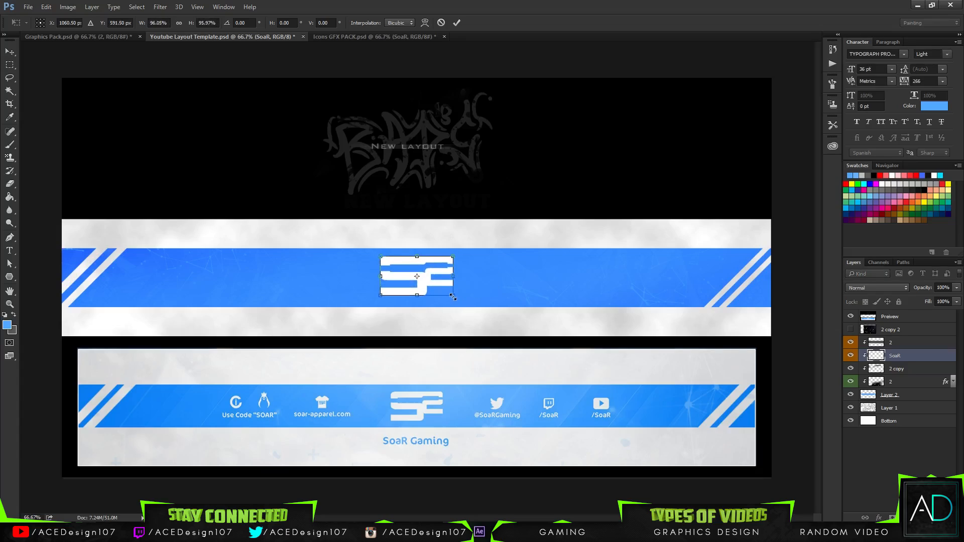
{"action": "left_click", "coordinate": [456, 23]}
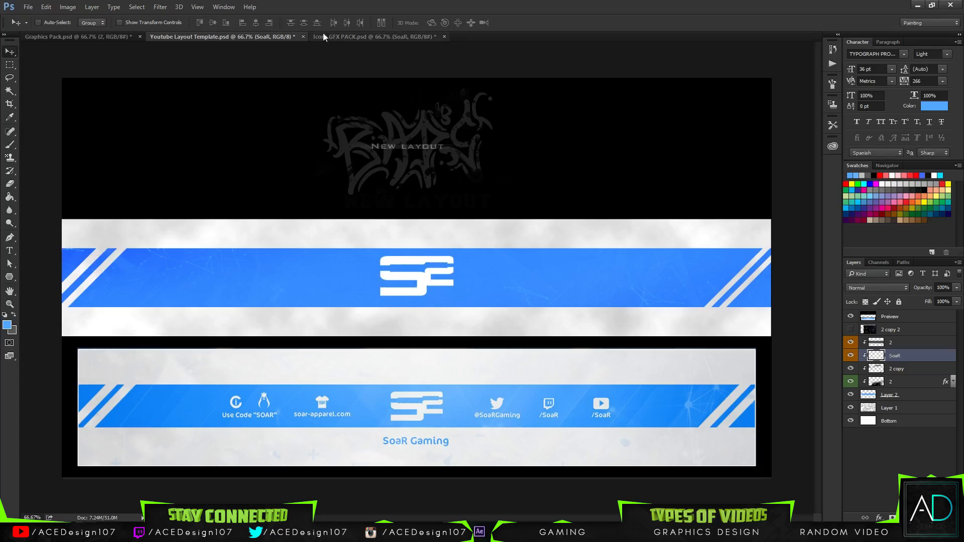
Expand the Social Icons group in the icons pack, checking the banner template in between.
{"action": "left_click", "coordinate": [368, 36]}
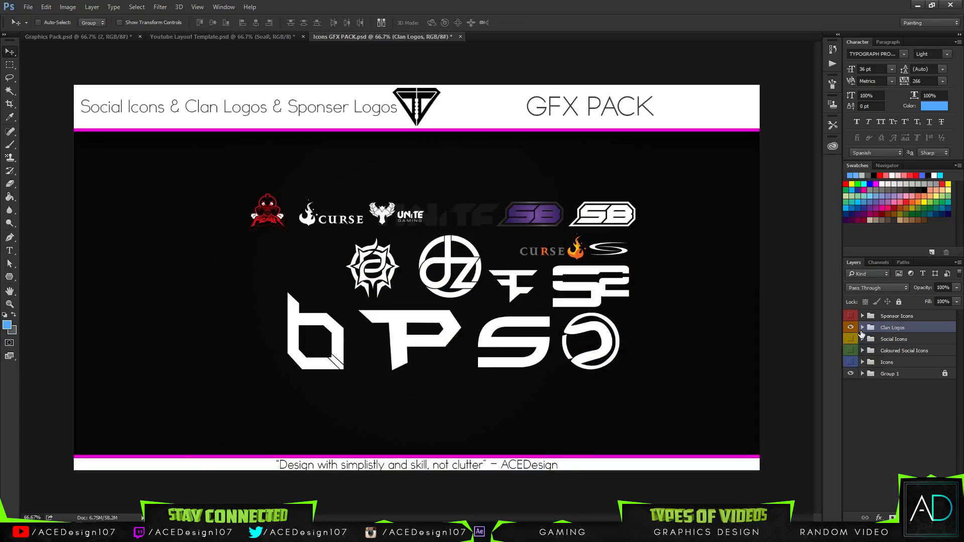
{"action": "left_click", "coordinate": [863, 339]}
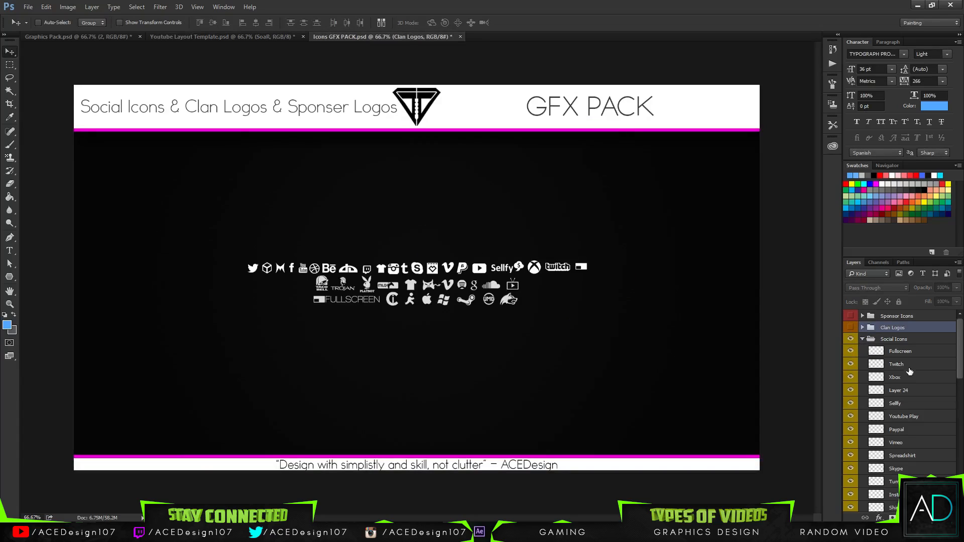
{"action": "scroll", "scroll_direction": "down", "scroll_amount": 3}
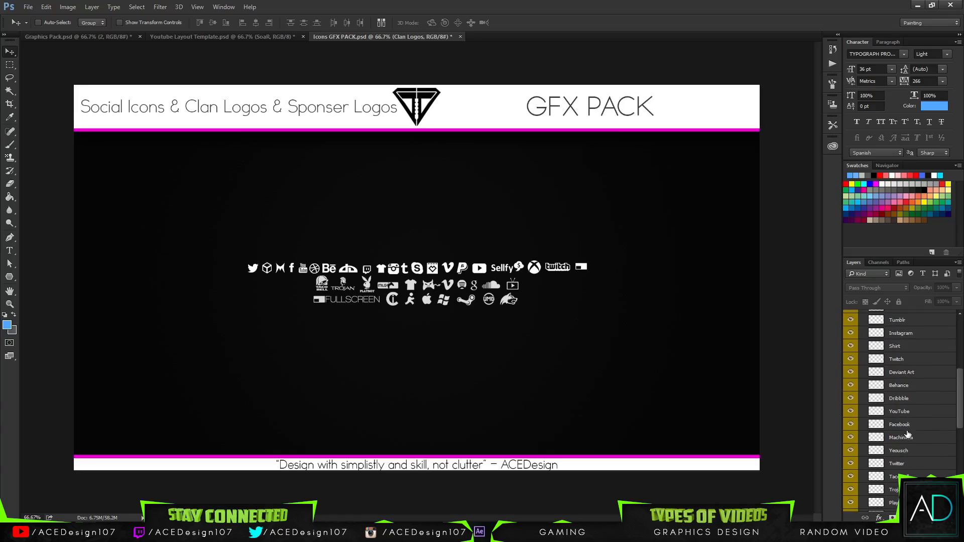
{"action": "left_click", "coordinate": [191, 36]}
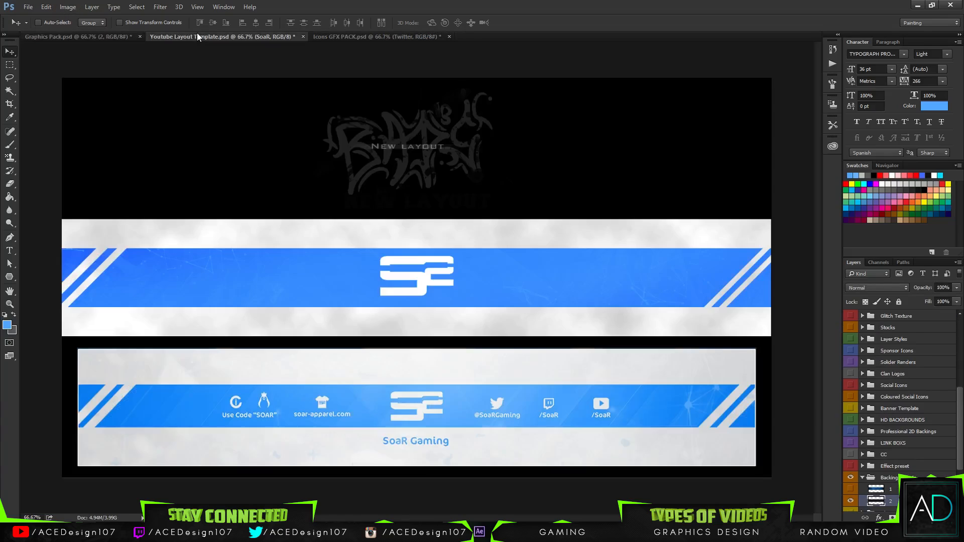
{"action": "left_click", "coordinate": [381, 37]}
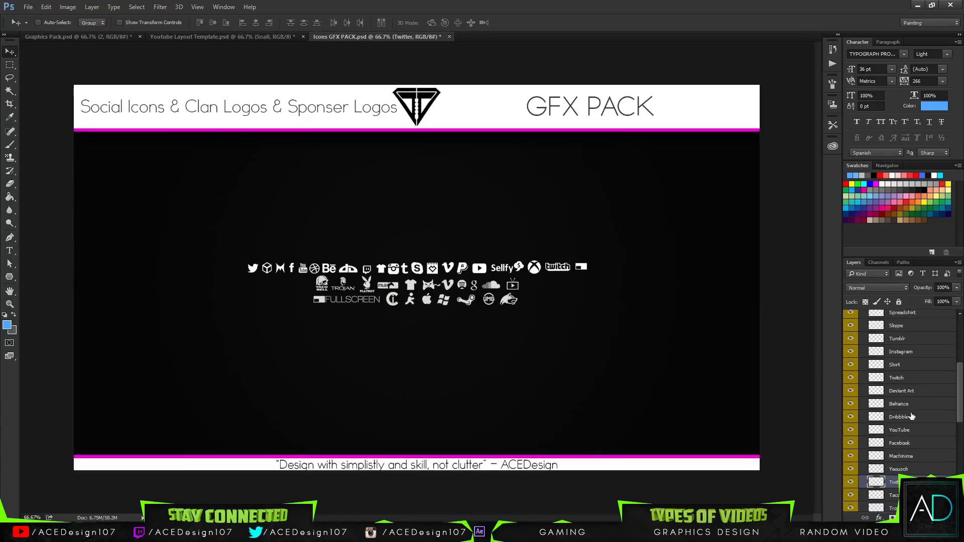
Select the Twitter, YouTube and Twitch icon layers and bring them onto the banner's blue band.
{"action": "scroll", "scroll_direction": "down", "scroll_amount": 3}
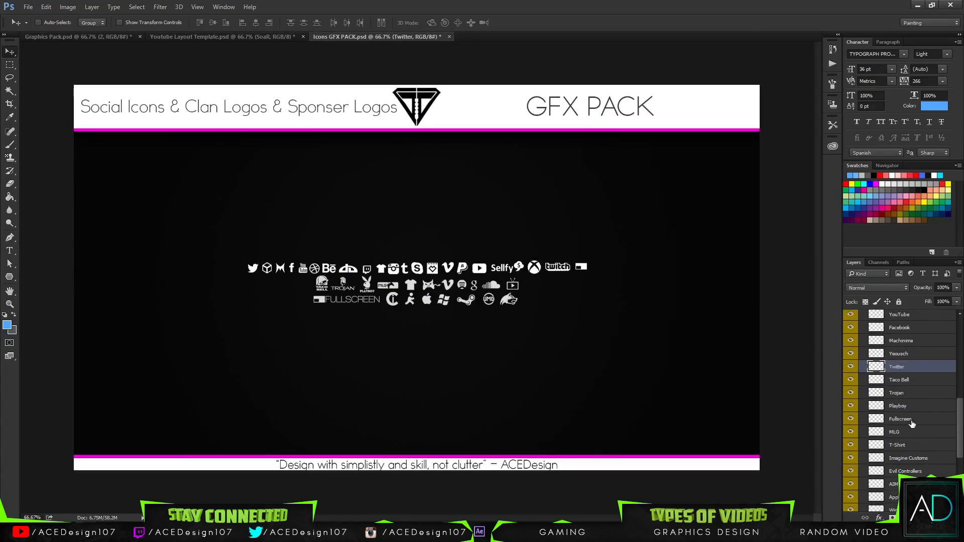
{"action": "scroll", "scroll_direction": "down", "scroll_amount": 3}
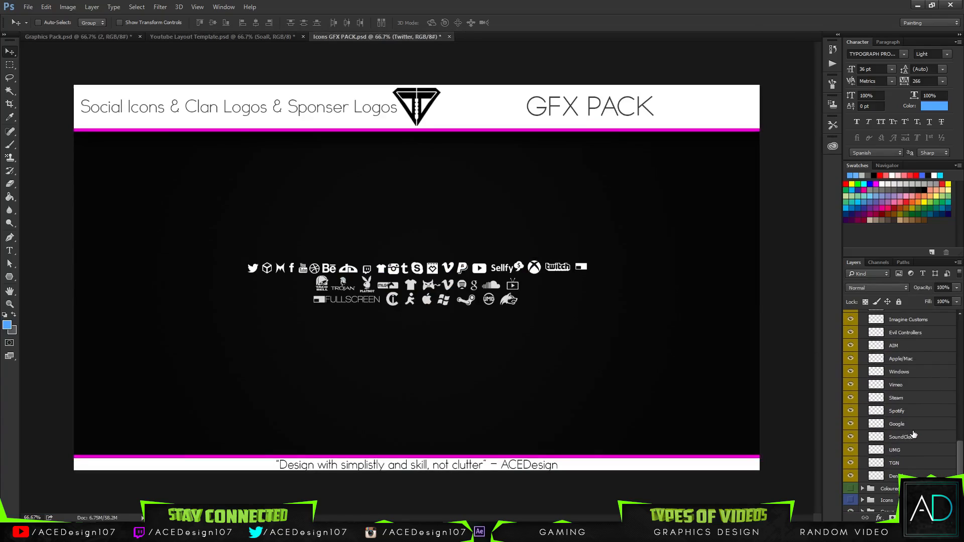
{"action": "scroll", "scroll_direction": "up", "scroll_amount": 3}
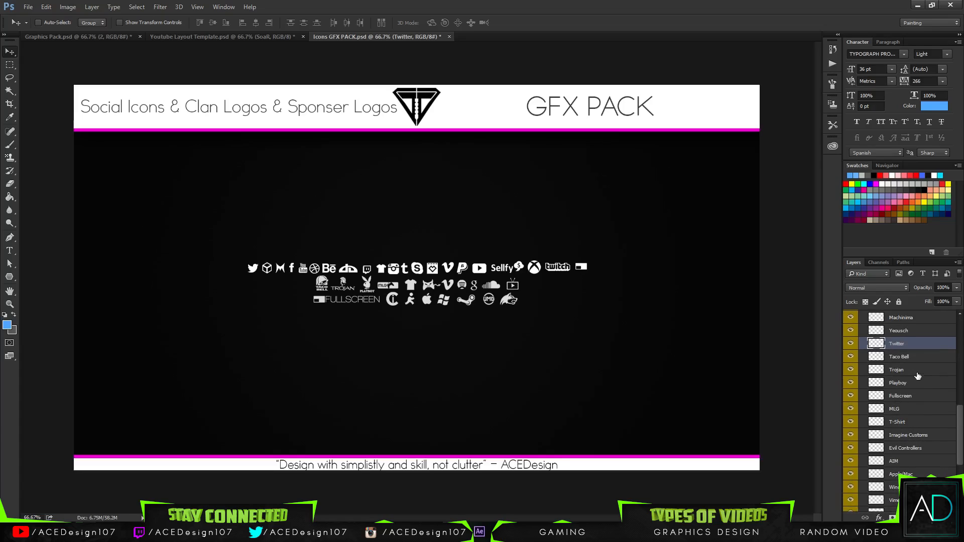
{"action": "scroll", "scroll_direction": "up", "scroll_amount": 3}
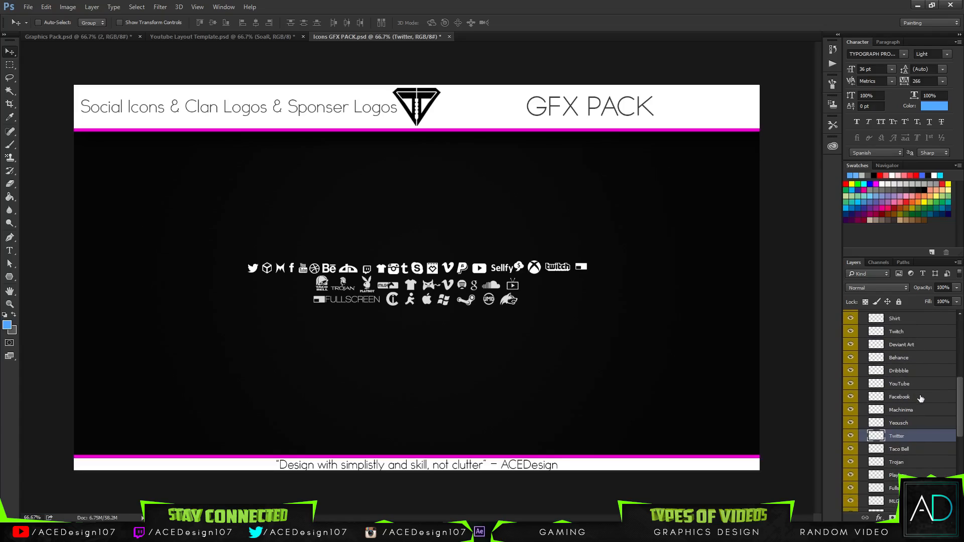
{"action": "scroll", "scroll_direction": "up", "scroll_amount": 3}
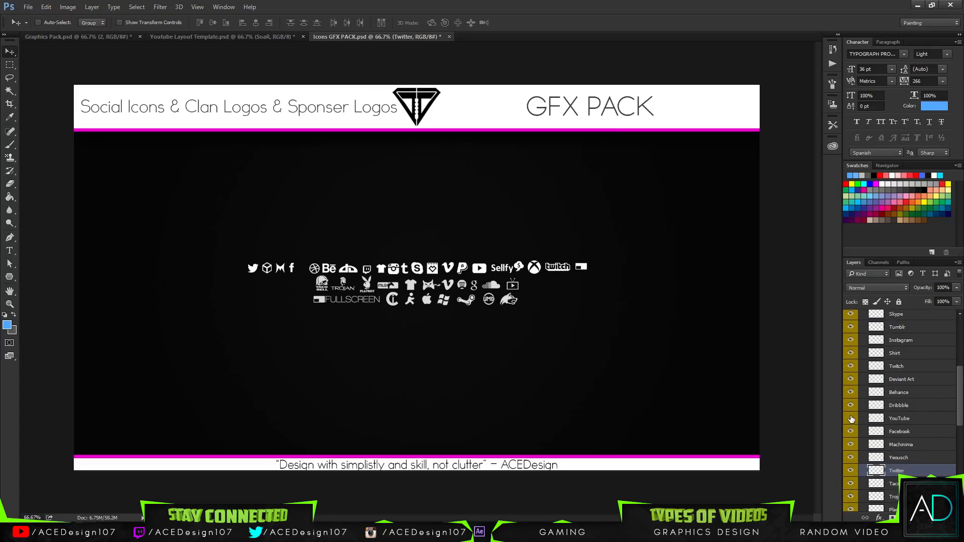
{"action": "scroll", "scroll_direction": "up", "scroll_amount": 3}
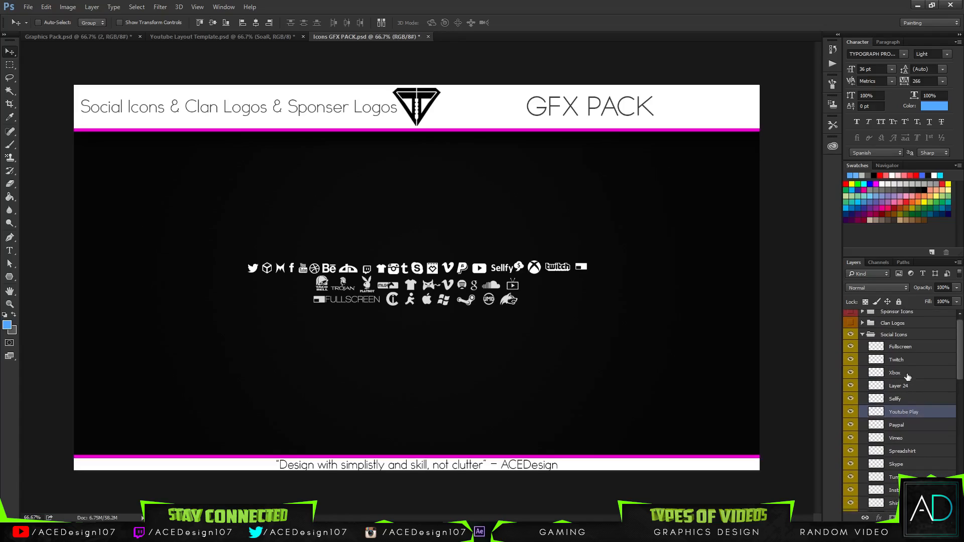
{"action": "left_click", "coordinate": [895, 360]}
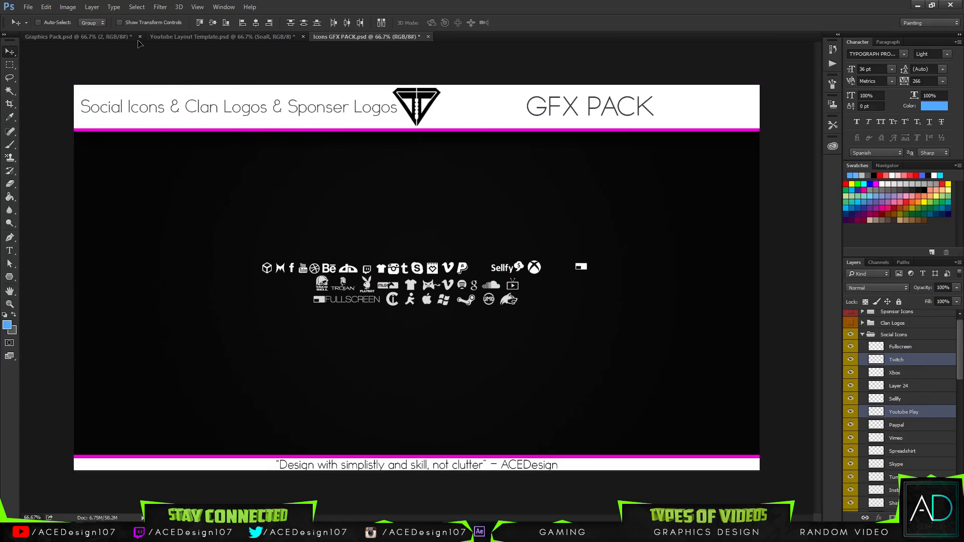
{"action": "left_click", "coordinate": [215, 37]}
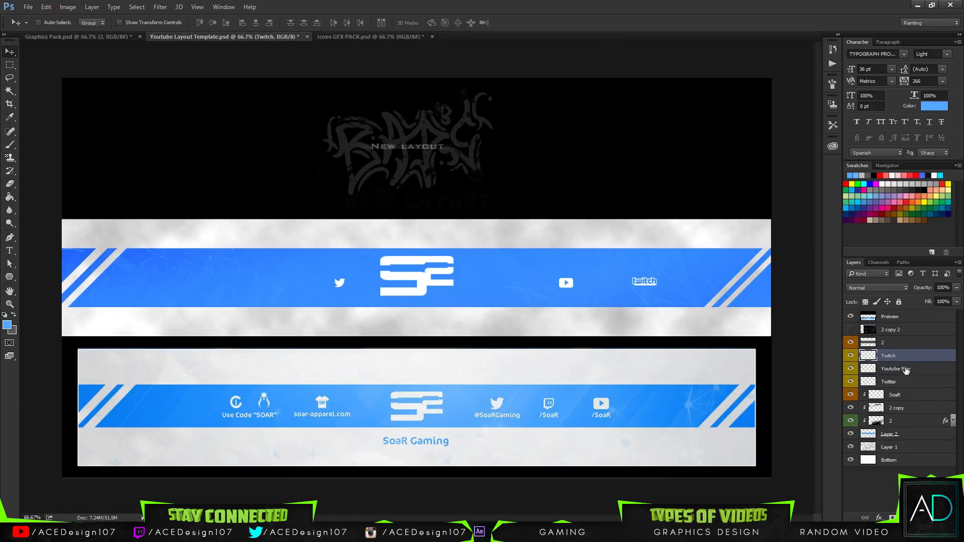
Change the colour label of the newly added icon layers.
{"action": "right_click", "coordinate": [894, 356]}
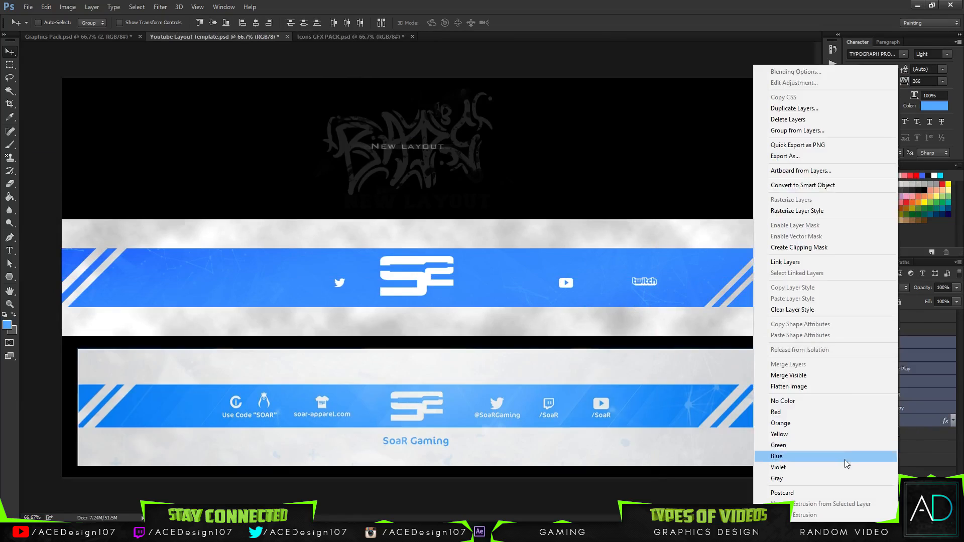
{"action": "left_click", "coordinate": [776, 456]}
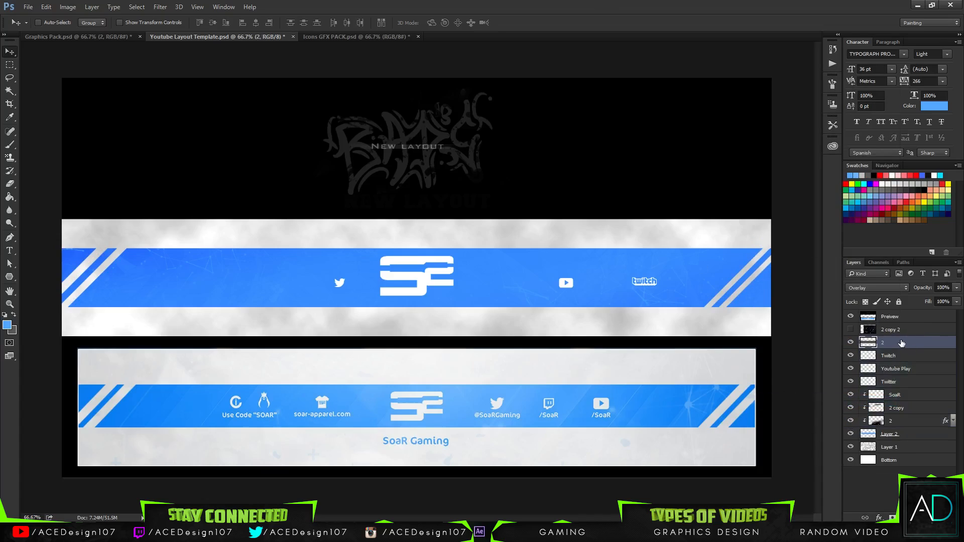
Resize the Twitter and YouTube icons and line them up right of the SoaR logo.
{"action": "left_click", "coordinate": [887, 355]}
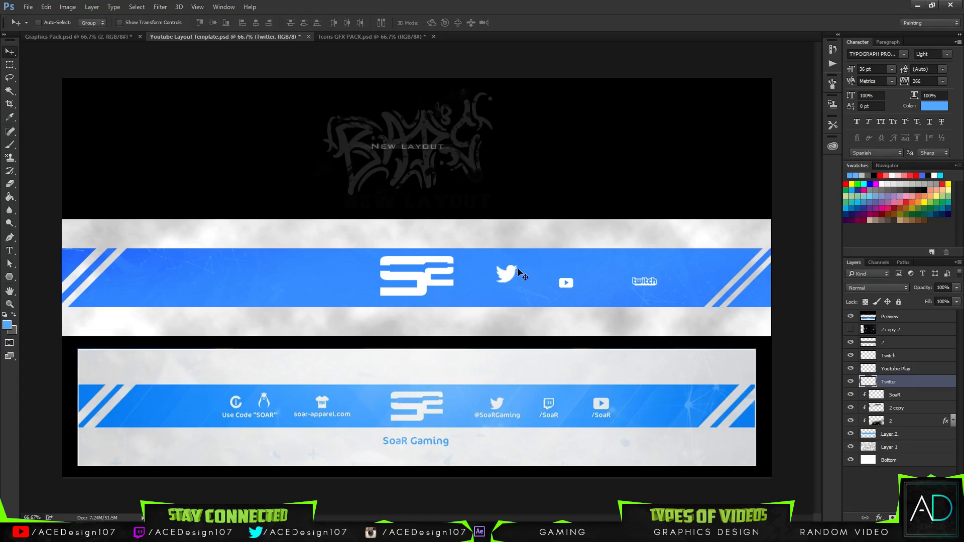
{"action": "left_click", "coordinate": [505, 273]}
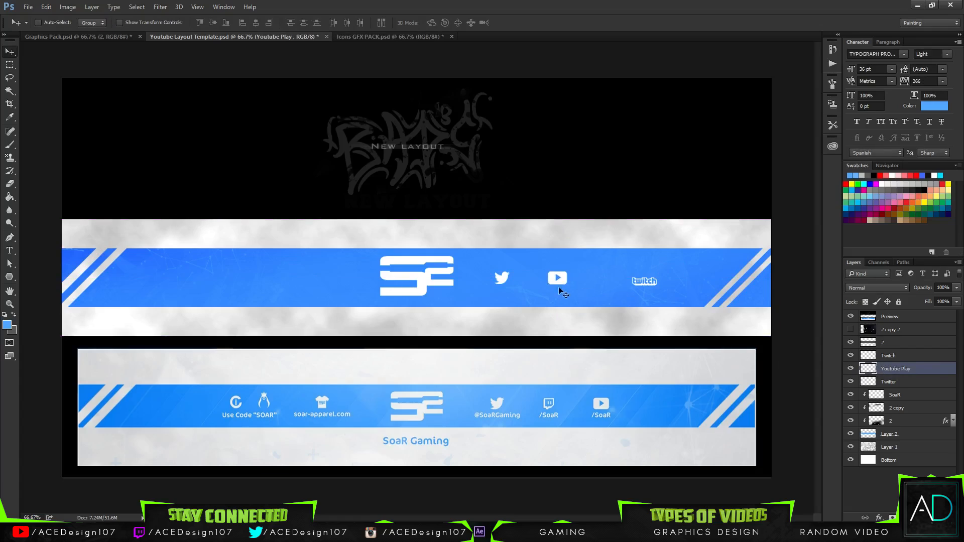
{"action": "mouse_move", "coordinate": [563, 289]}
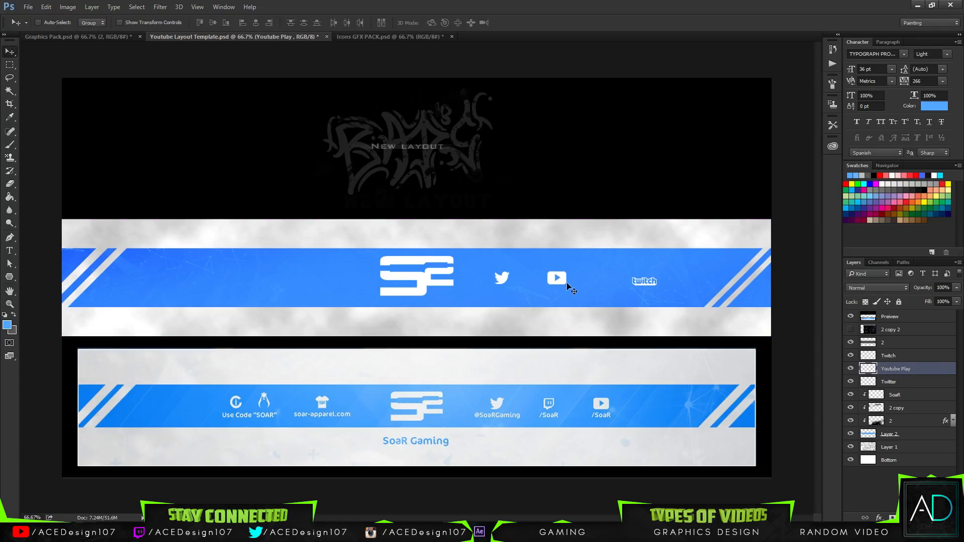
{"action": "left_click", "coordinate": [889, 355]}
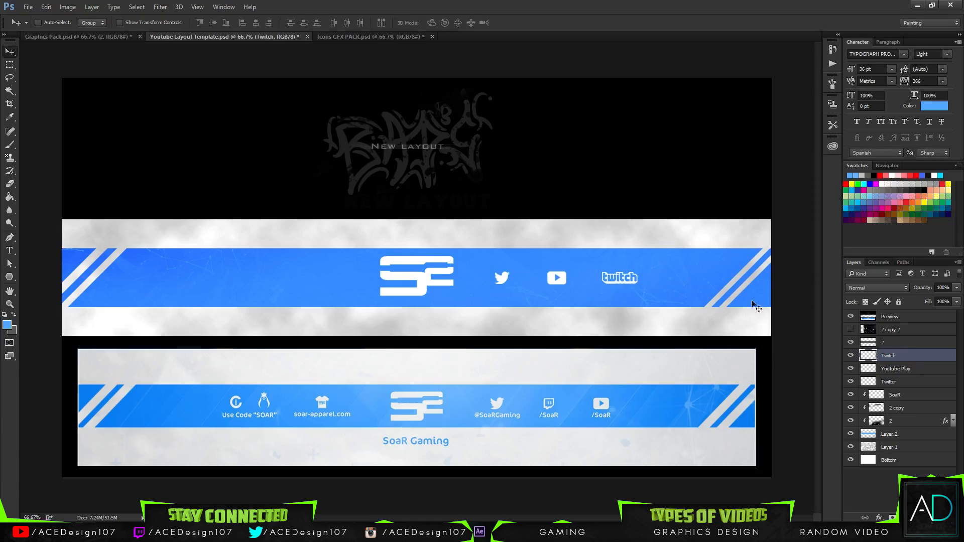
{"action": "mouse_move", "coordinate": [909, 394]}
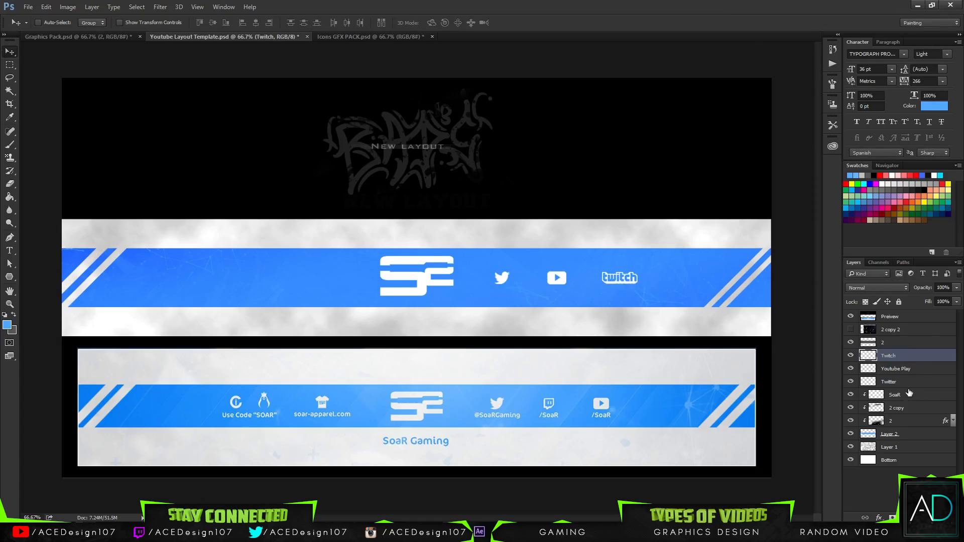
Collapse Social Icons and expand the Sponsor Icons group in the icon pack.
{"action": "left_click", "coordinate": [369, 36]}
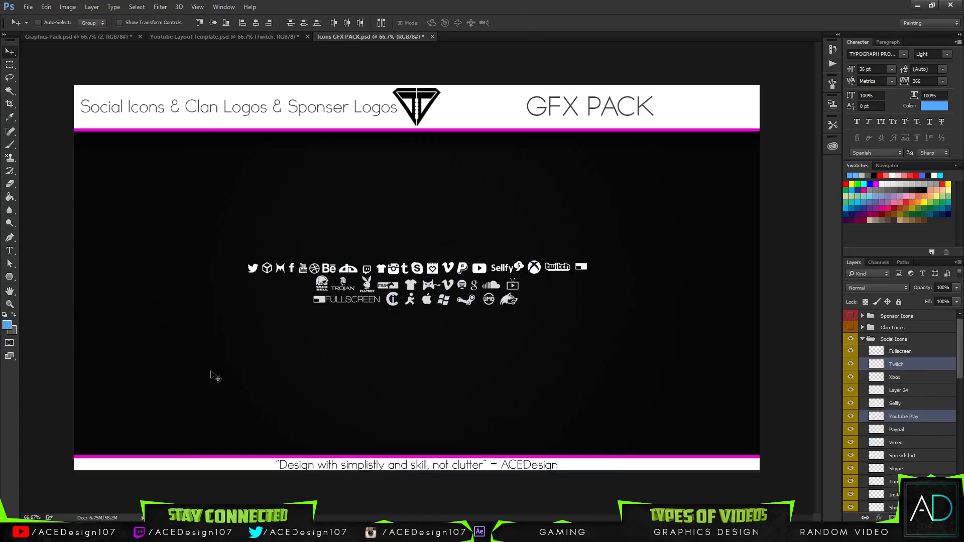
{"action": "left_click", "coordinate": [861, 338]}
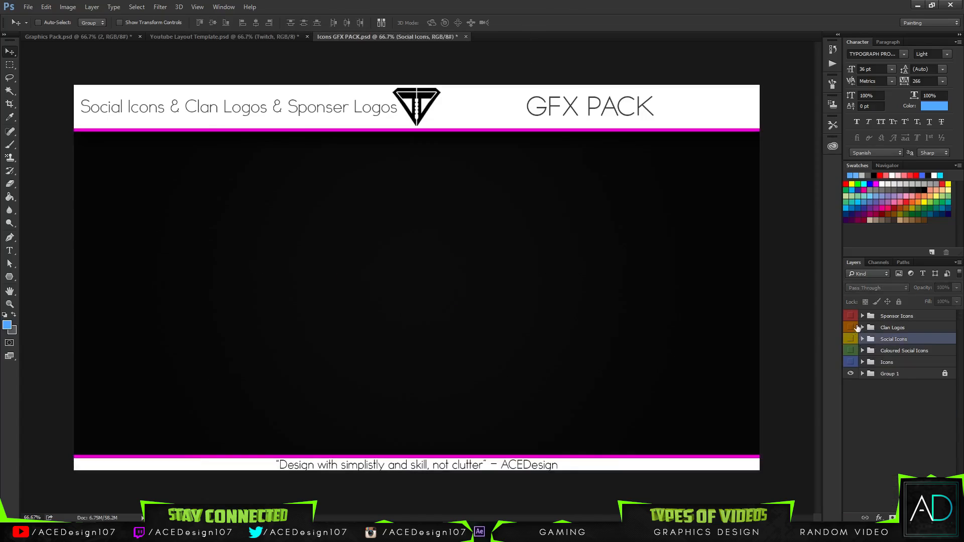
{"action": "left_click", "coordinate": [861, 316]}
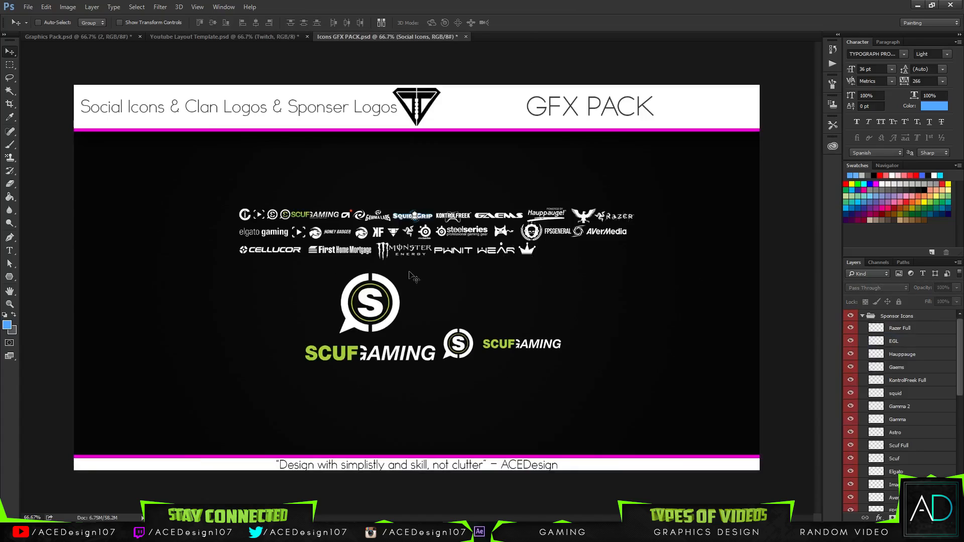
{"action": "scroll", "scroll_direction": "down", "scroll_amount": 3}
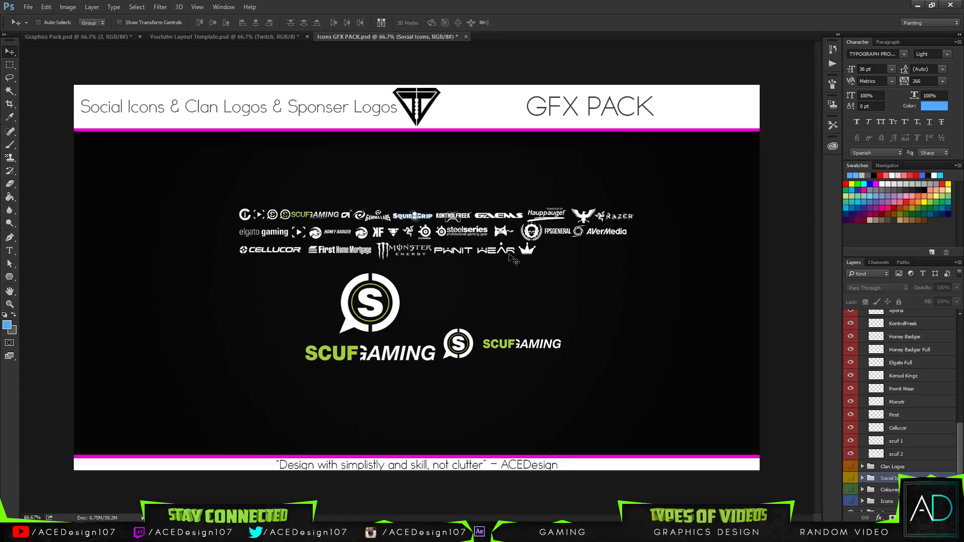
{"action": "scroll", "scroll_direction": "up", "scroll_amount": 3}
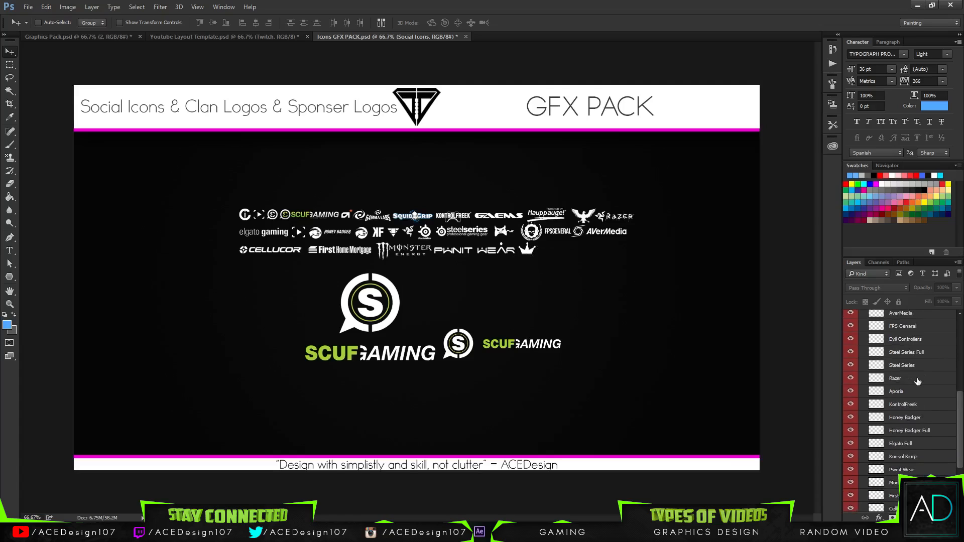
{"action": "scroll", "scroll_direction": "up", "scroll_amount": 3}
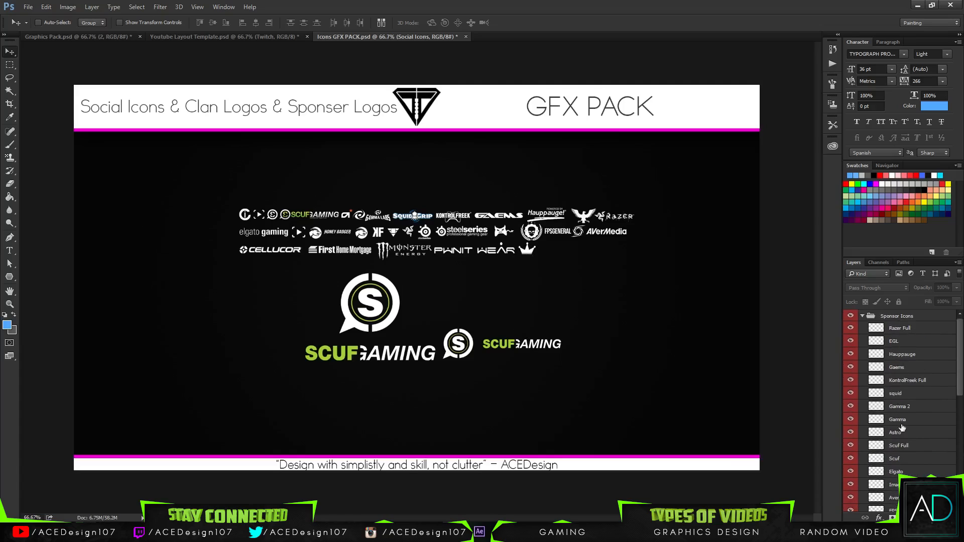
Copy the Imagine Customs logo into the banner template, left of the SoaR logo.
{"action": "left_click", "coordinate": [909, 439]}
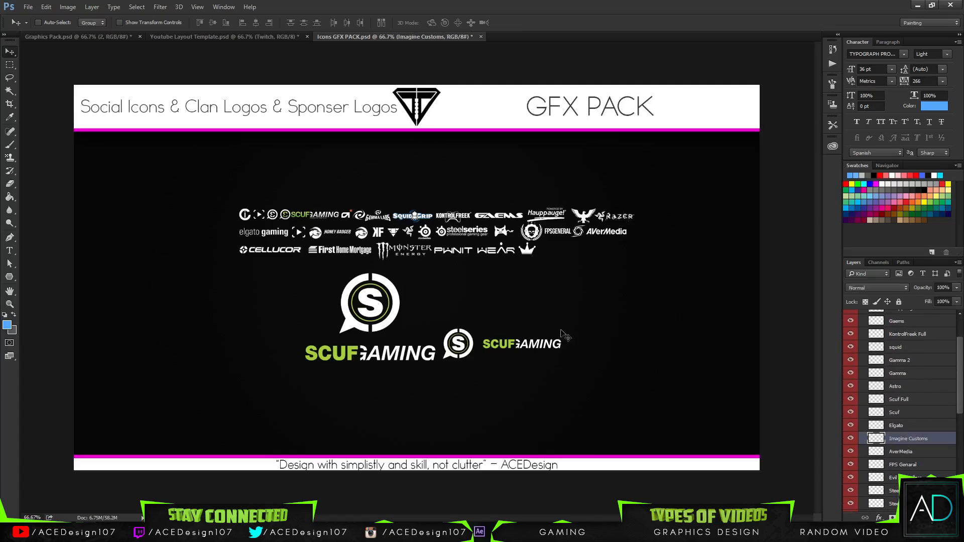
{"action": "left_click", "coordinate": [228, 36]}
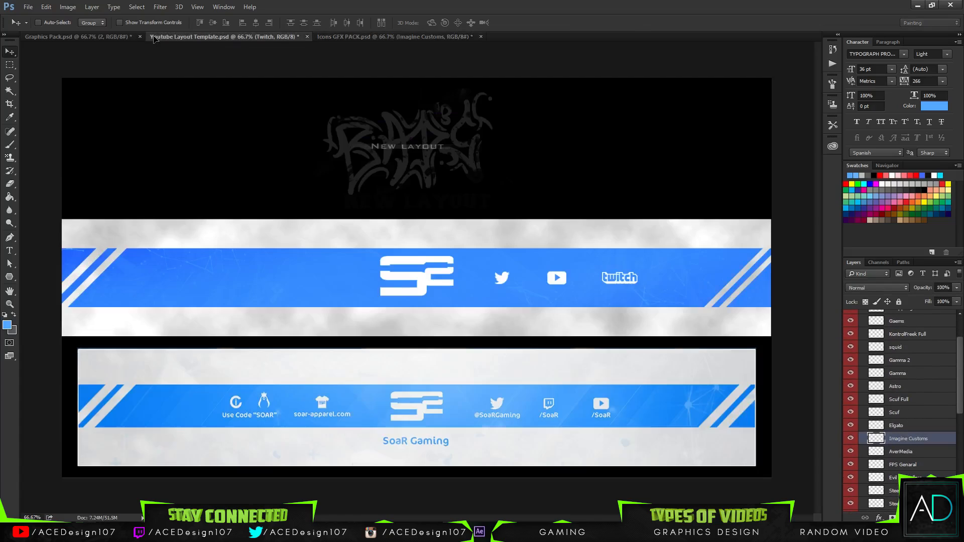
{"action": "left_click", "coordinate": [901, 355]}
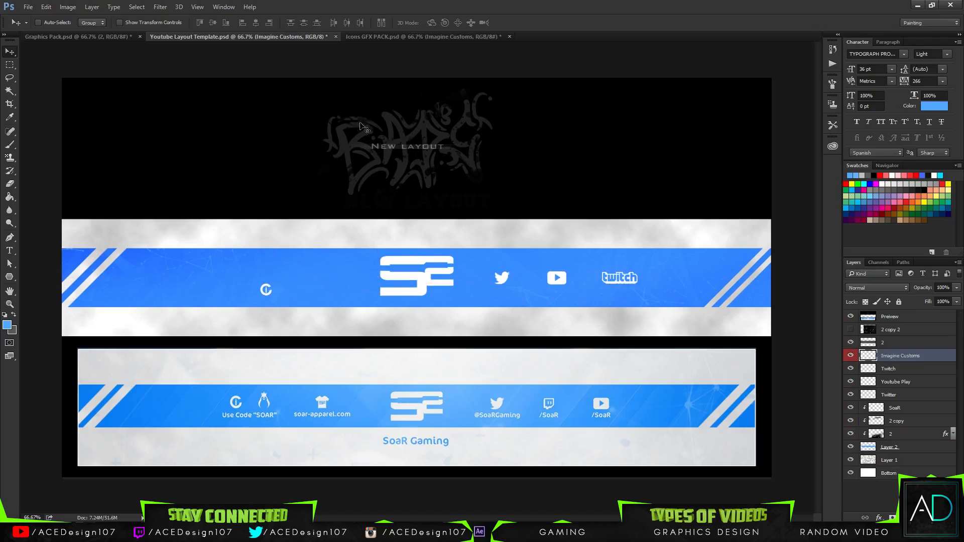
{"action": "left_click", "coordinate": [423, 36]}
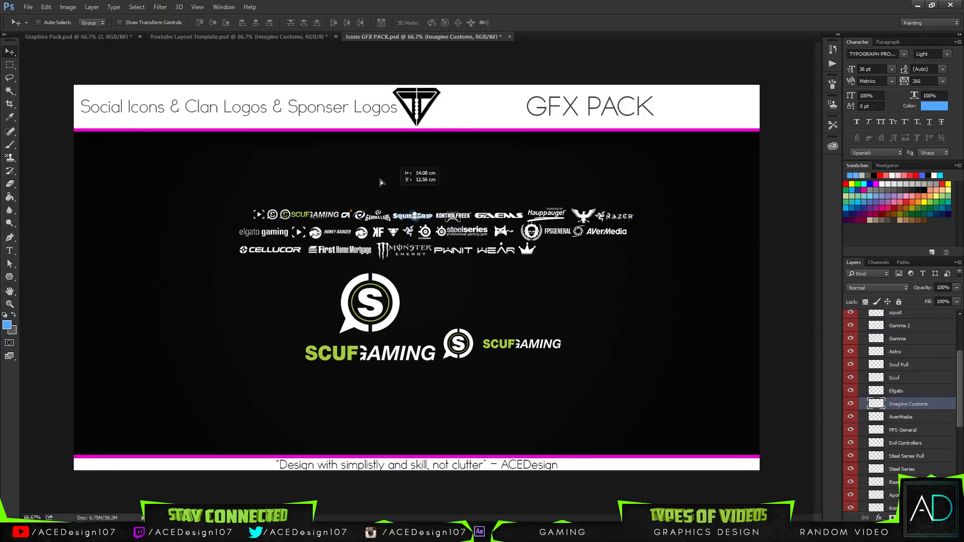
{"action": "left_click", "coordinate": [240, 36]}
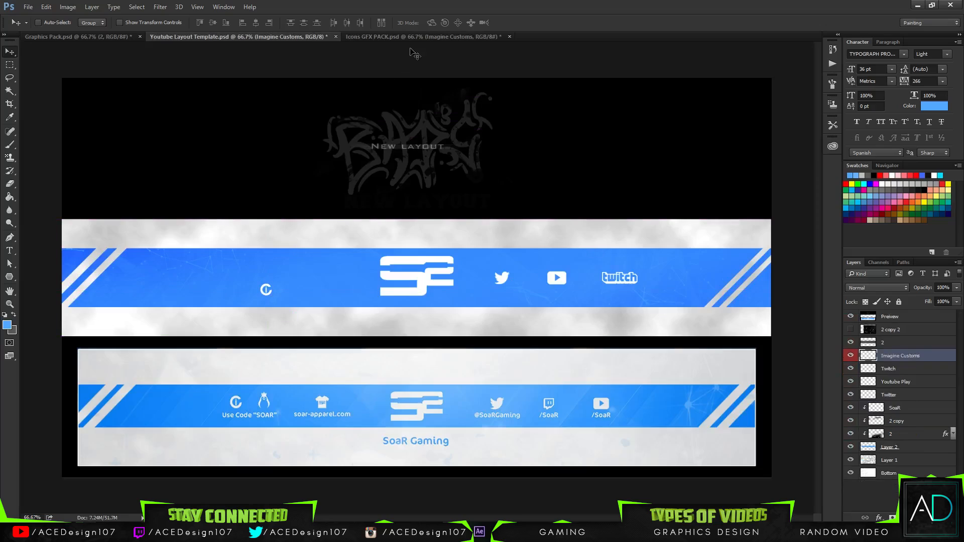
{"action": "left_click", "coordinate": [424, 36]}
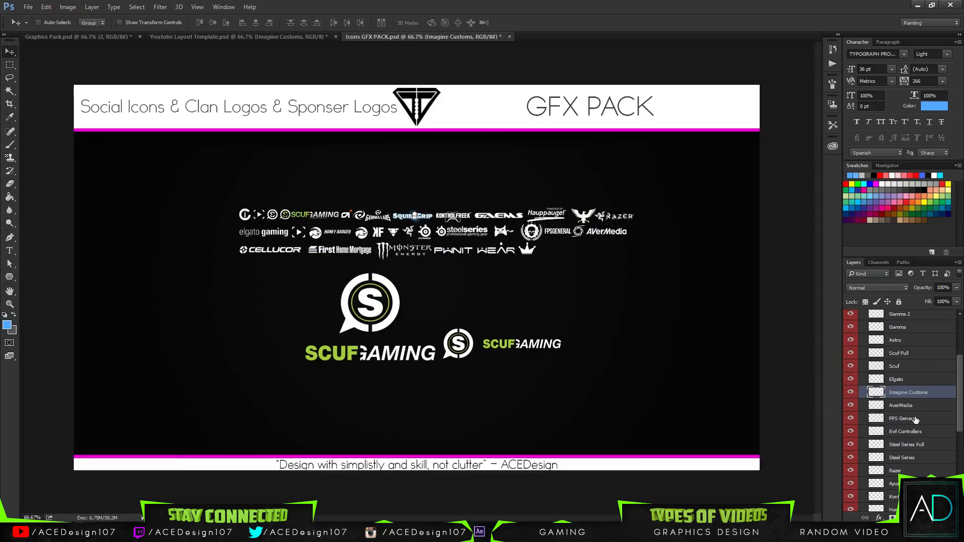
Bring the Elgato and Scuf sponsor logos from the pack into the banner beside Imagine Customs.
{"action": "left_click", "coordinate": [906, 398]}
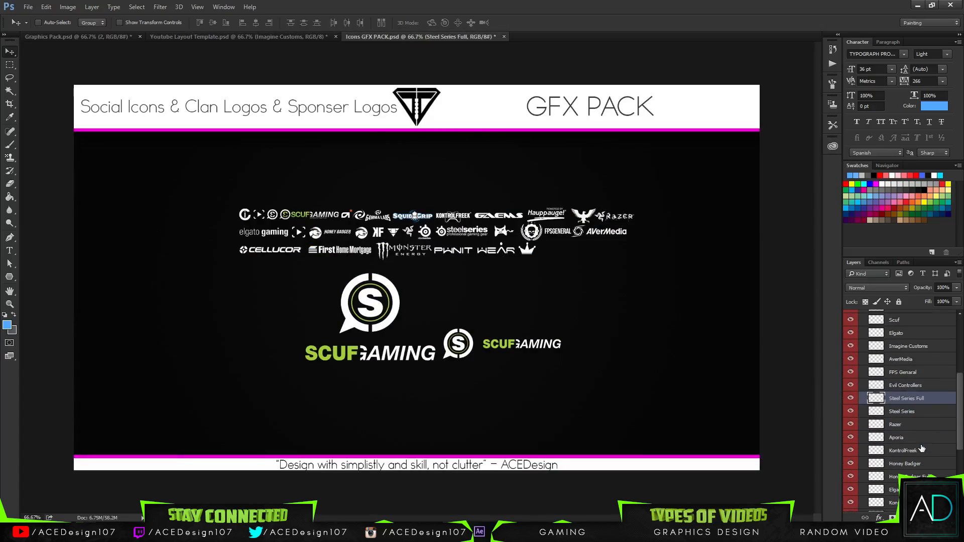
{"action": "scroll", "scroll_direction": "down", "scroll_amount": 3}
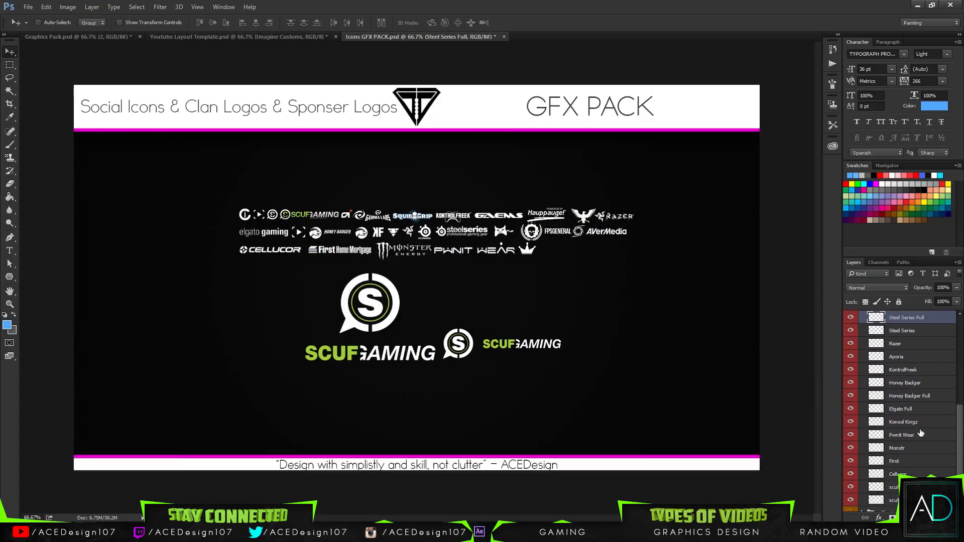
{"action": "scroll", "scroll_direction": "down", "scroll_amount": 3}
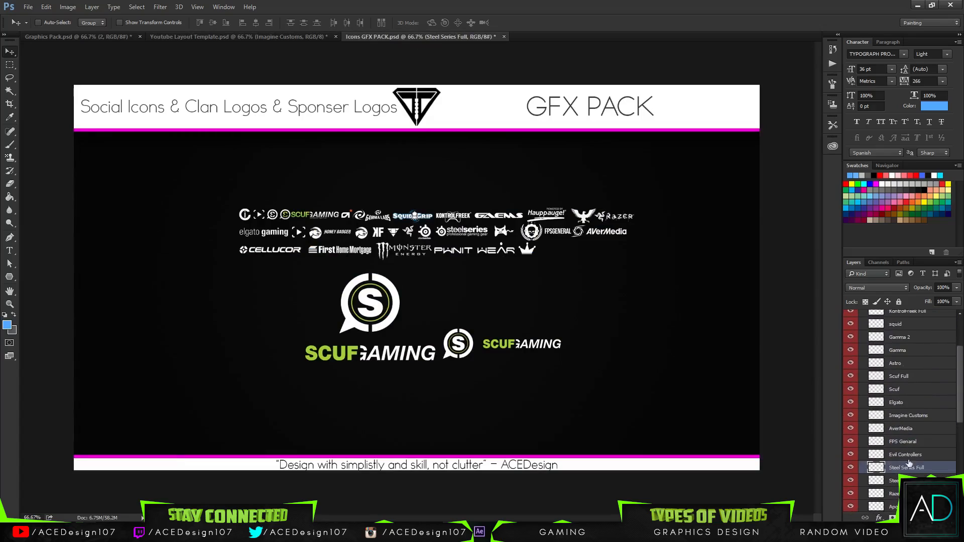
{"action": "left_click", "coordinate": [896, 401]}
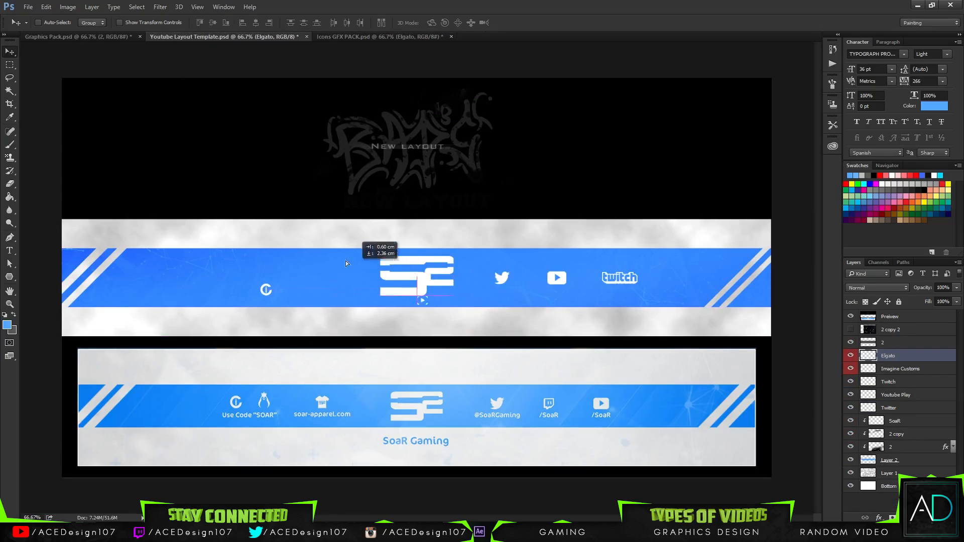
{"action": "left_click", "coordinate": [357, 36]}
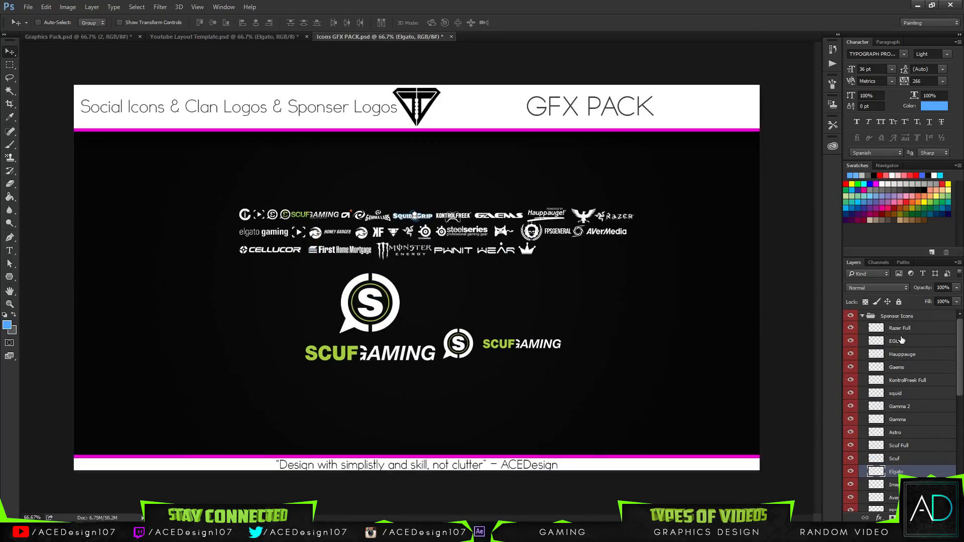
{"action": "left_click", "coordinate": [900, 340]}
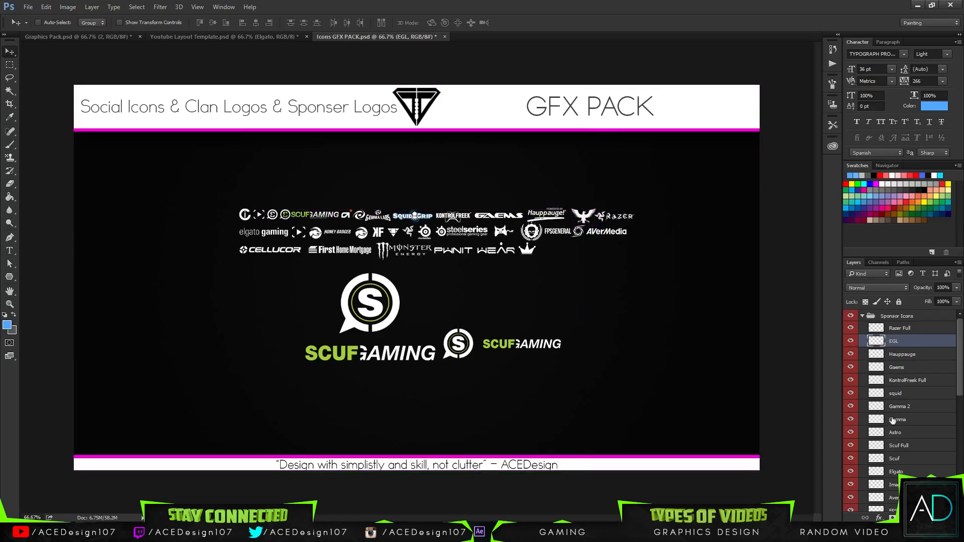
{"action": "scroll", "scroll_direction": "down", "scroll_amount": 3}
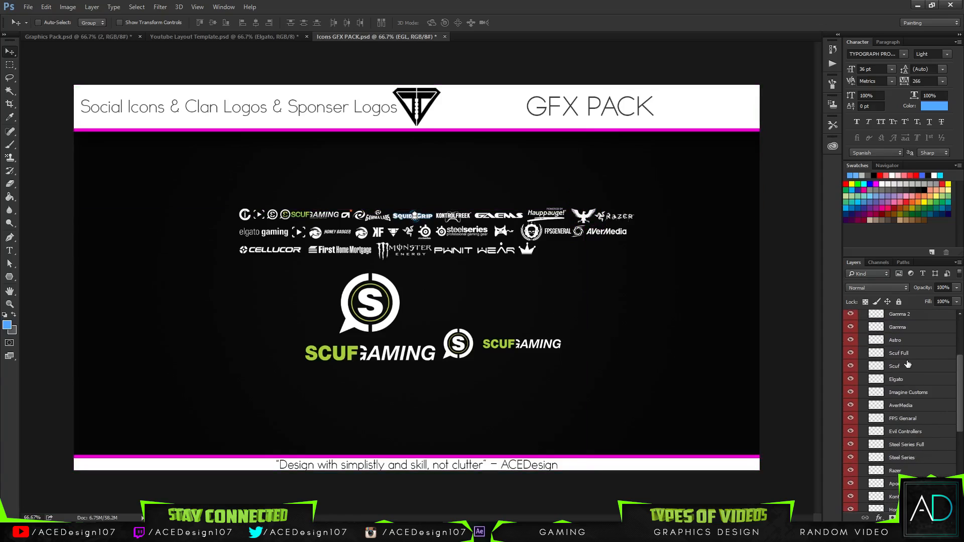
{"action": "left_click", "coordinate": [907, 366]}
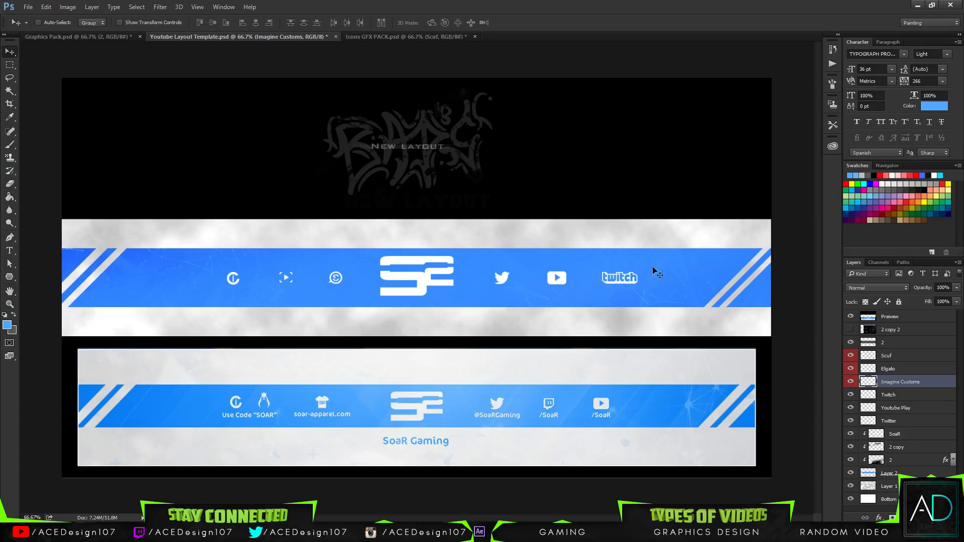
Add a new lighting layer above Layer 1 and set white as the painting colour.
{"action": "left_click", "coordinate": [894, 486]}
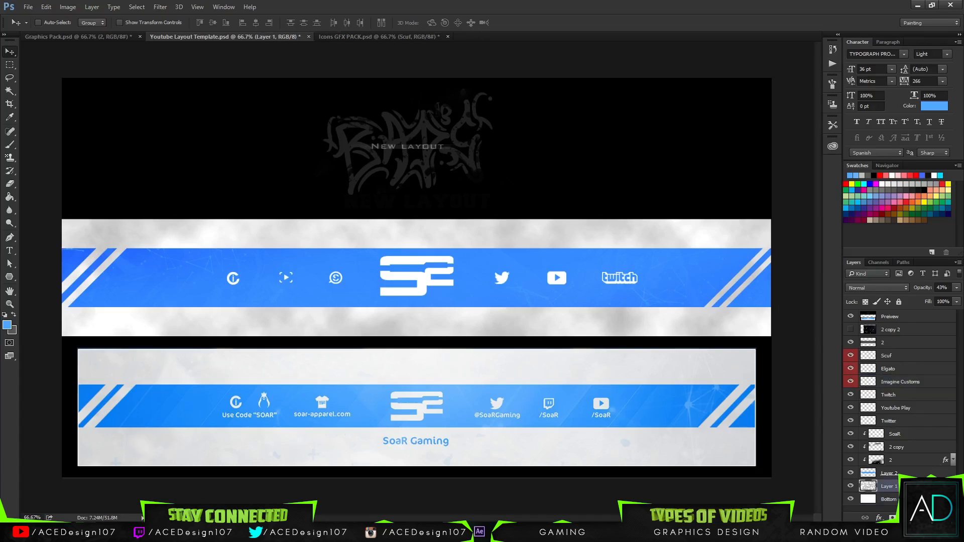
{"action": "left_click", "coordinate": [944, 287]}
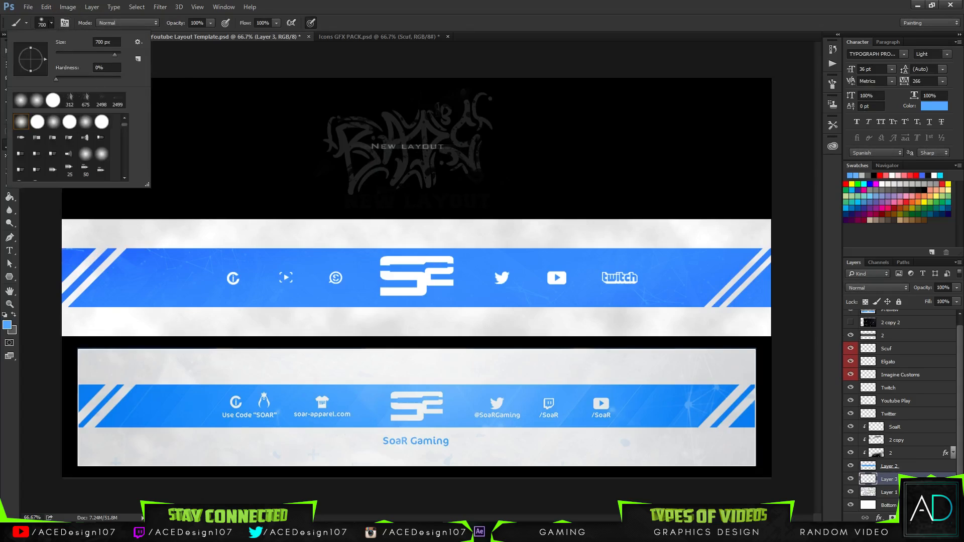
{"action": "left_click", "coordinate": [6, 321]}
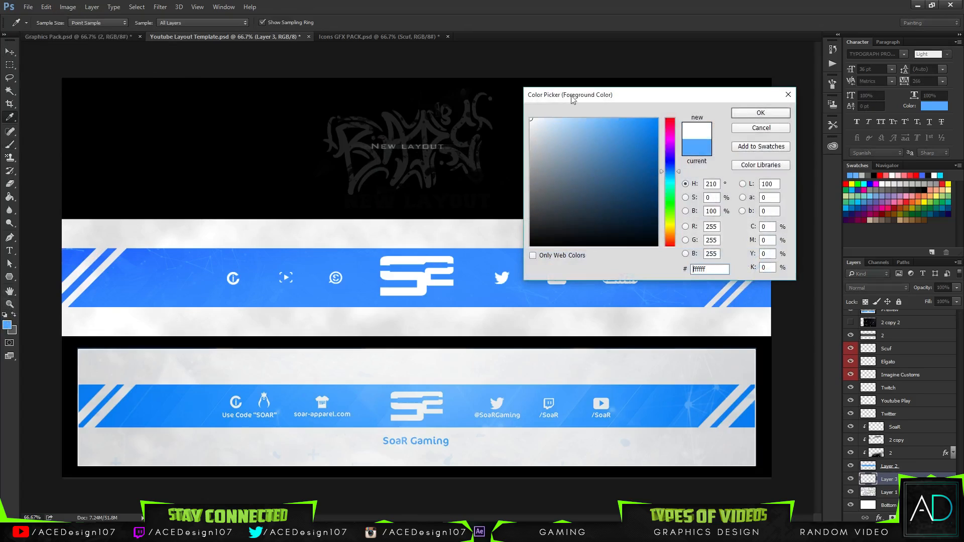
{"action": "left_click", "coordinate": [760, 112]}
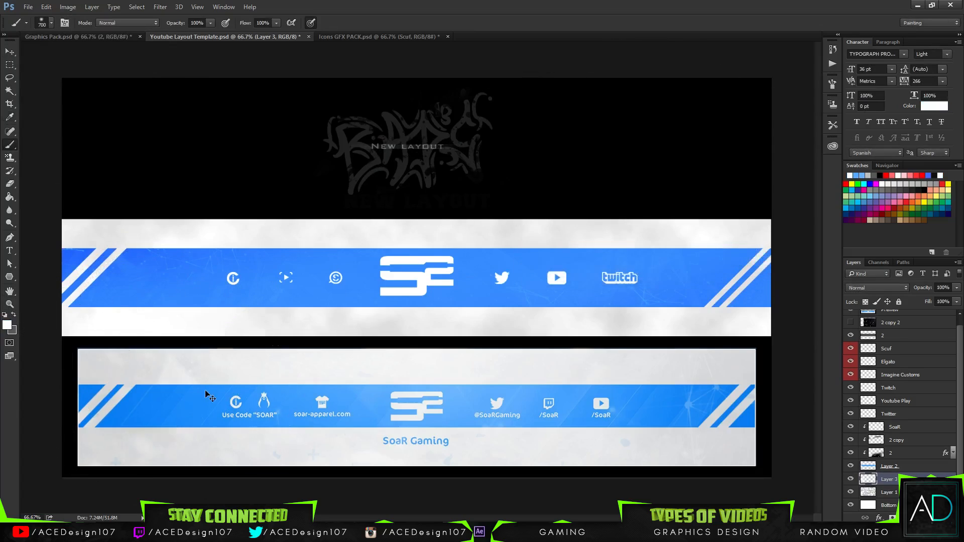
{"action": "mouse_move", "coordinate": [544, 504]}
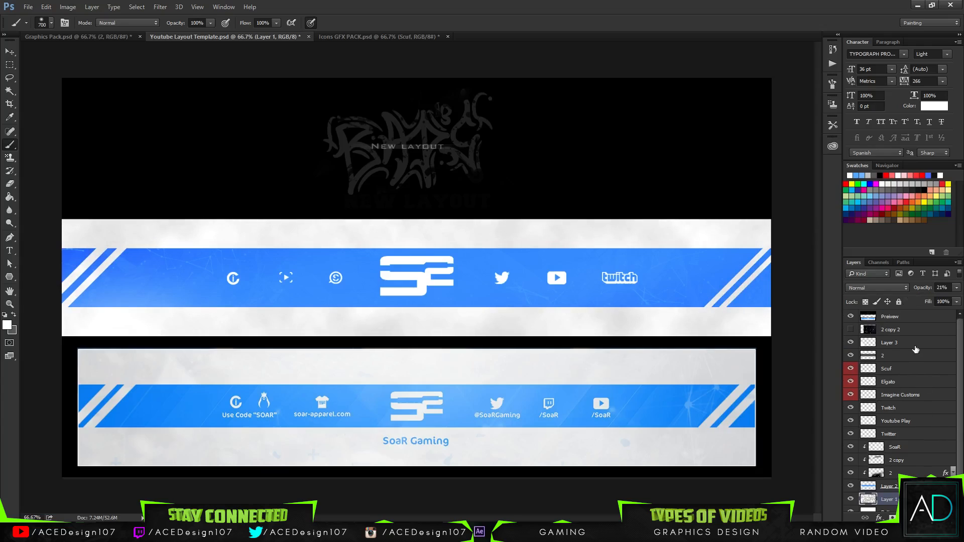
{"action": "left_click", "coordinate": [890, 343]}
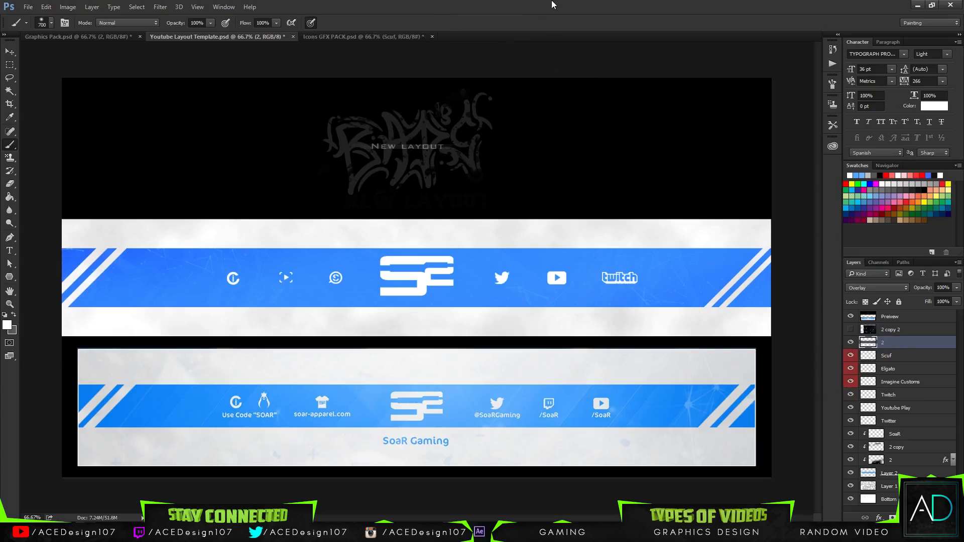
Set the SoaR Gaming name text to the Tw Cen MT font.
{"action": "left_click", "coordinate": [9, 251]}
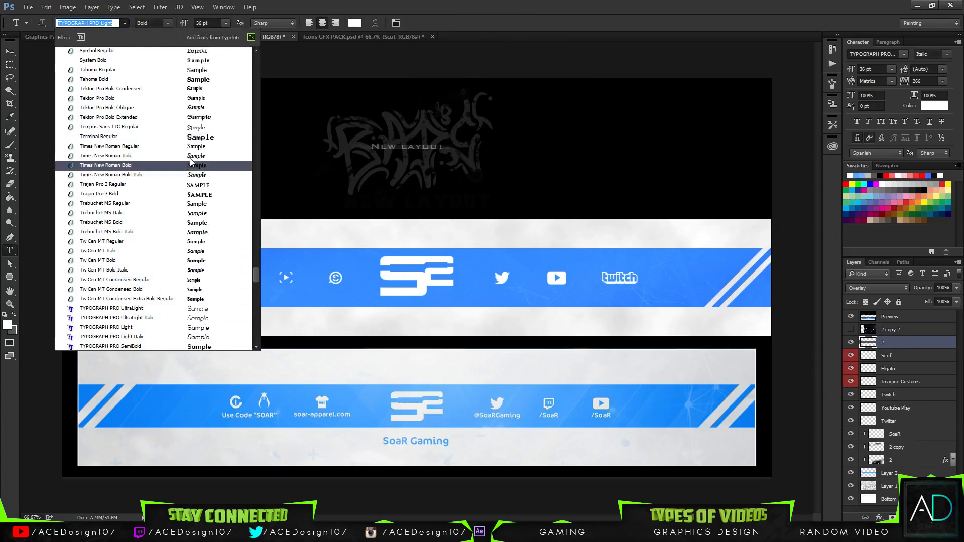
{"action": "left_click", "coordinate": [115, 280]}
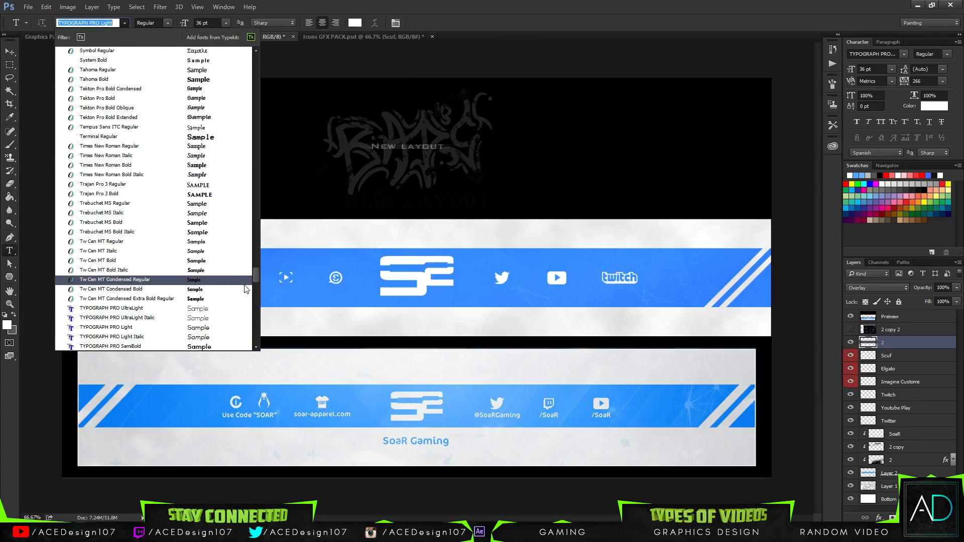
{"action": "scroll", "scroll_direction": "down", "scroll_amount": 3}
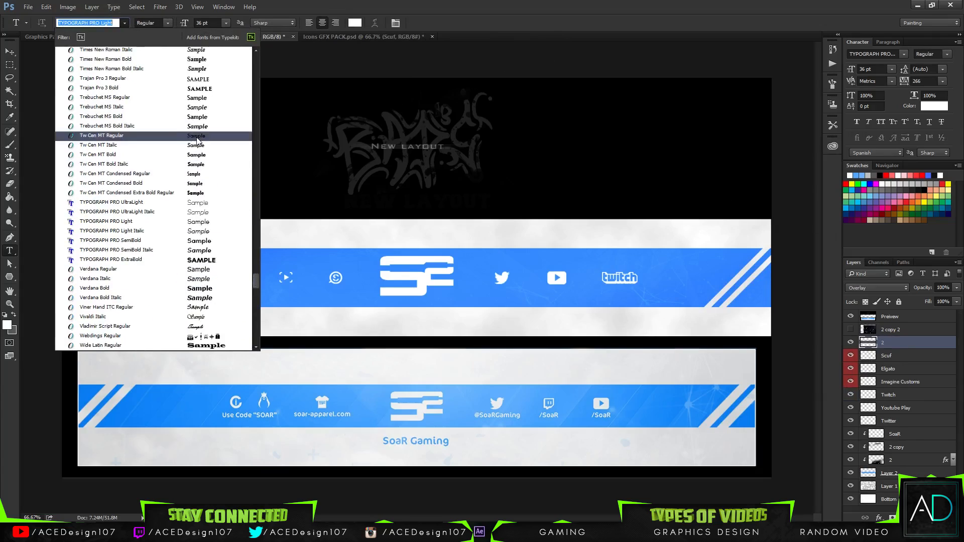
{"action": "left_click", "coordinate": [102, 135]}
{"action": "type", "text": "Soar Gaming"}
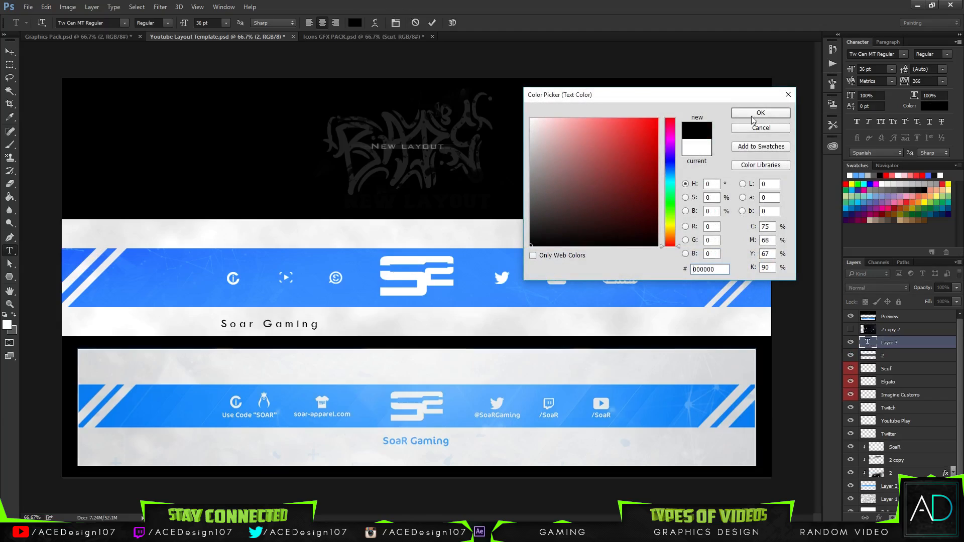
Colour the name text, switch it to Tw Cen MT Bold and commit it below the blue band.
{"action": "left_click", "coordinate": [760, 112]}
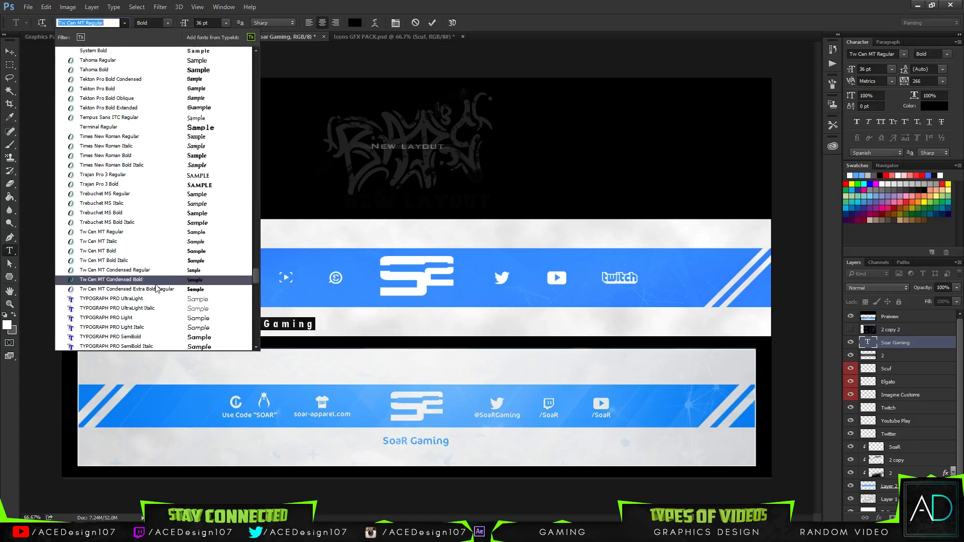
{"action": "left_click", "coordinate": [98, 250]}
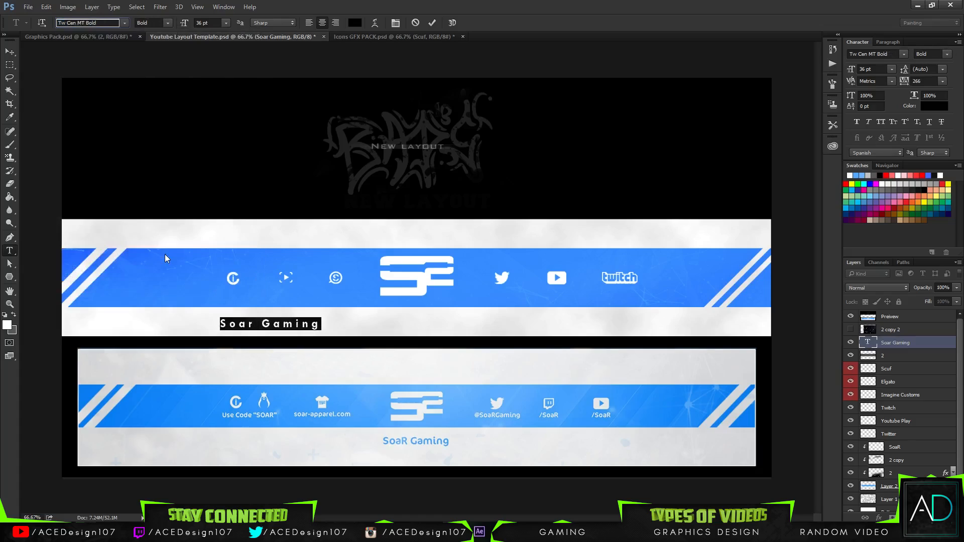
{"action": "left_click", "coordinate": [248, 325]}
{"action": "type", "text": "R"}
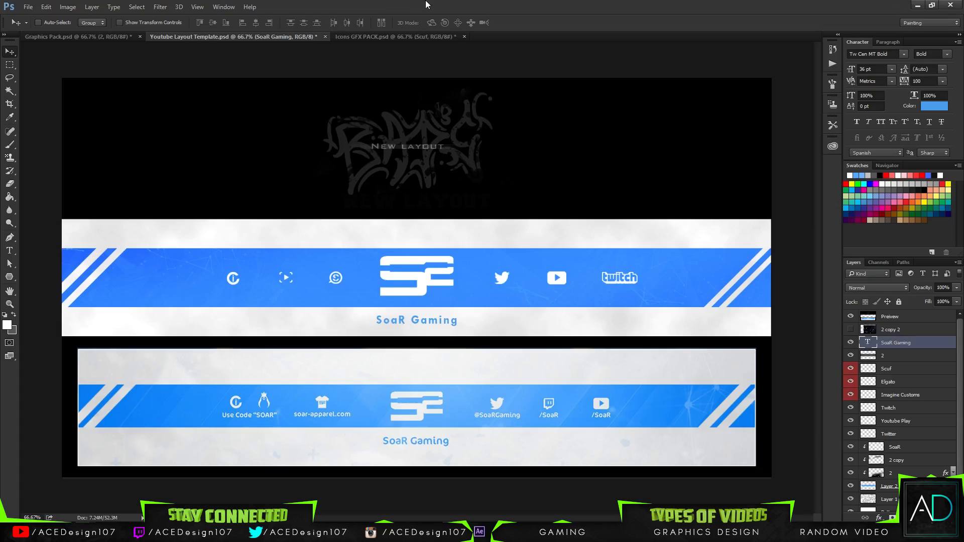
{"action": "mouse_move", "coordinate": [504, 319]}
{"action": "type", "text": "191919"}
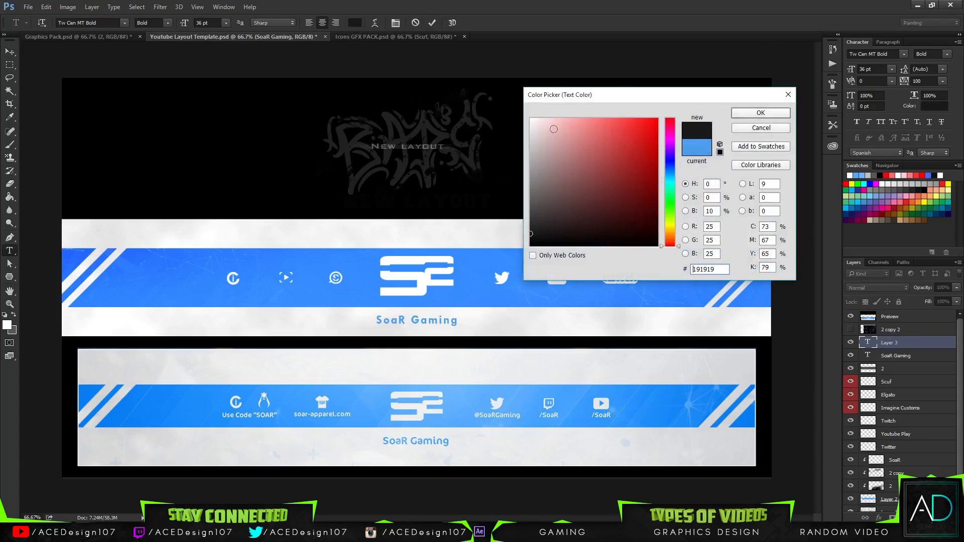
{"action": "left_click", "coordinate": [759, 113]}
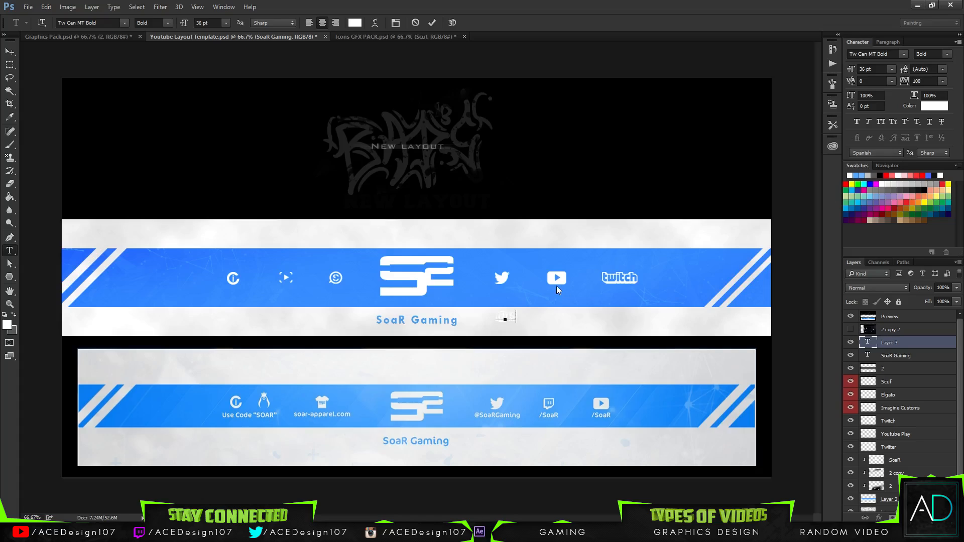
{"action": "mouse_move", "coordinate": [560, 291]}
{"action": "type", "text": "@SoarGaming"}
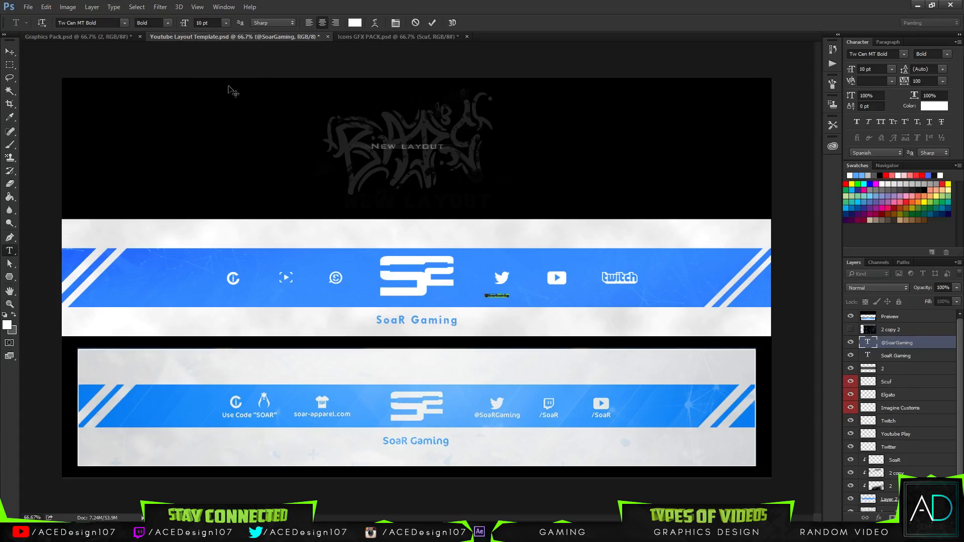
{"action": "left_click", "coordinate": [225, 23]}
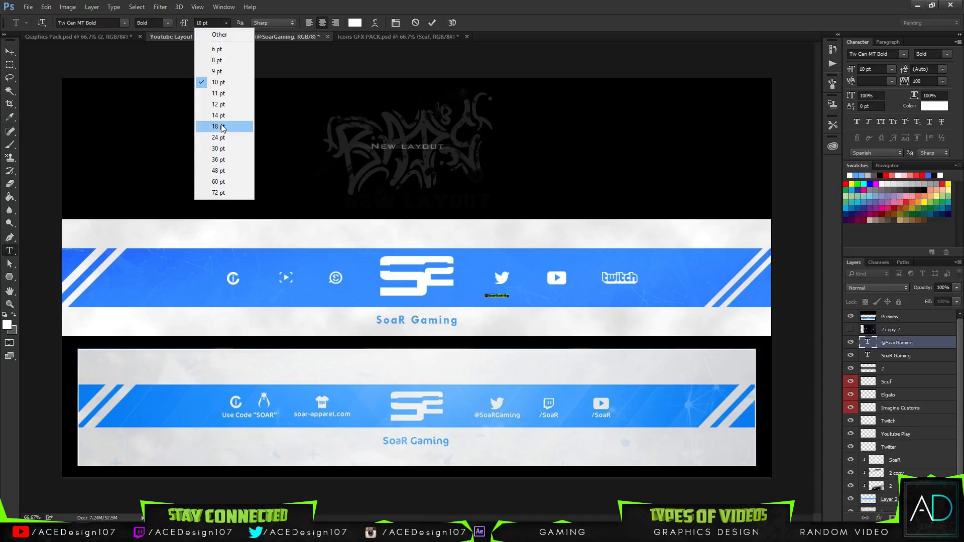
{"action": "left_click", "coordinate": [217, 126]}
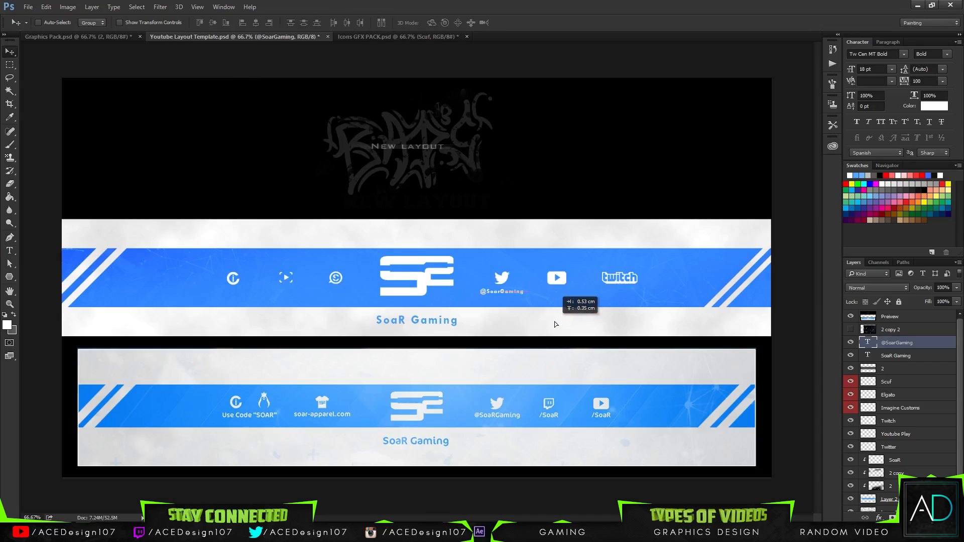
{"action": "mouse_move", "coordinate": [502, 294]}
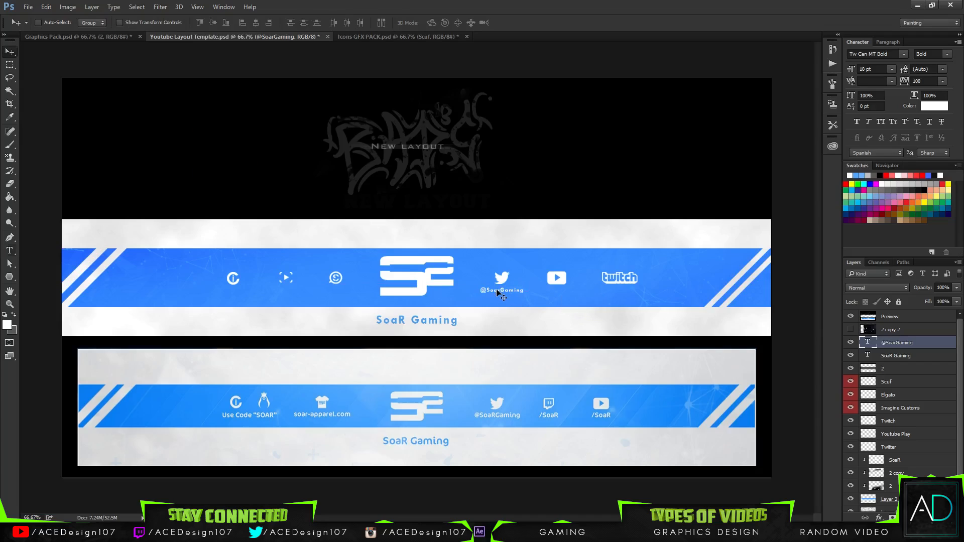
Try 24 pt, settle on a smaller size for the handle and commit it under the Twitter icon.
{"action": "left_click", "coordinate": [211, 23]}
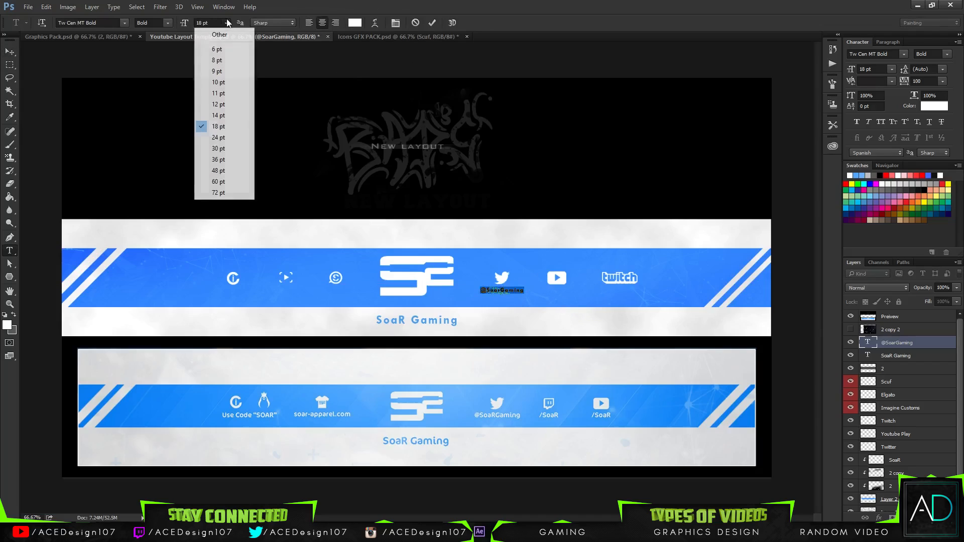
{"action": "left_click", "coordinate": [218, 137]}
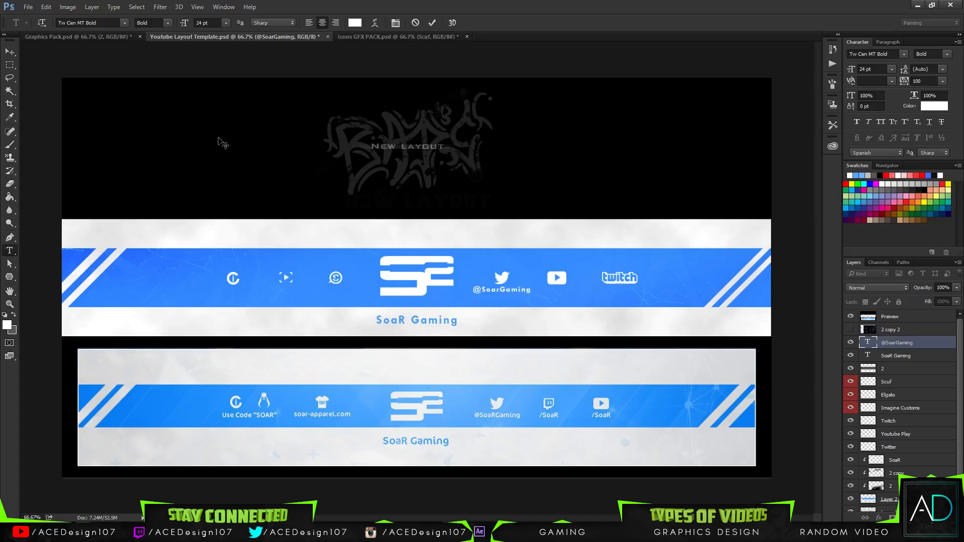
{"action": "left_click", "coordinate": [10, 51]}
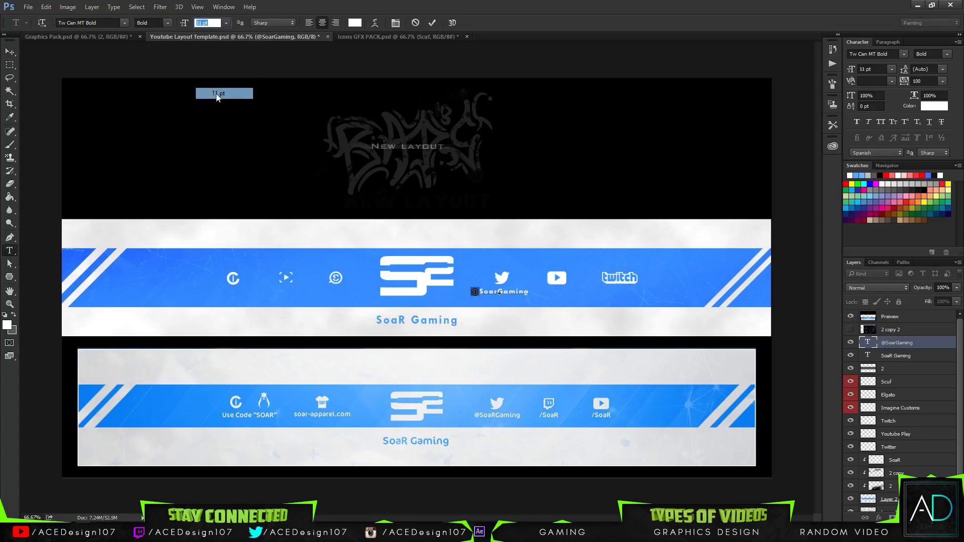
{"action": "left_click", "coordinate": [225, 23]}
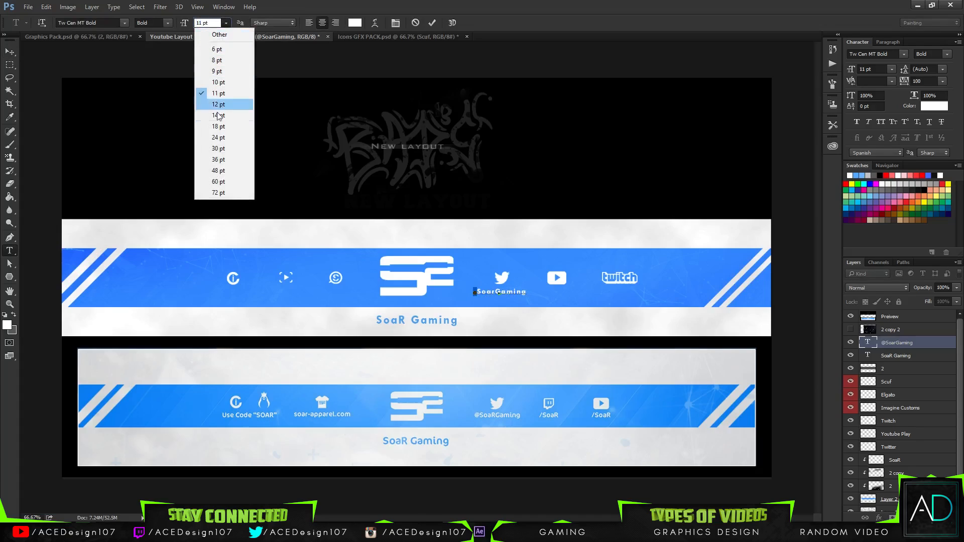
{"action": "left_click", "coordinate": [218, 127]}
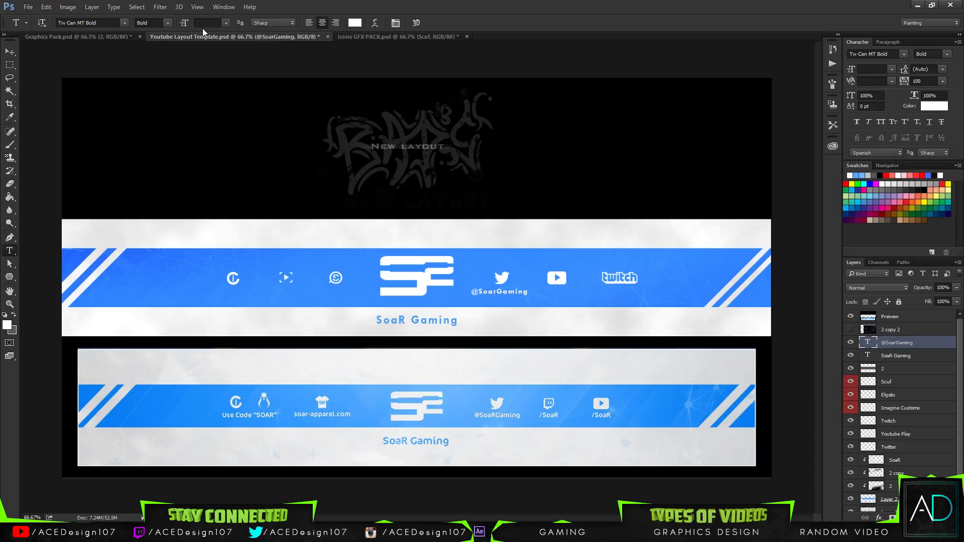
{"action": "left_click", "coordinate": [9, 51]}
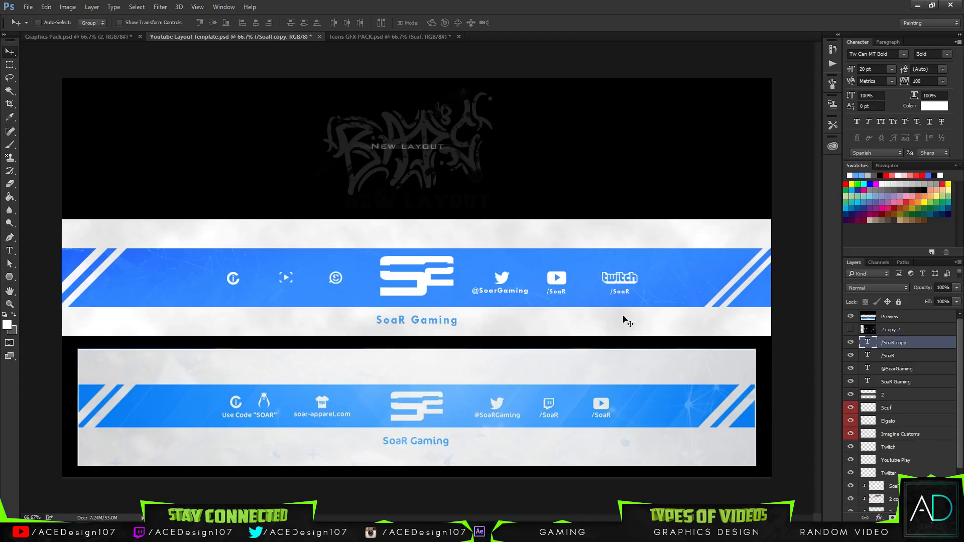
{"action": "mouse_move", "coordinate": [325, 302]}
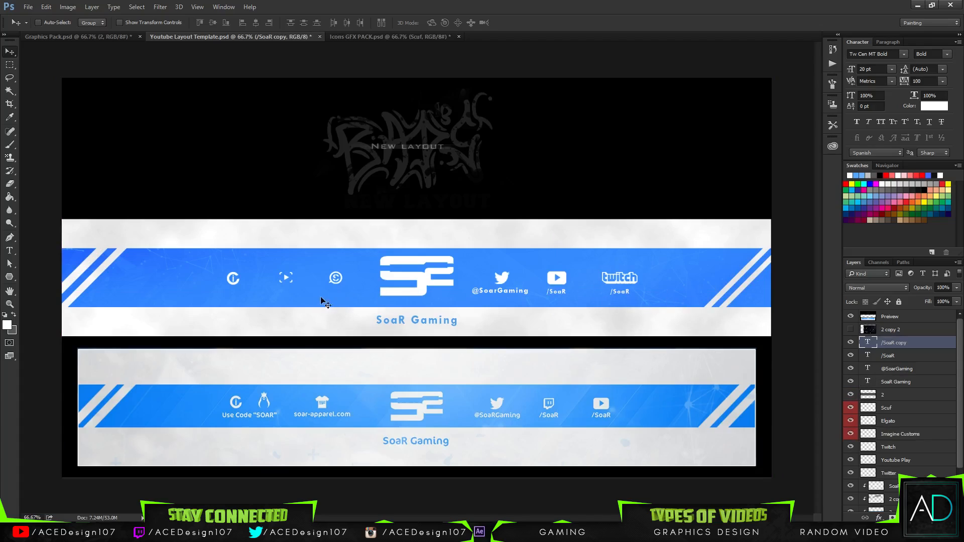
Add the white 'Use Code 'SoaR' for 10% OFF!' caption beneath the sponsor icons.
{"action": "left_click", "coordinate": [380, 302]}
{"action": "type", "text": "Use Code \"Soa"}
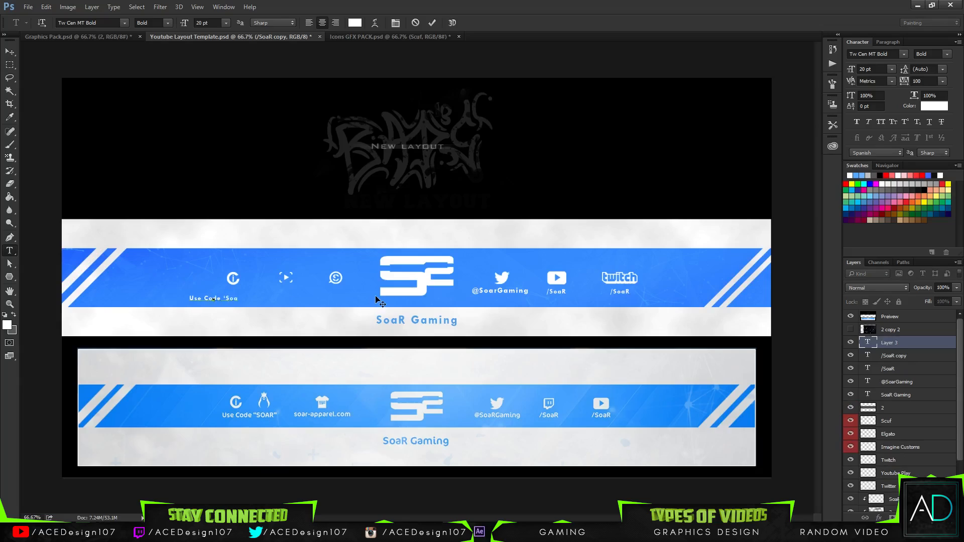
{"action": "type", "text": "R'"}
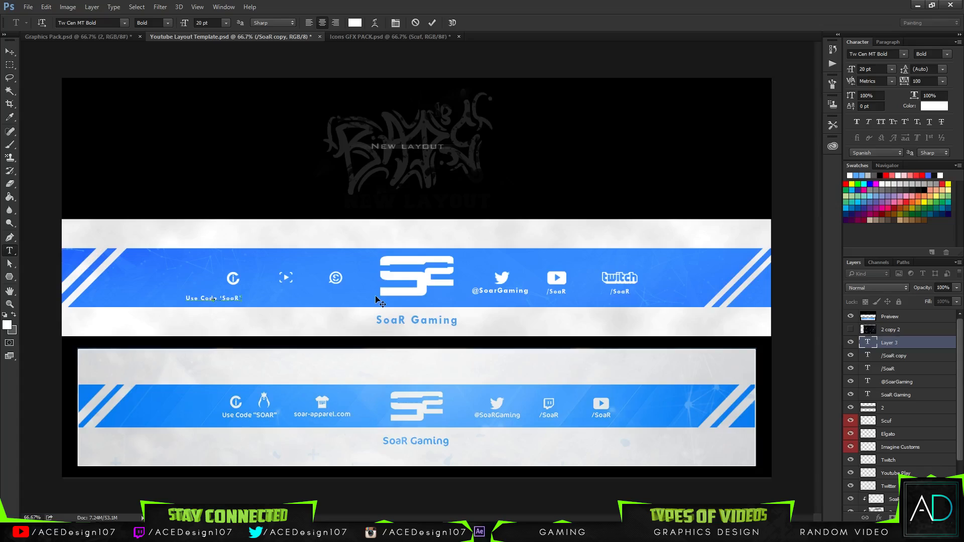
{"action": "type", "text": "For"}
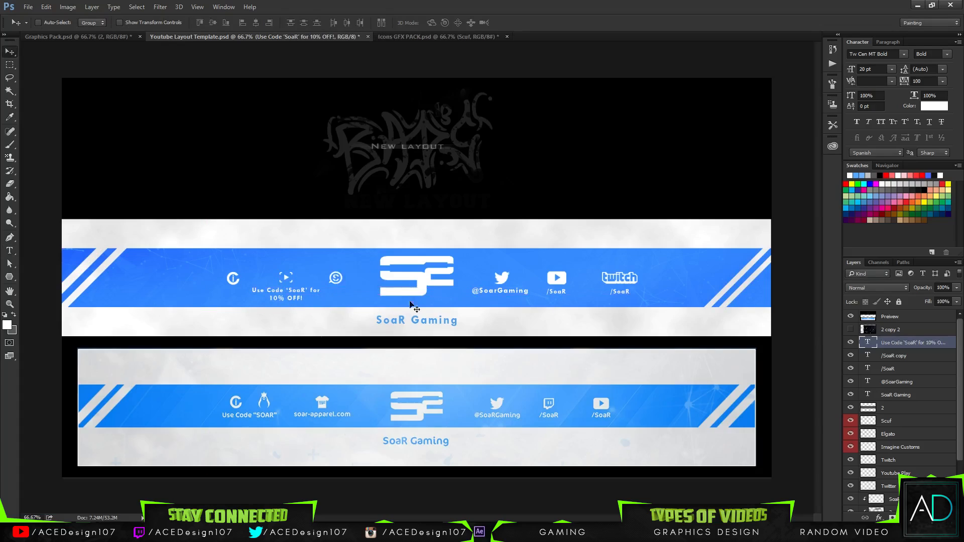
{"action": "mouse_move", "coordinate": [461, 134]}
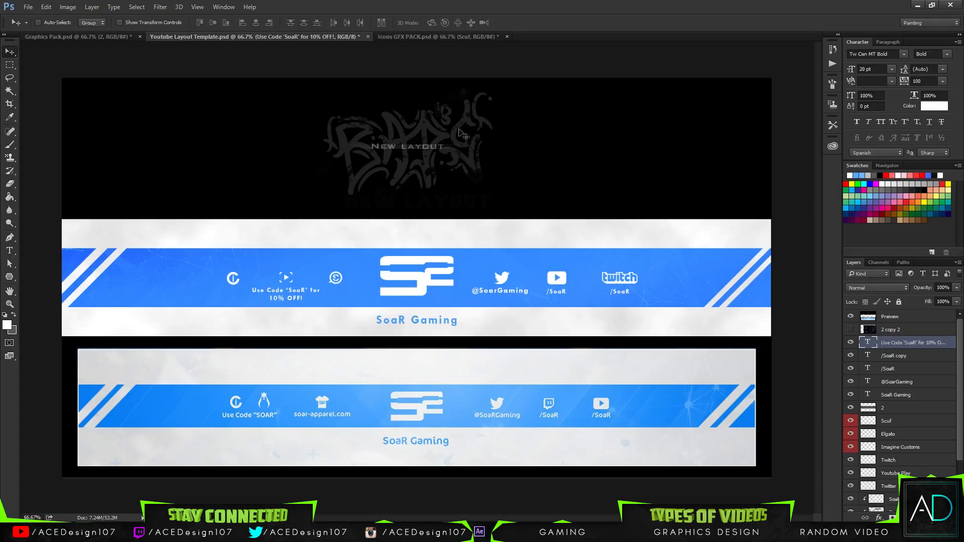
{"action": "mouse_move", "coordinate": [478, 170]}
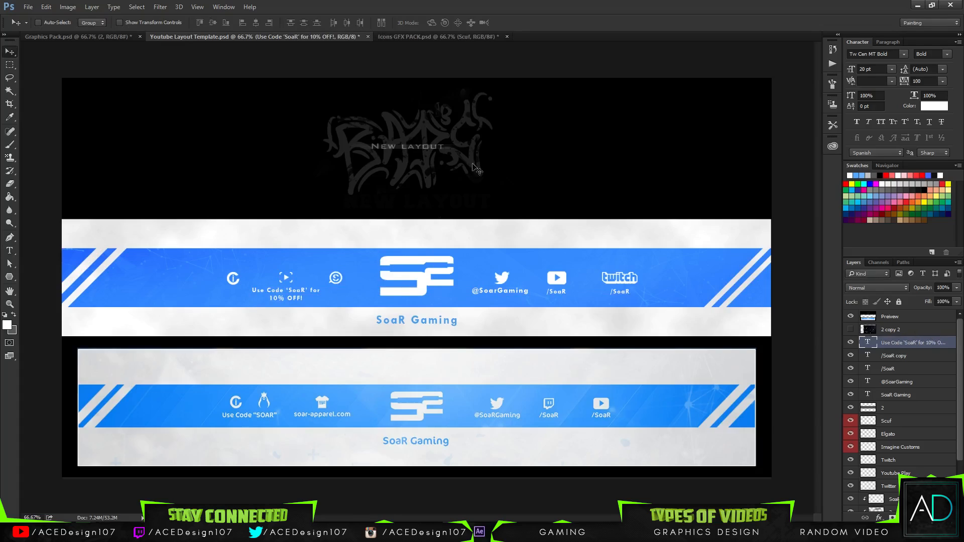
Add a new empty Layer 3 above the cloud texture Layer 2.
{"action": "left_click", "coordinate": [851, 331]}
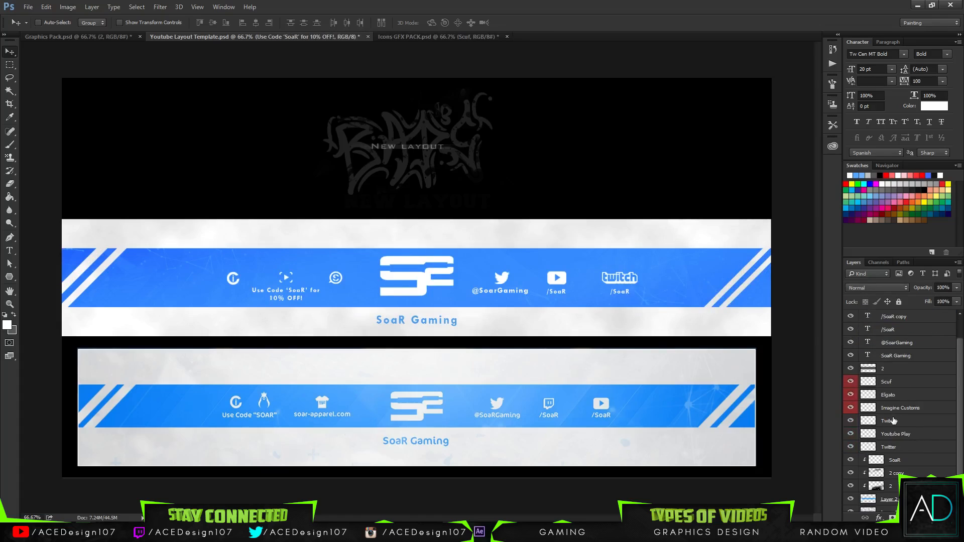
{"action": "left_click", "coordinate": [897, 368]}
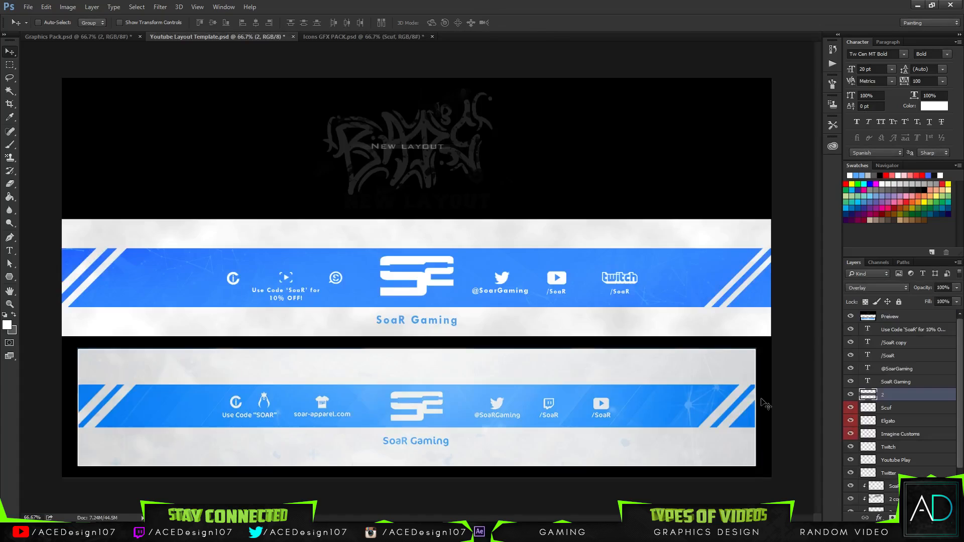
{"action": "left_click", "coordinate": [887, 421]}
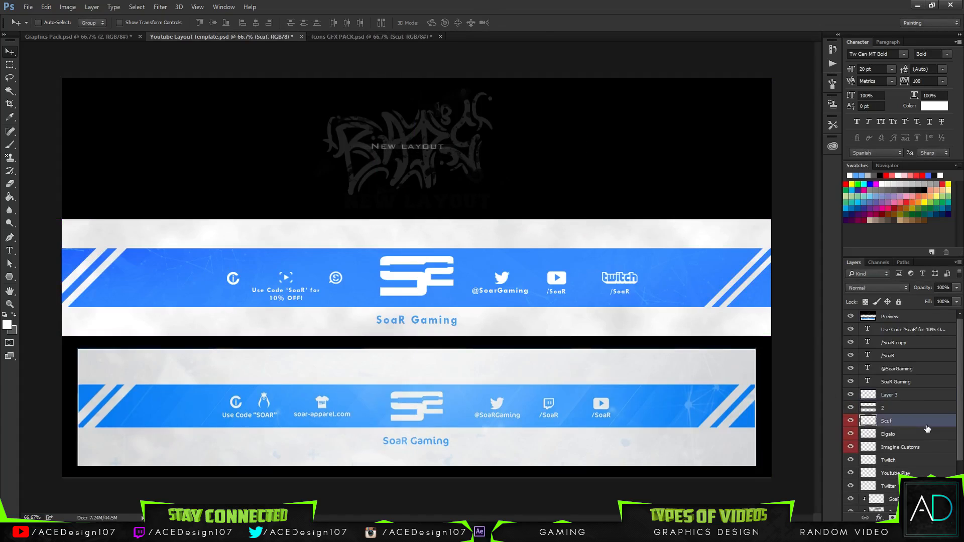
Dismiss the accidentally opened layer style dialog and clip Layer 3 onto the layers beneath.
{"action": "double_click", "coordinate": [900, 447]}
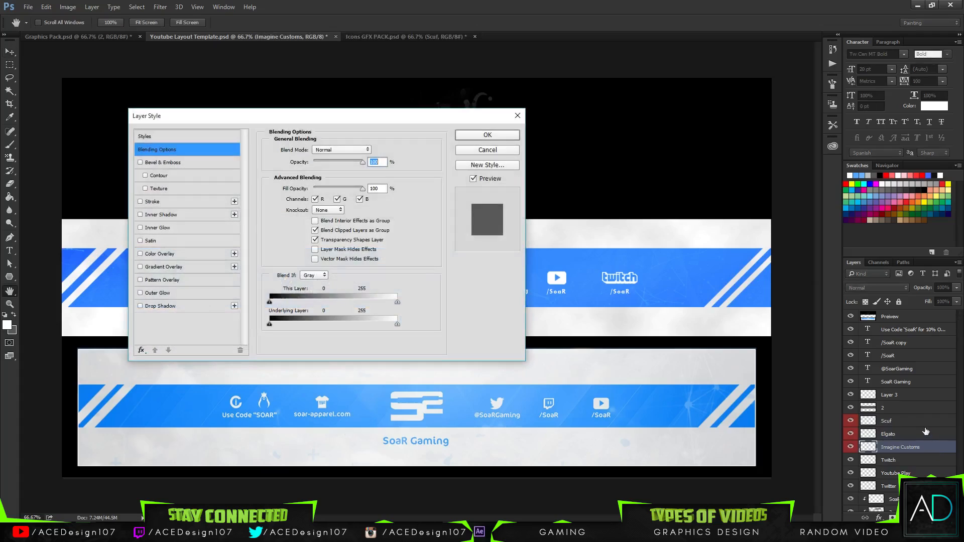
{"action": "left_click", "coordinate": [487, 135]}
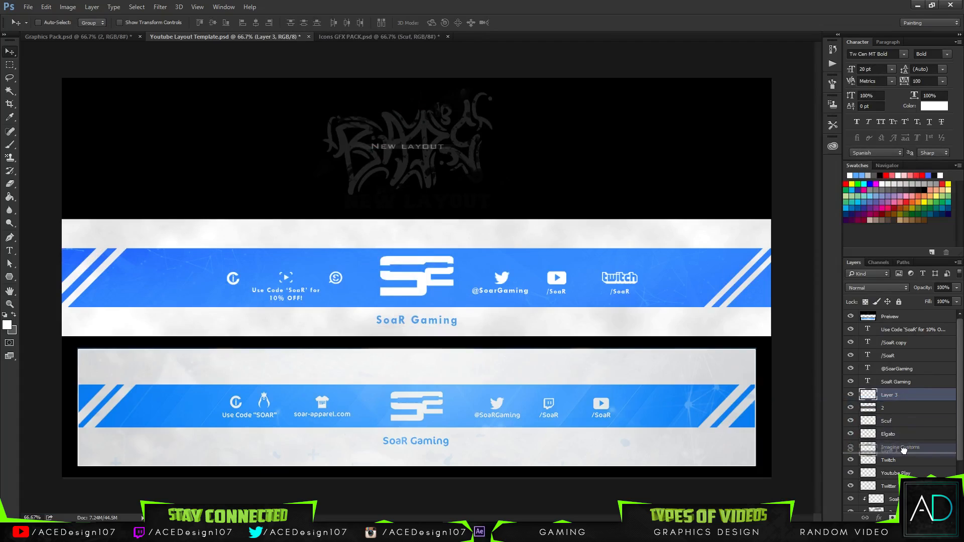
{"action": "scroll", "scroll_direction": "down", "scroll_amount": 3}
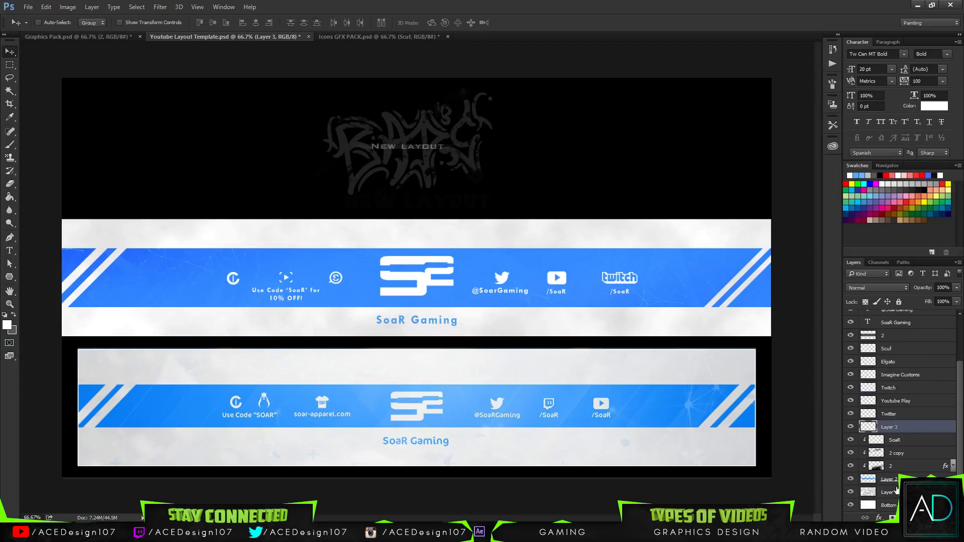
{"action": "left_click", "coordinate": [10, 144]}
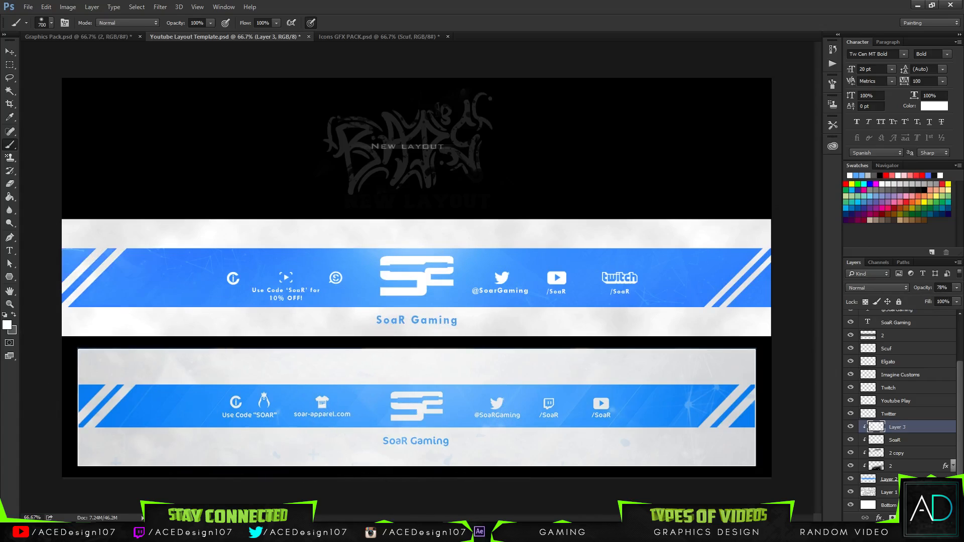
{"action": "mouse_move", "coordinate": [132, 170]}
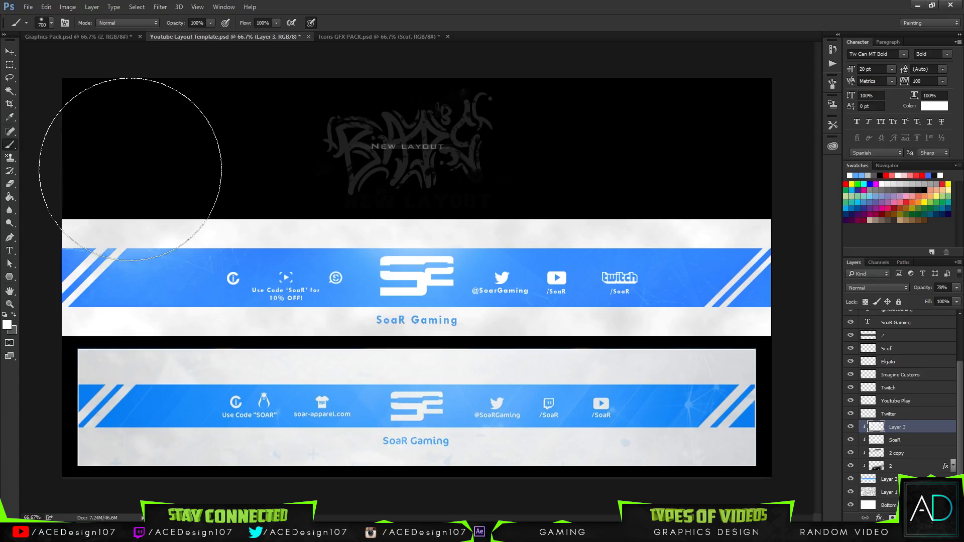
{"action": "mouse_move", "coordinate": [713, 403]}
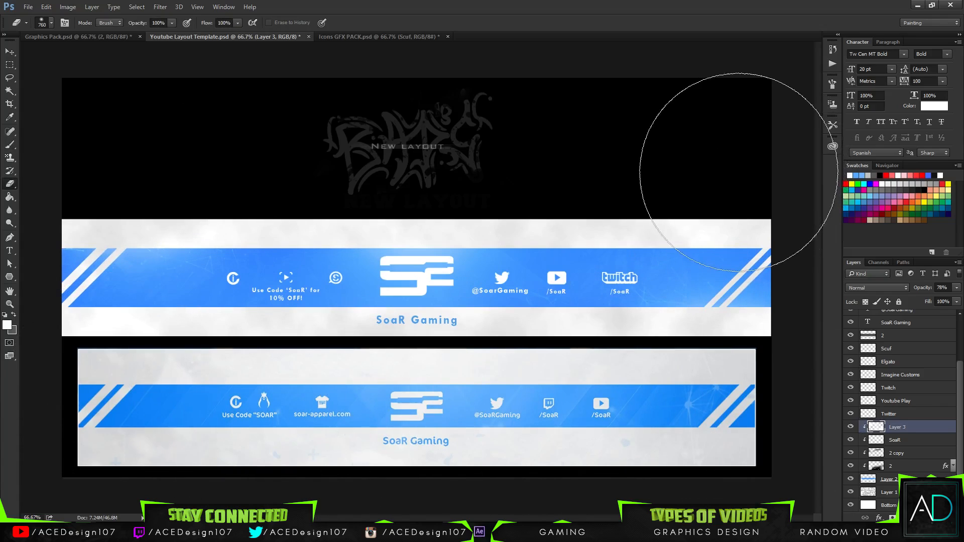
{"action": "left_click", "coordinate": [10, 51]}
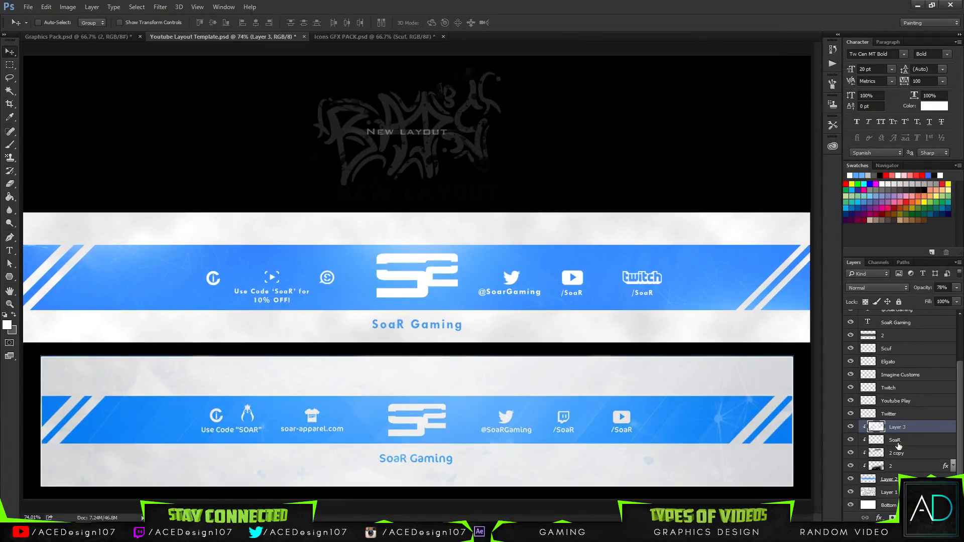
{"action": "mouse_move", "coordinate": [903, 414]}
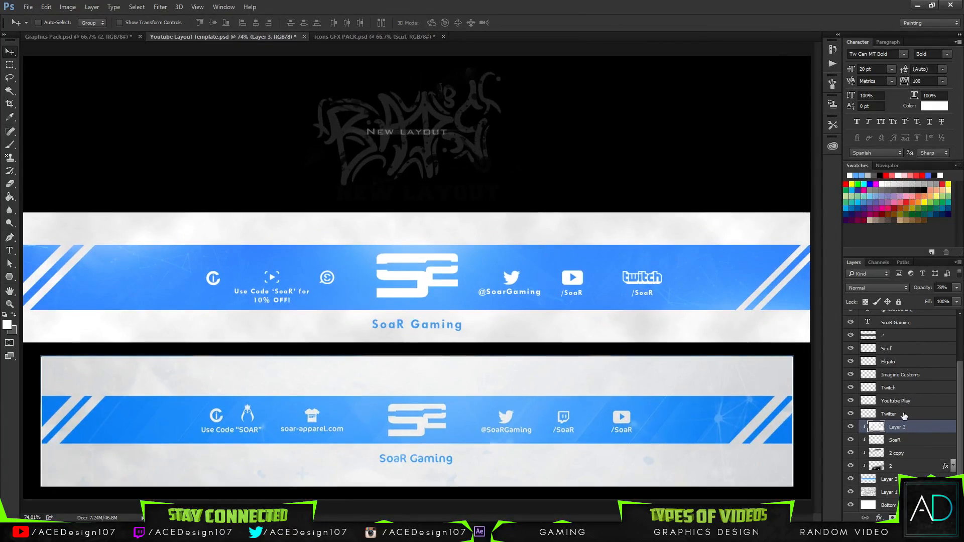
{"action": "scroll", "scroll_direction": "up", "scroll_amount": 3}
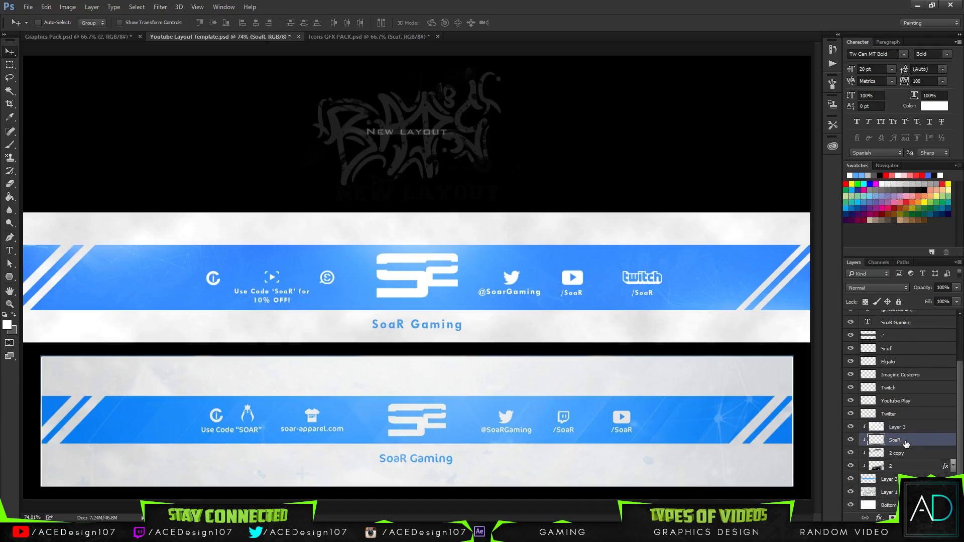
Enable a Drop Shadow layer style on the SoaR logo.
{"action": "right_click", "coordinate": [902, 442]}
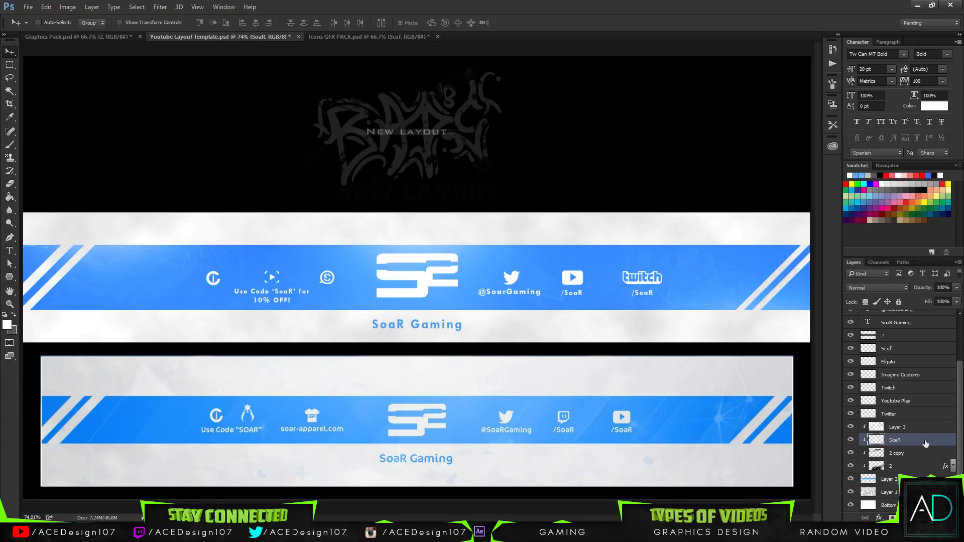
{"action": "double_click", "coordinate": [895, 439]}
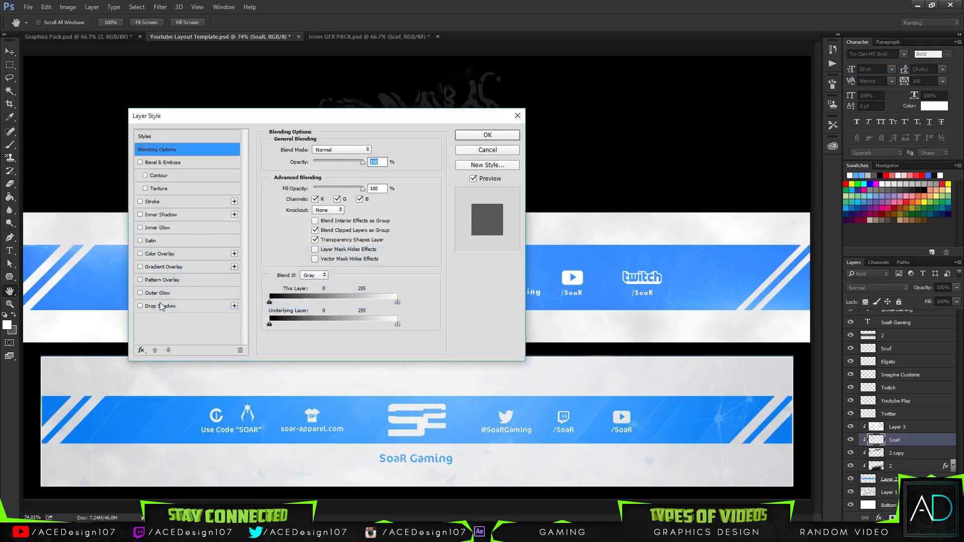
{"action": "left_click", "coordinate": [163, 305]}
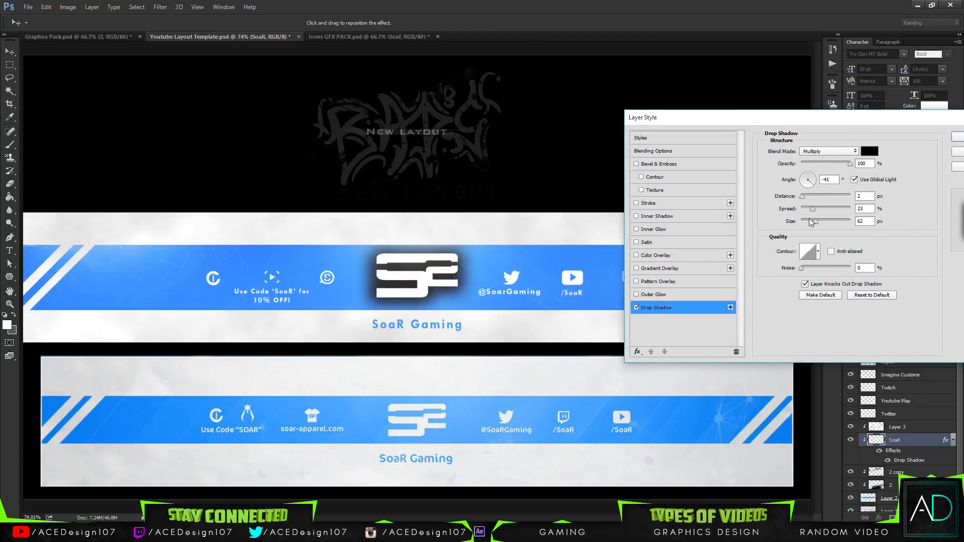
Set the shadow size to 7 px with a near-black colour.
{"action": "triple_click", "coordinate": [864, 220]}
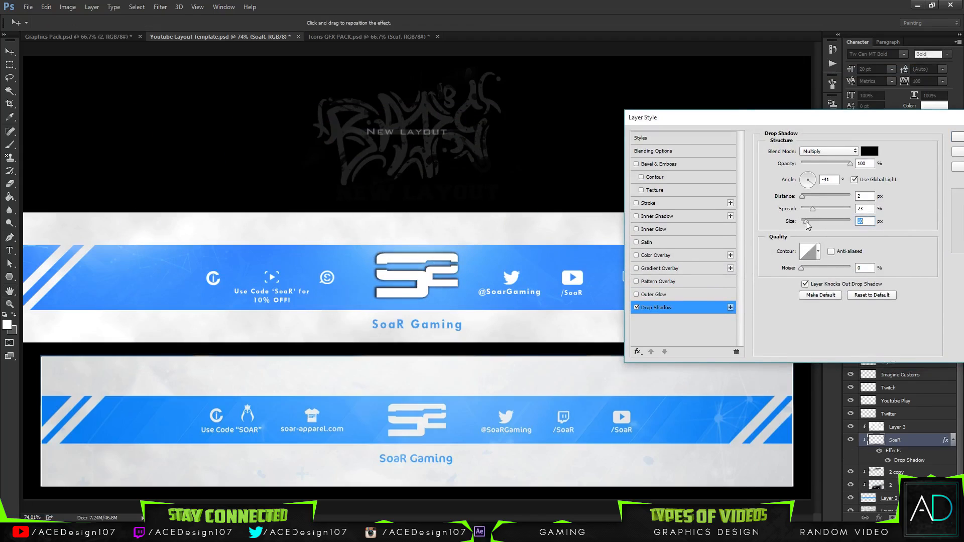
{"action": "left_click", "coordinate": [868, 151]}
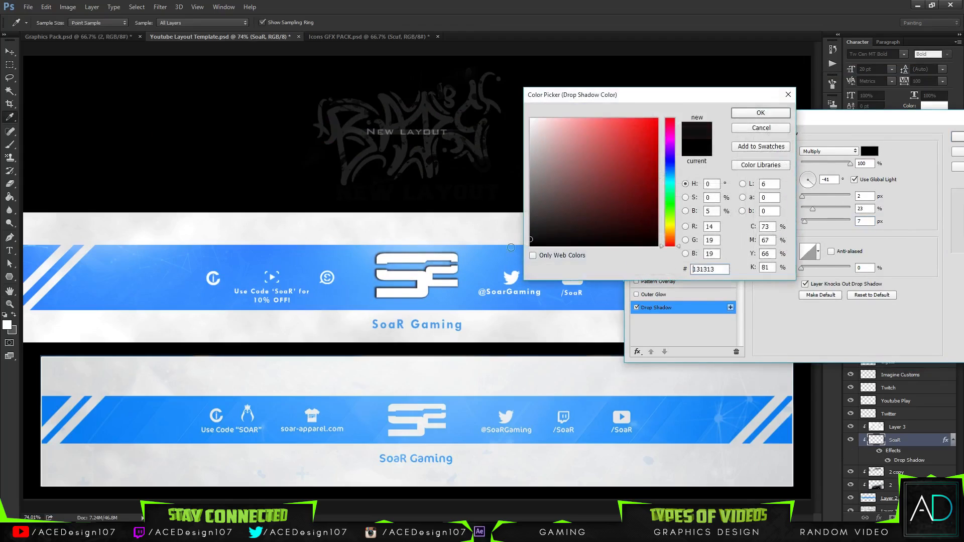
{"action": "left_click", "coordinate": [760, 112]}
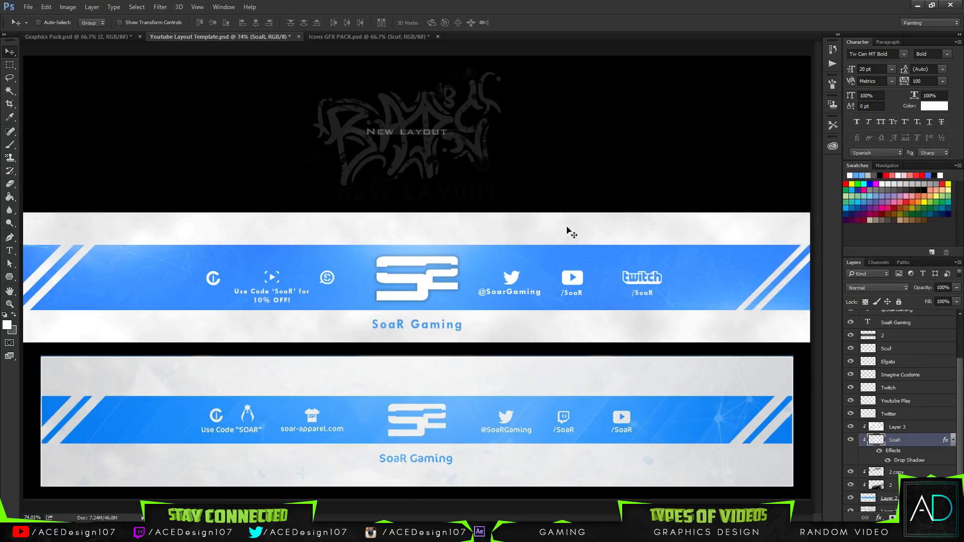
{"action": "mouse_move", "coordinate": [593, 314]}
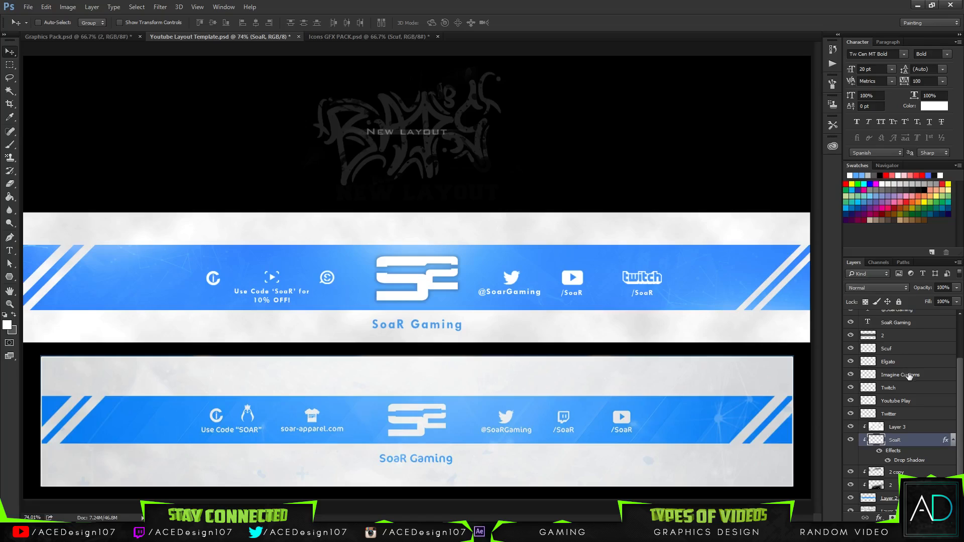
Add a faint, soft low-opacity drop shadow to the SoaR Gaming text layer.
{"action": "left_click", "coordinate": [895, 321]}
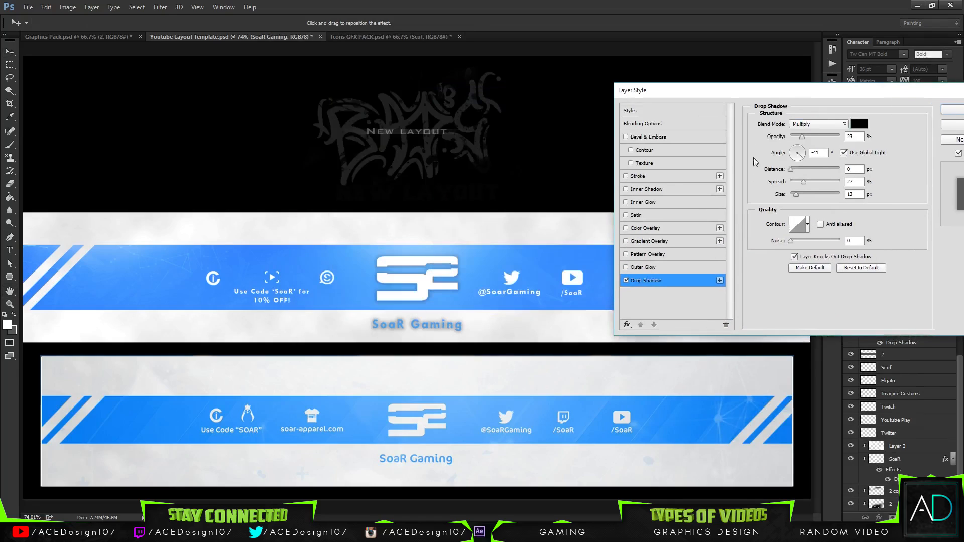
{"action": "triple_click", "coordinate": [853, 194]}
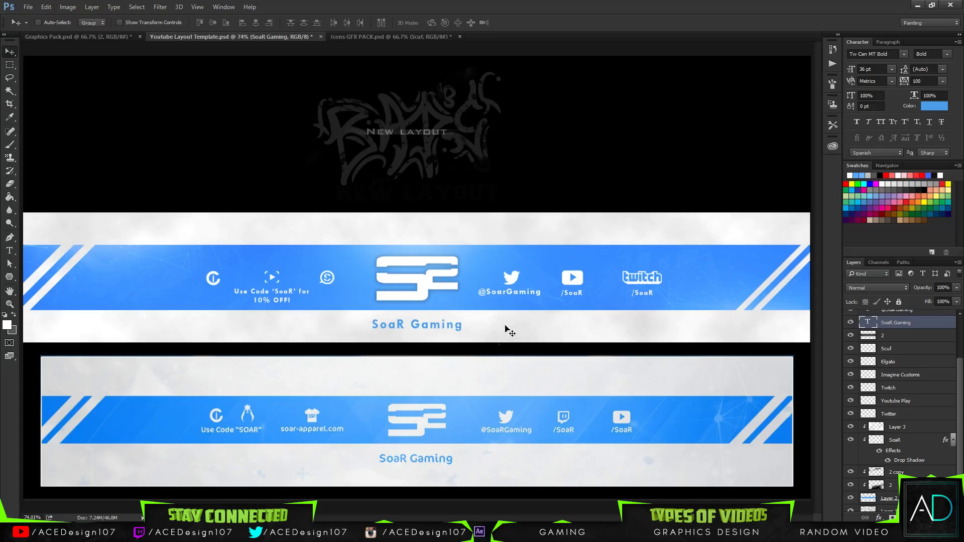
{"action": "mouse_move", "coordinate": [565, 5]}
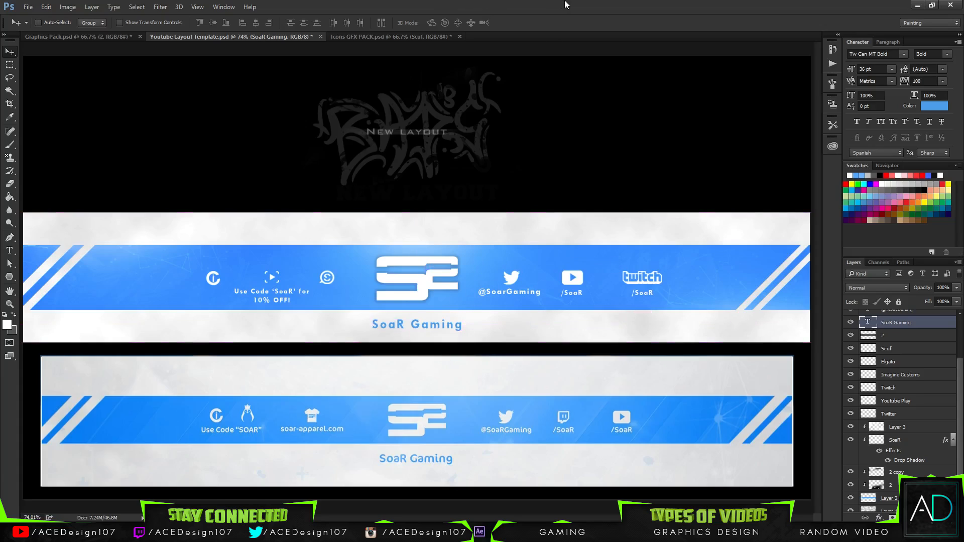
{"action": "mouse_move", "coordinate": [590, 519]}
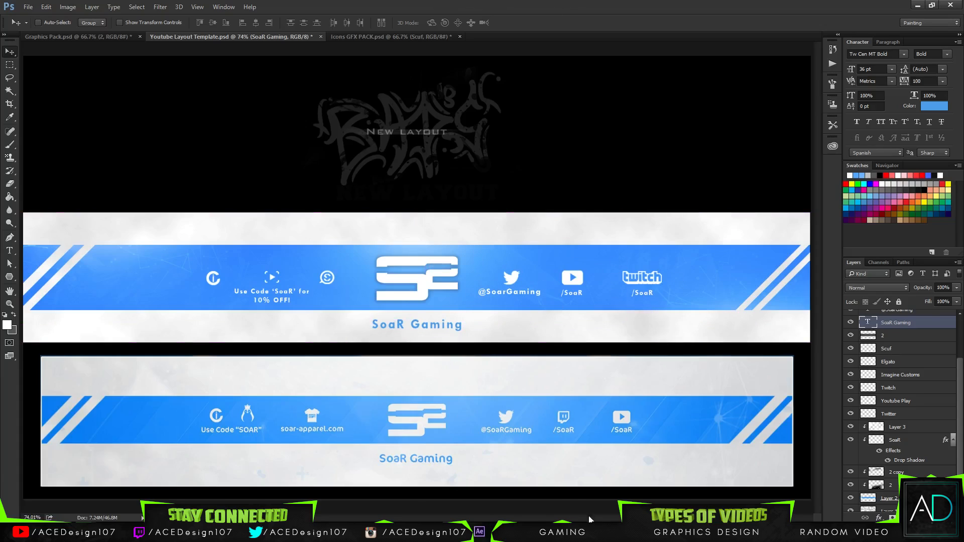
{"action": "mouse_move", "coordinate": [501, 470]}
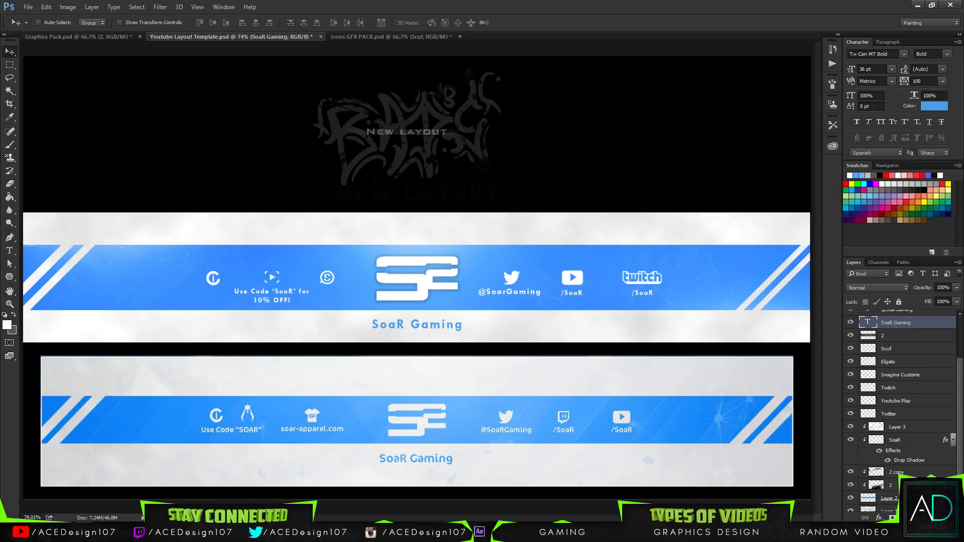
{"action": "mouse_move", "coordinate": [354, 257]}
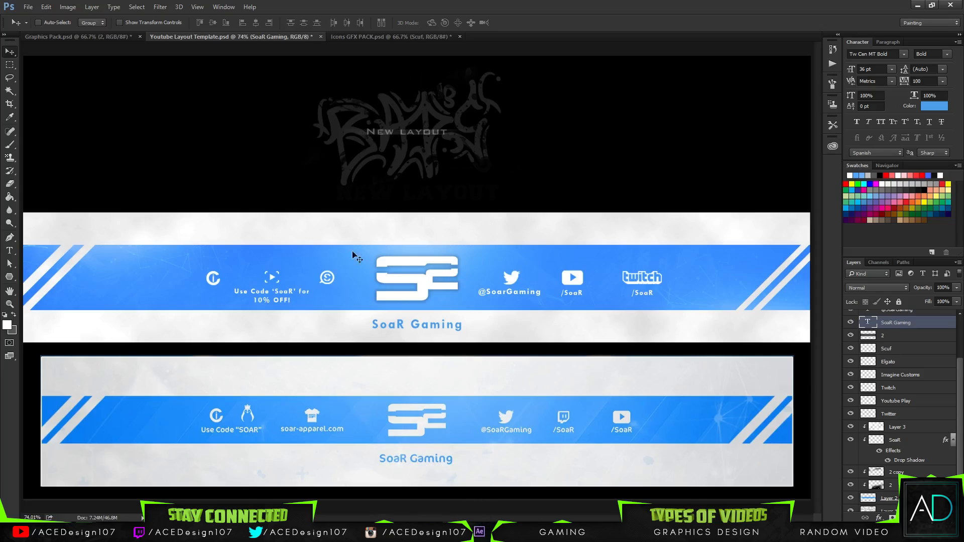
{"action": "mouse_move", "coordinate": [452, 501]}
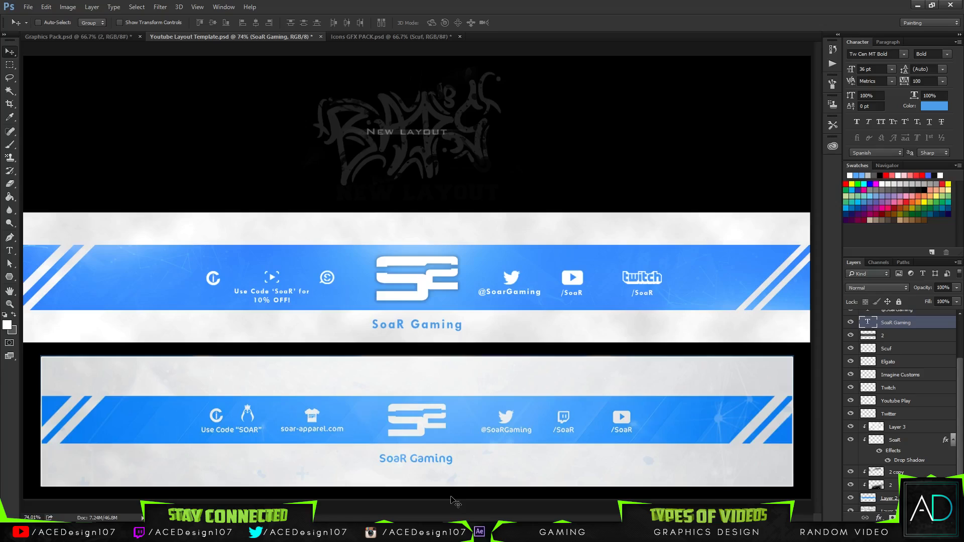
{"action": "mouse_move", "coordinate": [492, 361]}
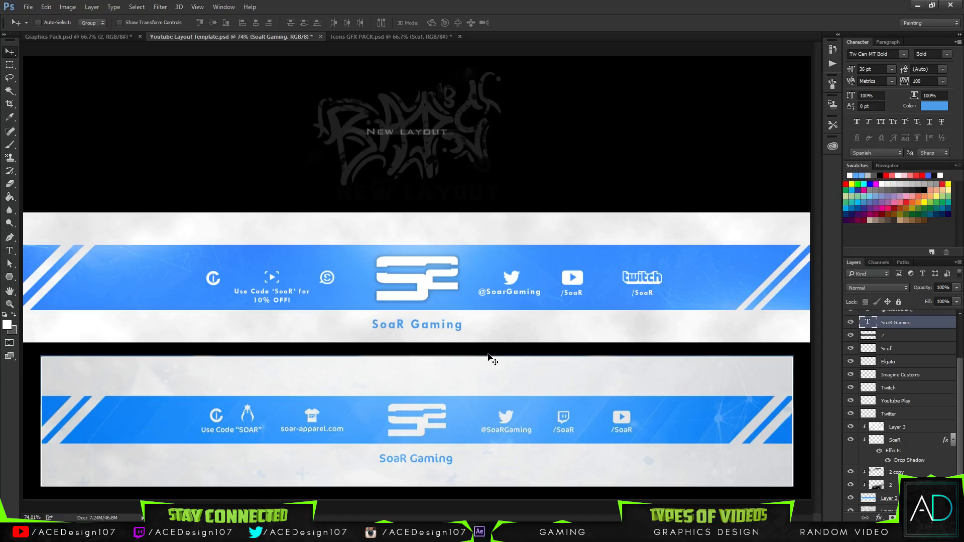
{"action": "mouse_move", "coordinate": [472, 353]}
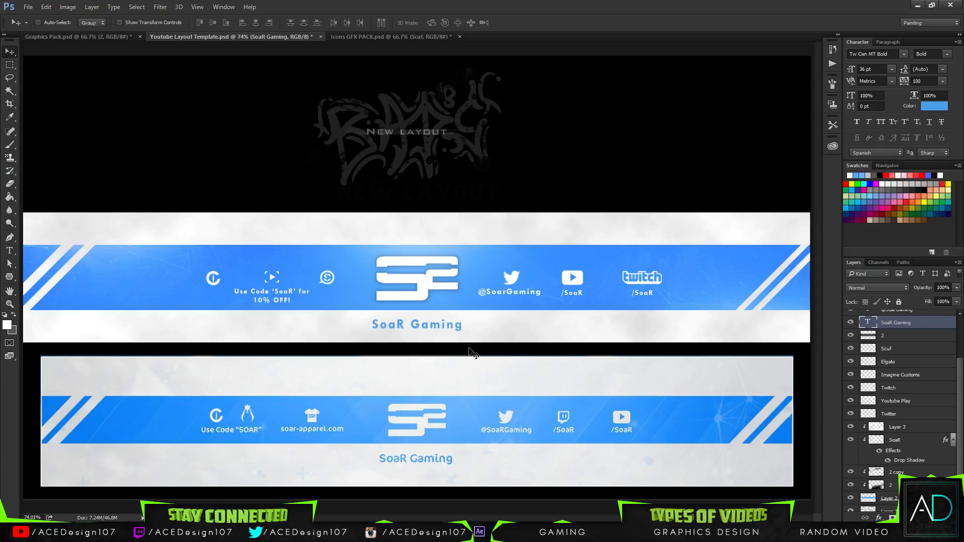